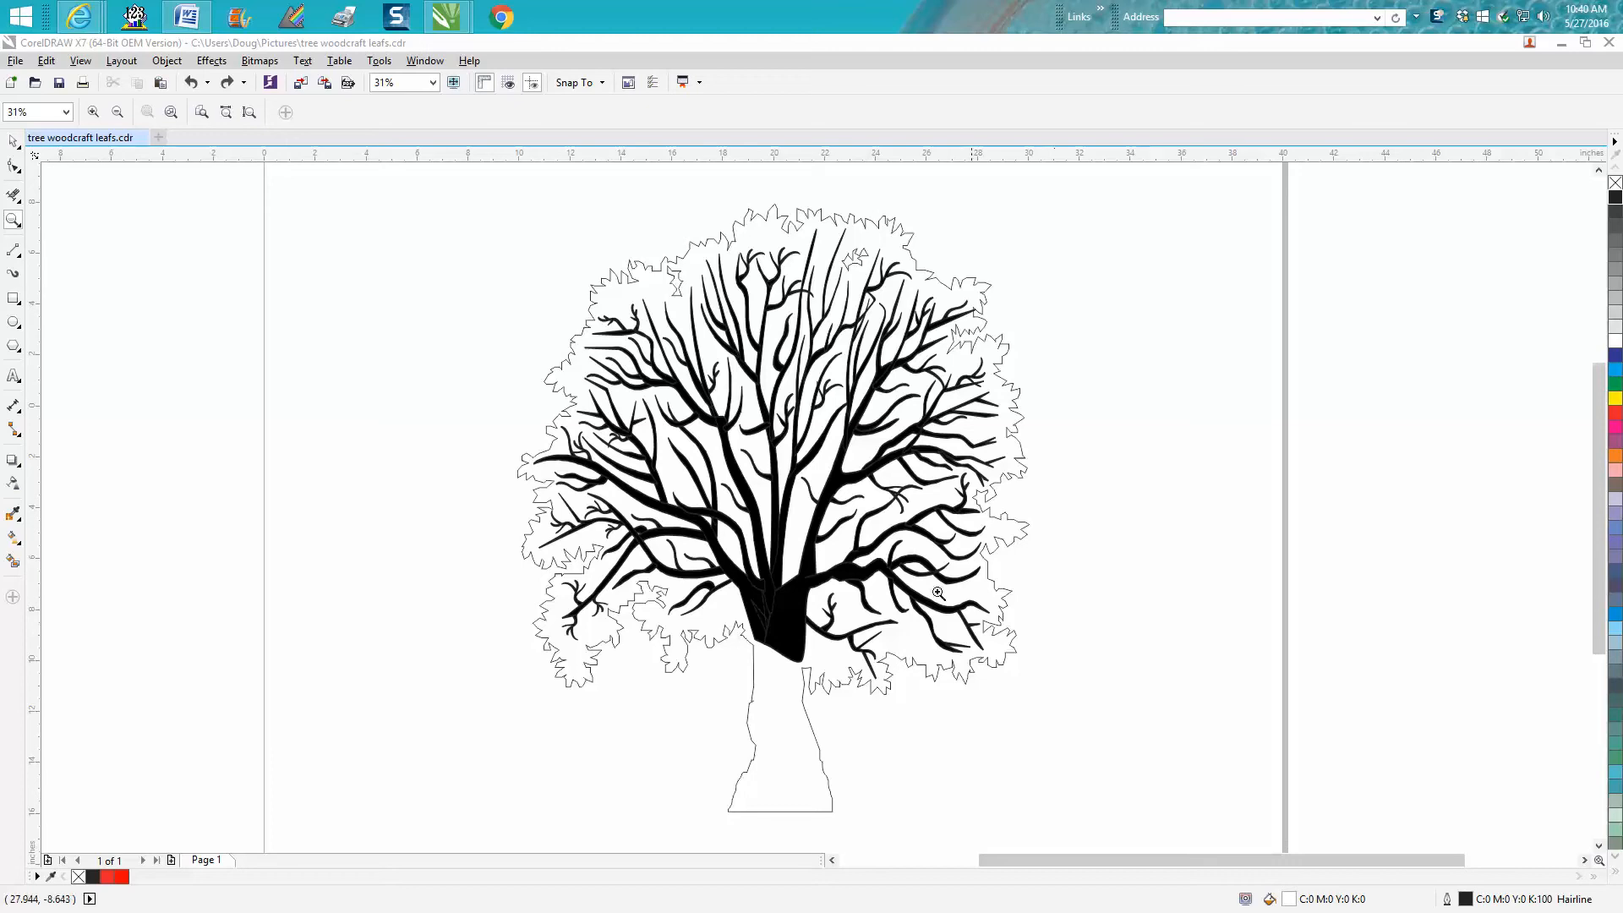
mouse_move(818, 505)
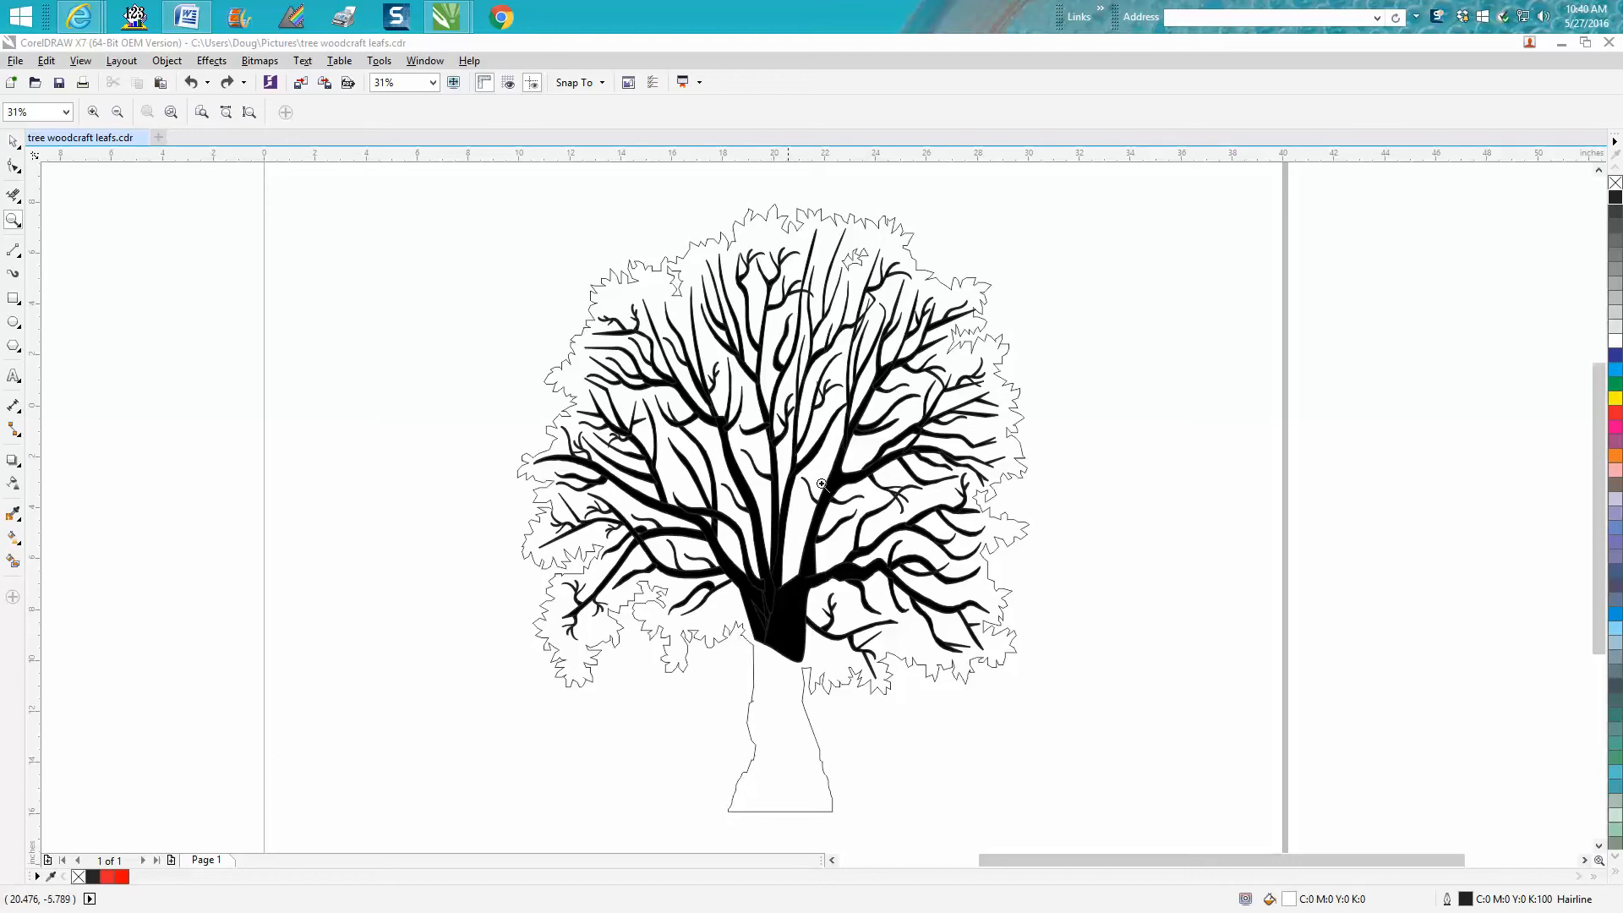
mouse_move(811, 511)
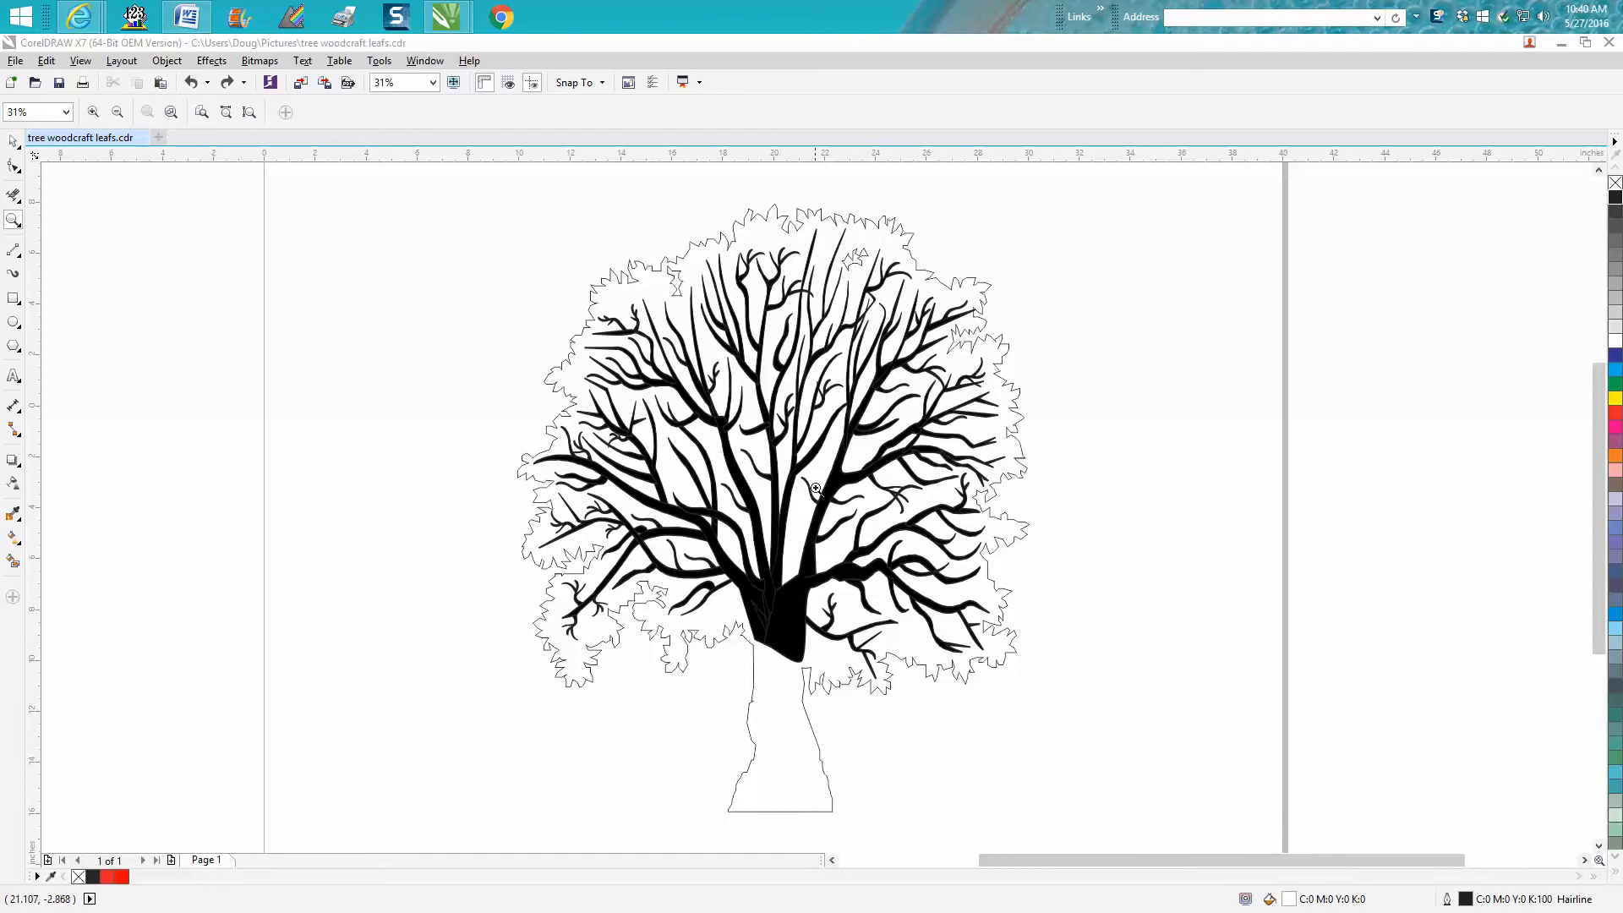
Step: Select the foliage outline with the Pick tool and dismiss its outline settings unchanged
click(14, 142)
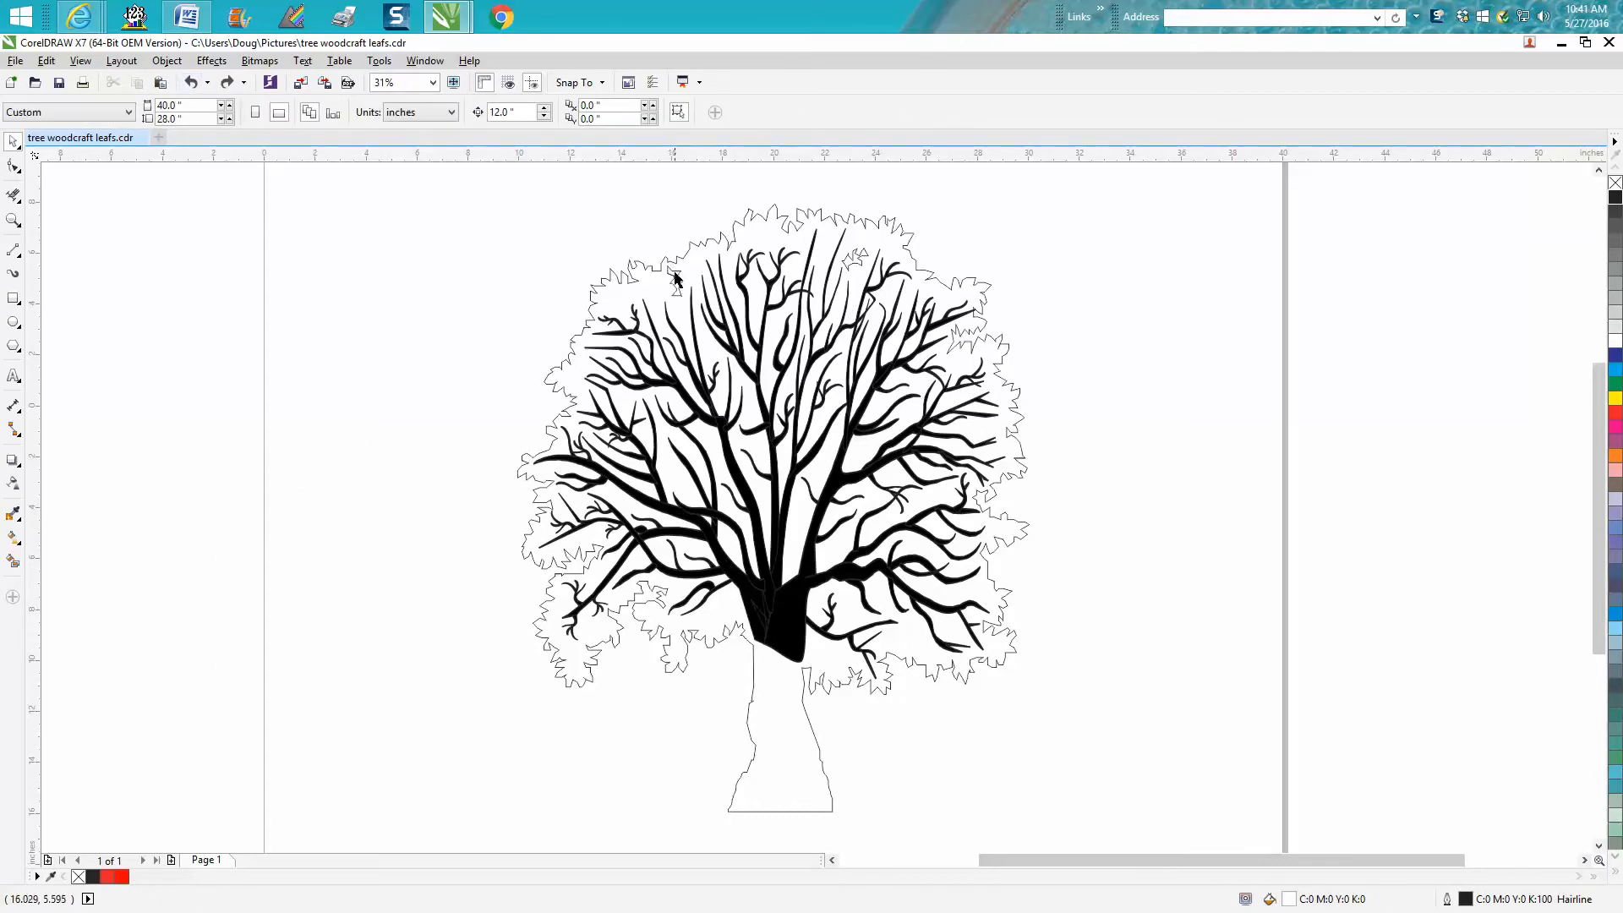
click(676, 280)
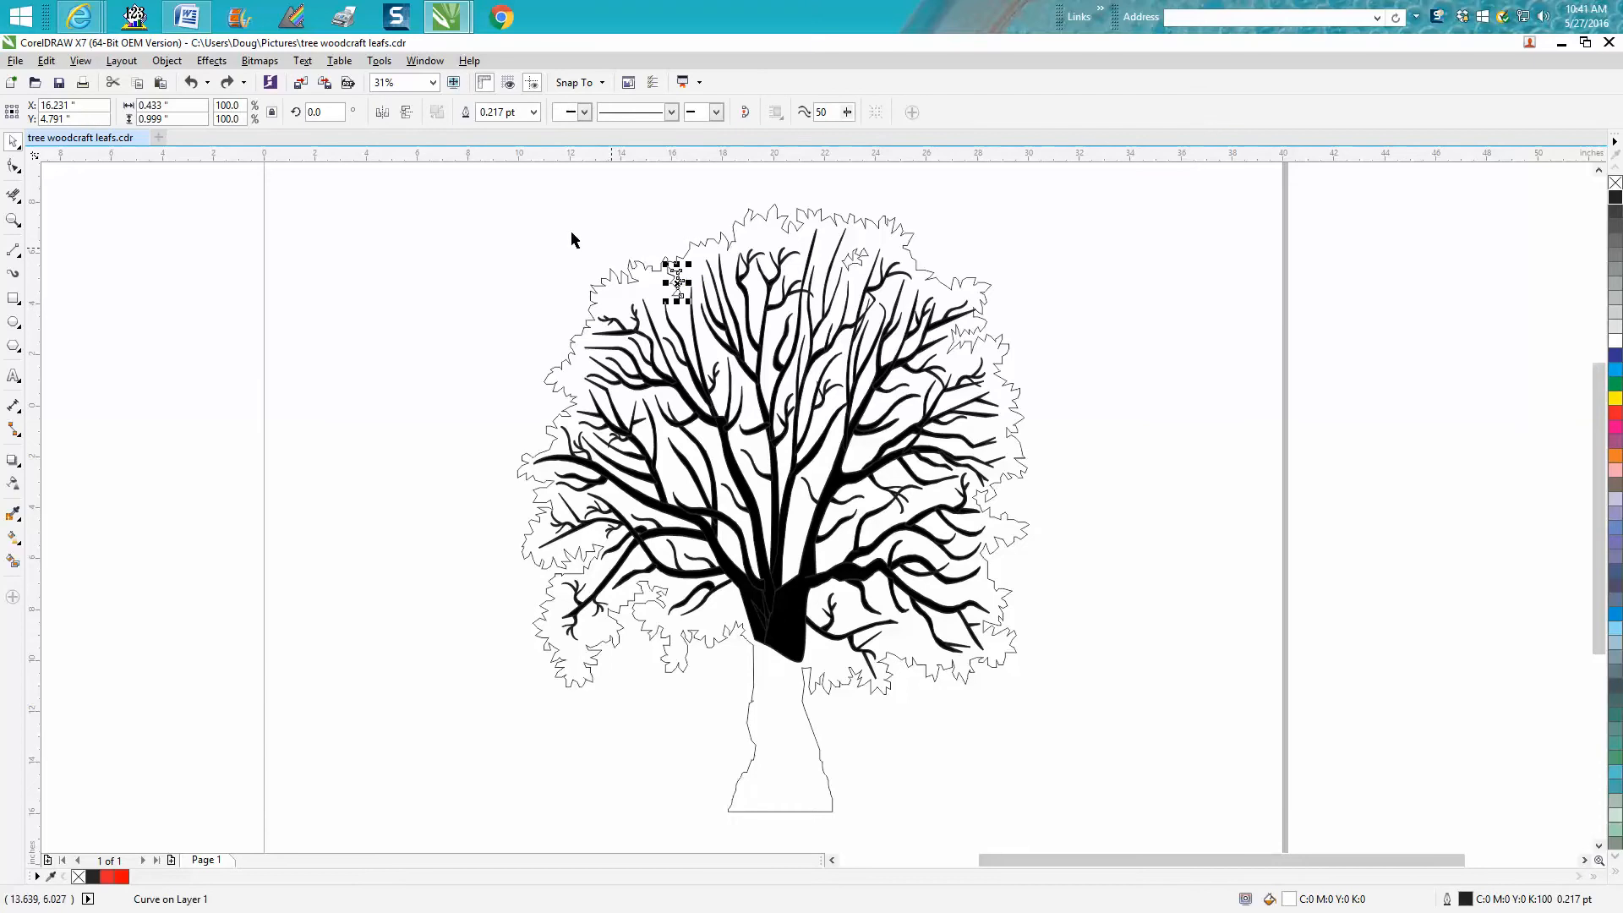
mouse_move(526, 253)
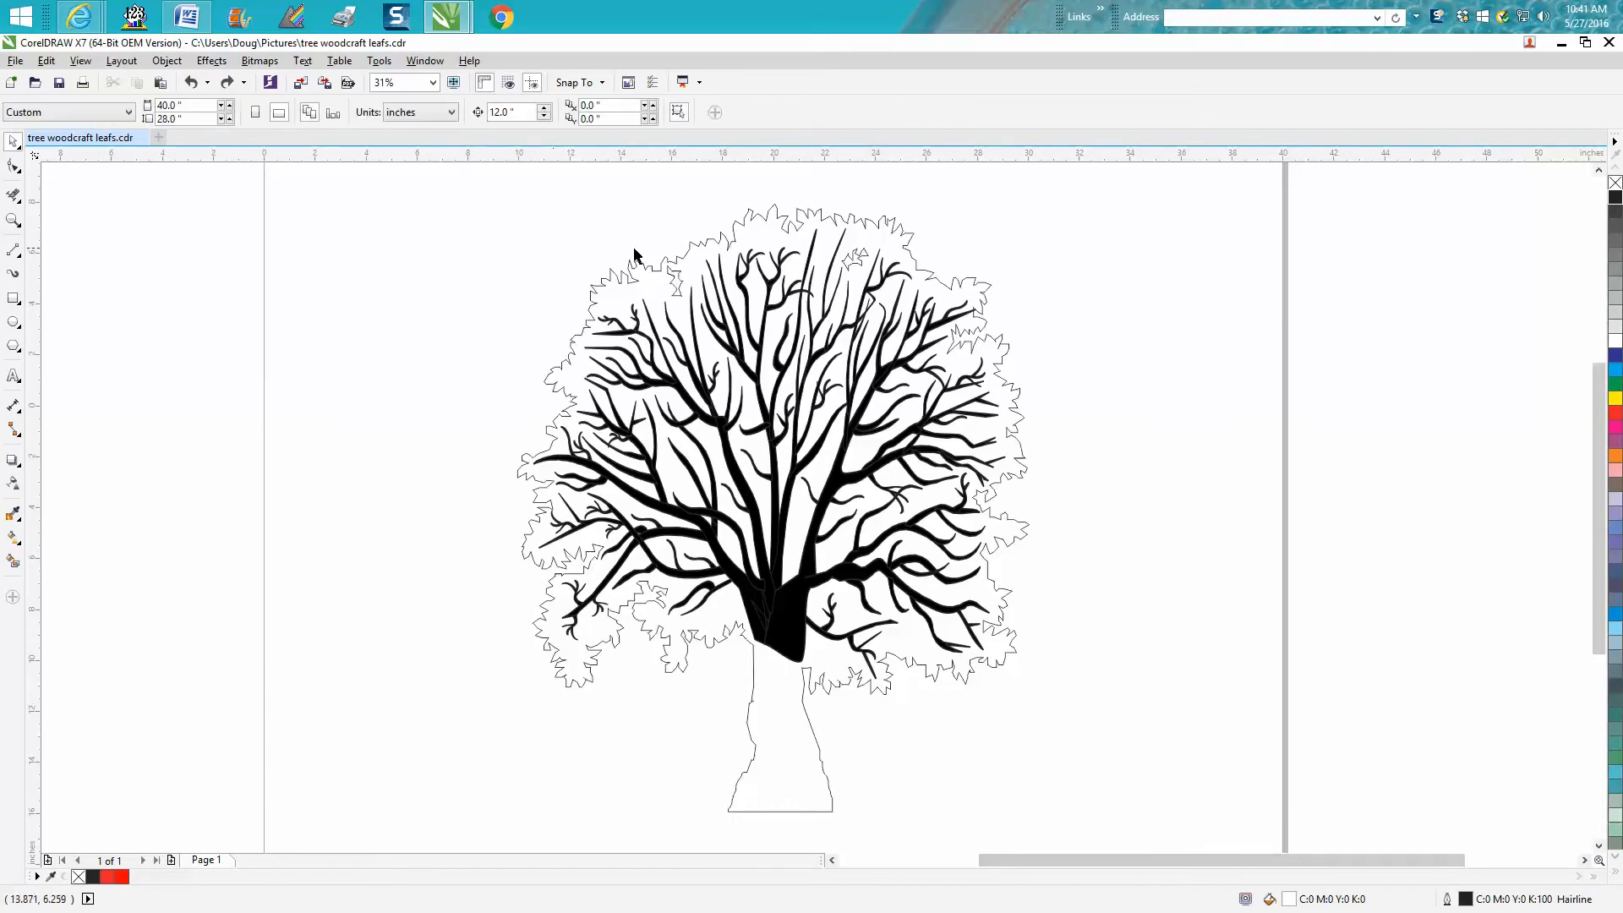
mouse_move(737, 238)
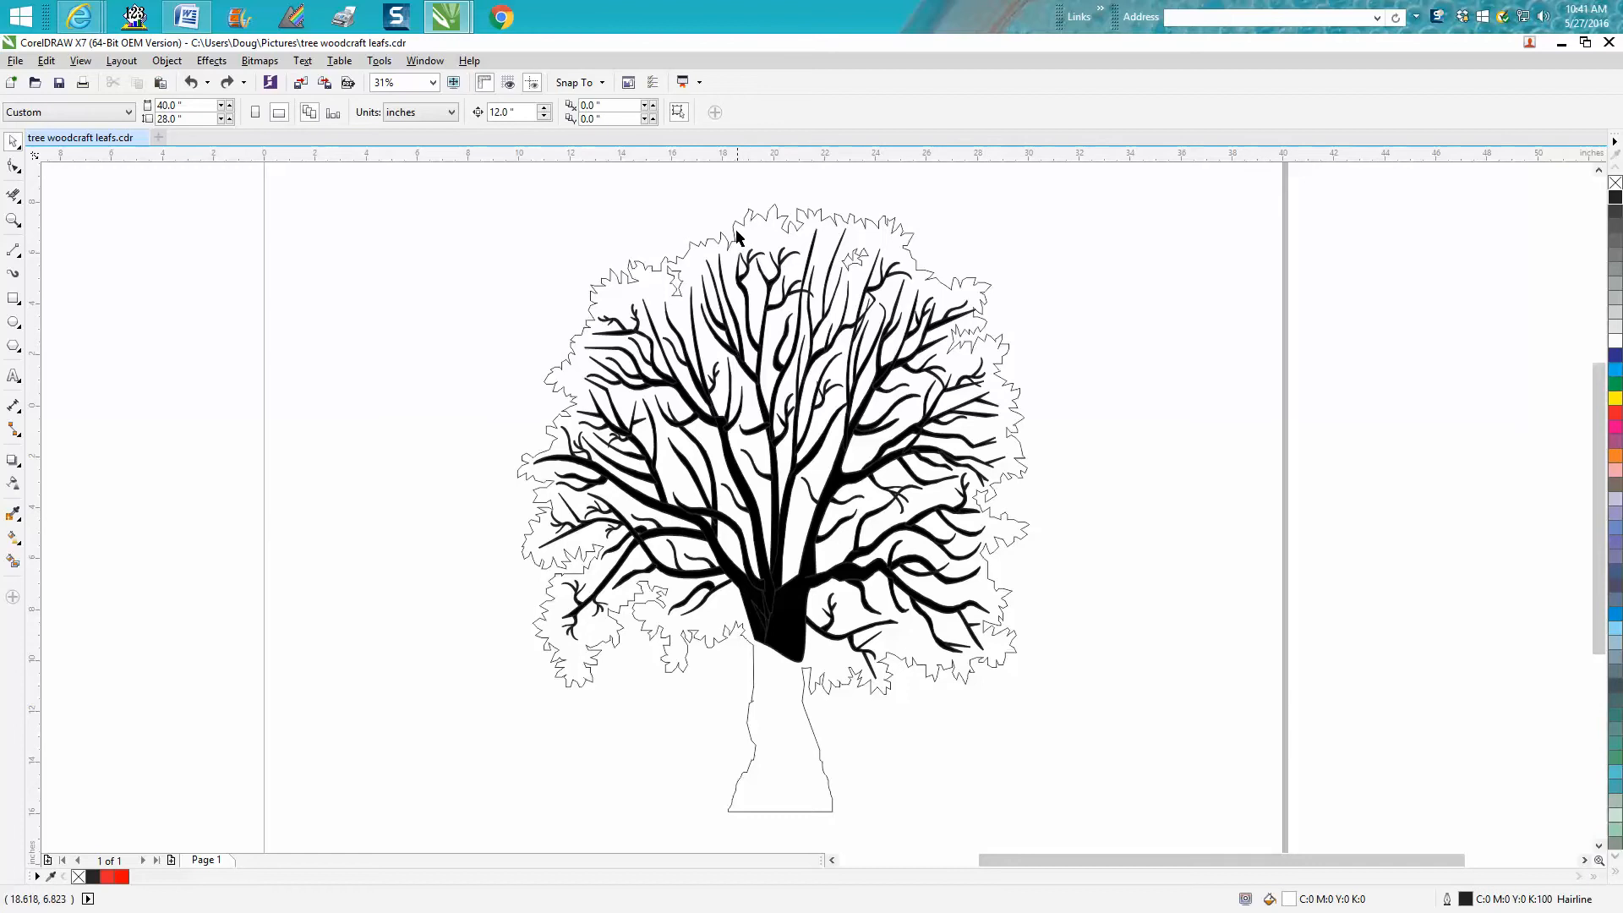
click(738, 238)
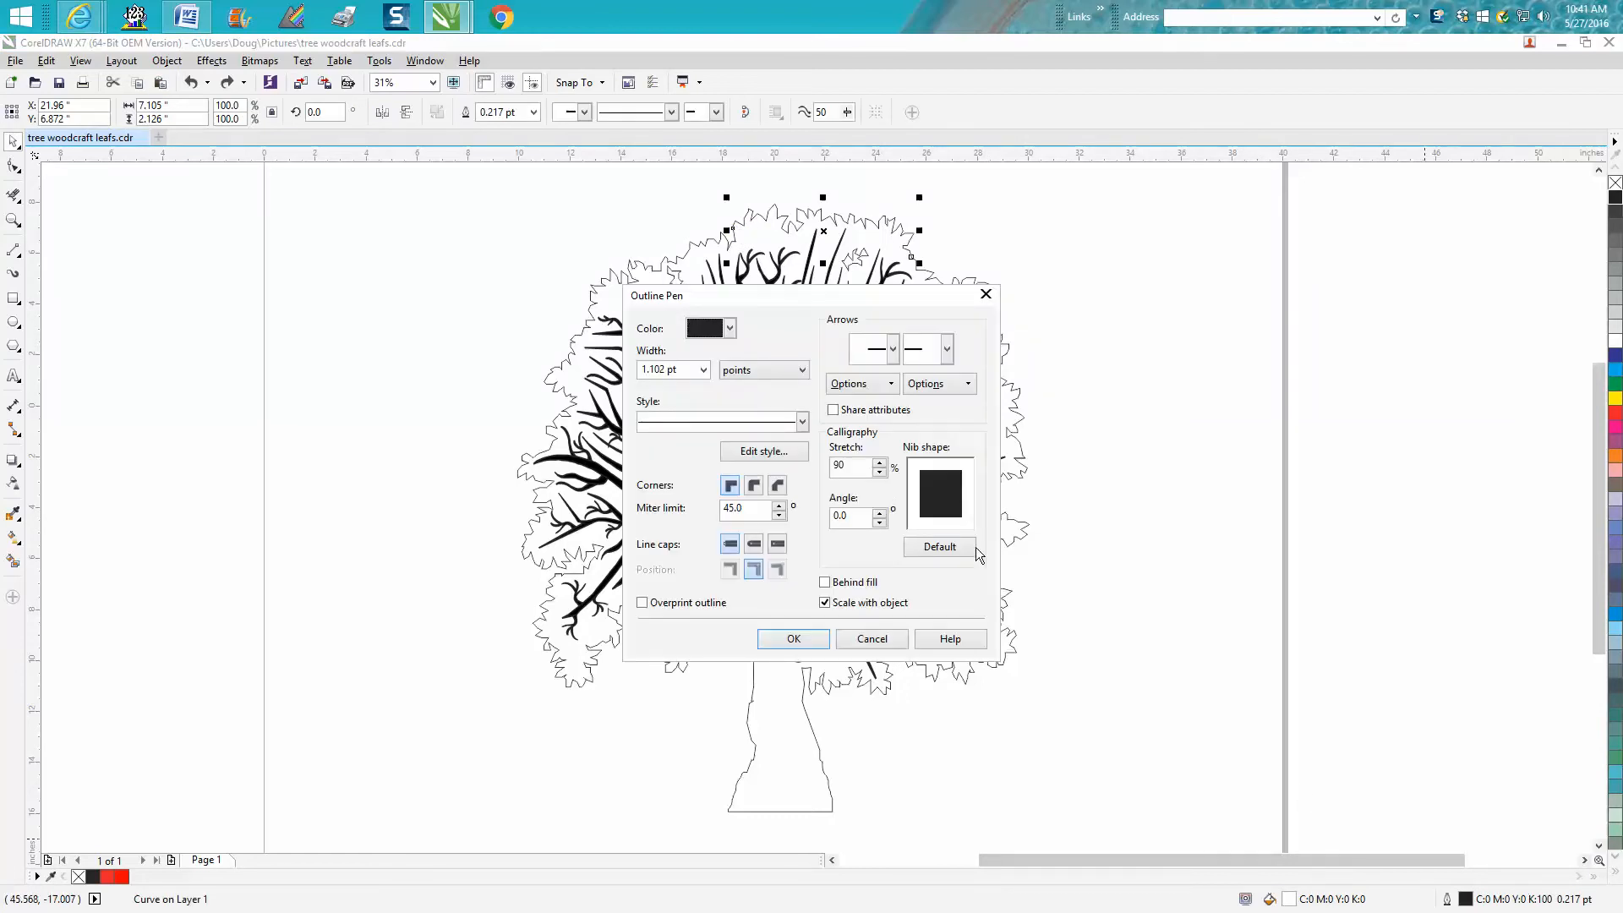
click(793, 639)
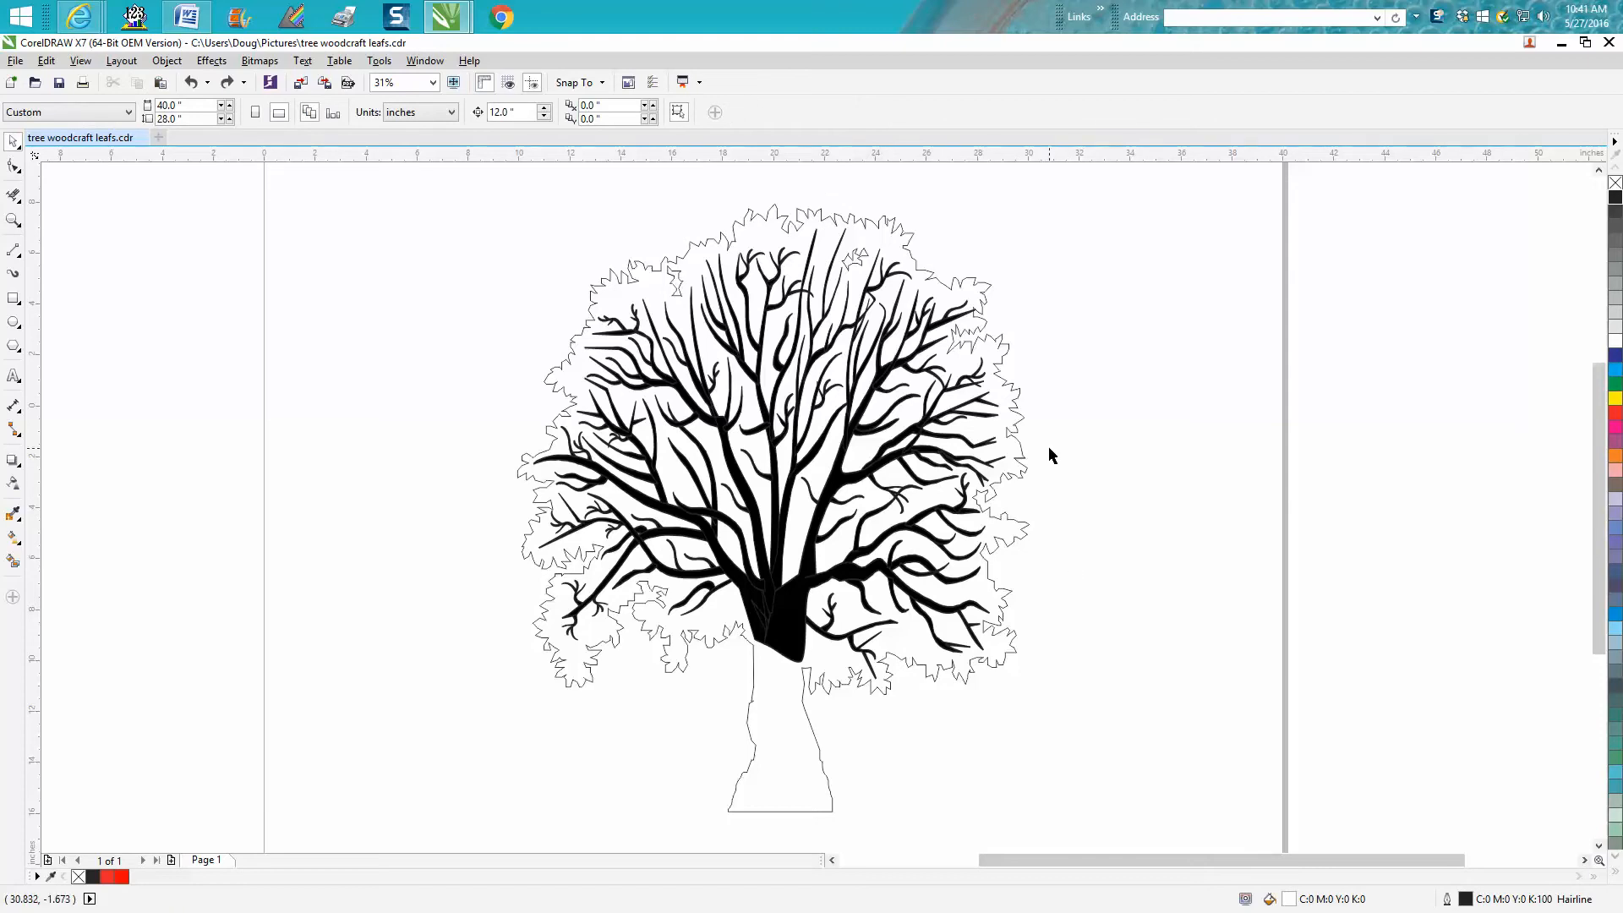
mouse_move(480, 284)
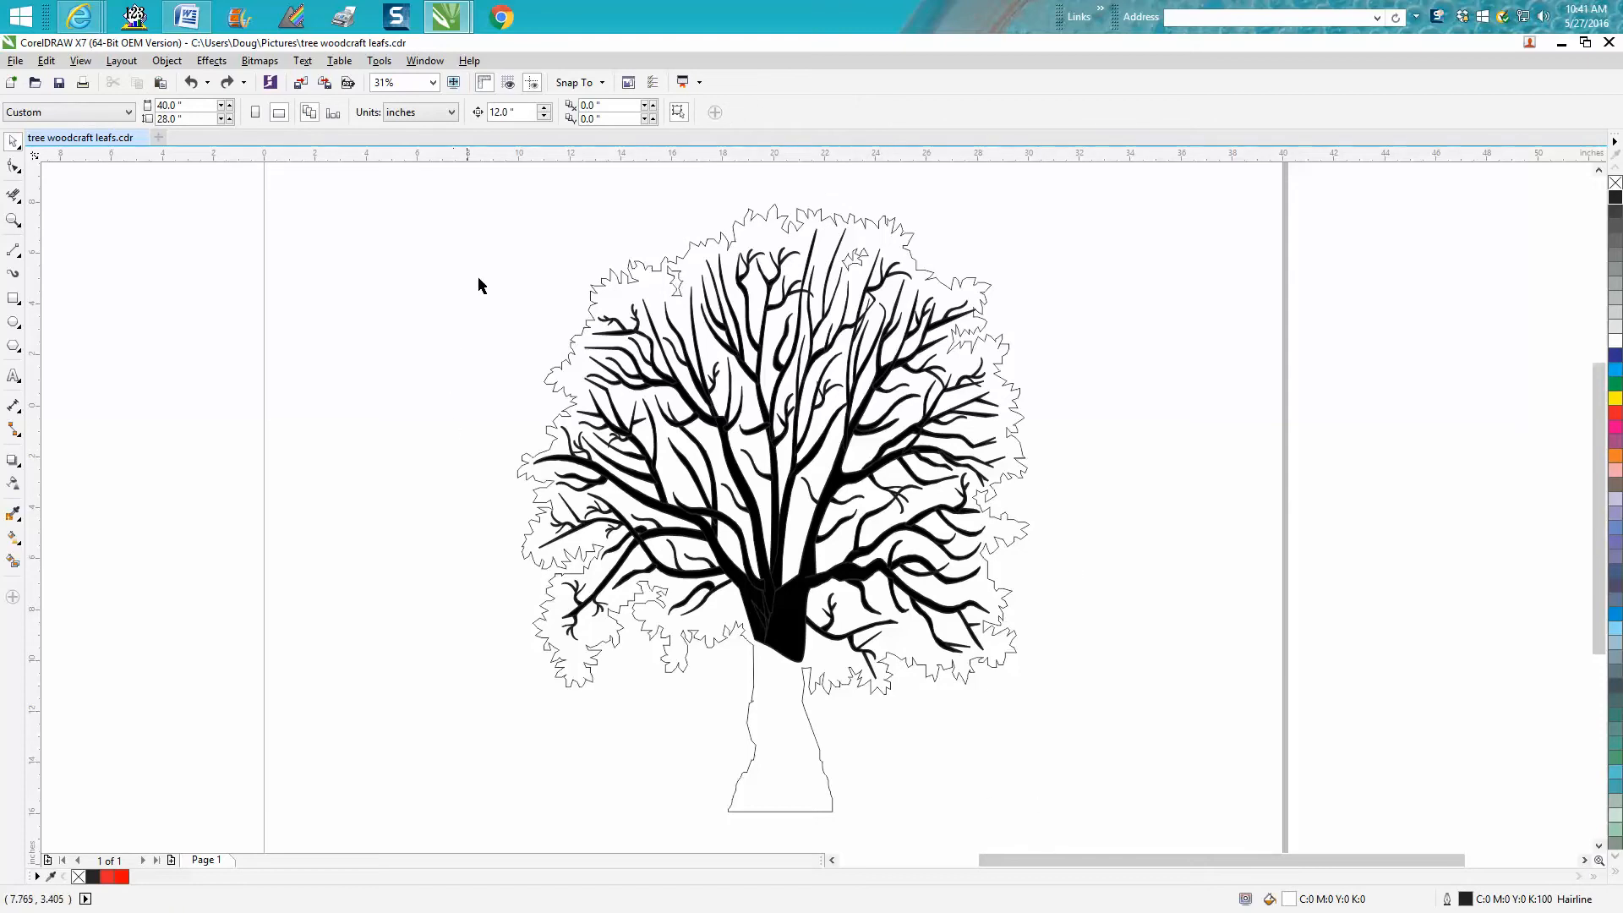
mouse_move(510, 112)
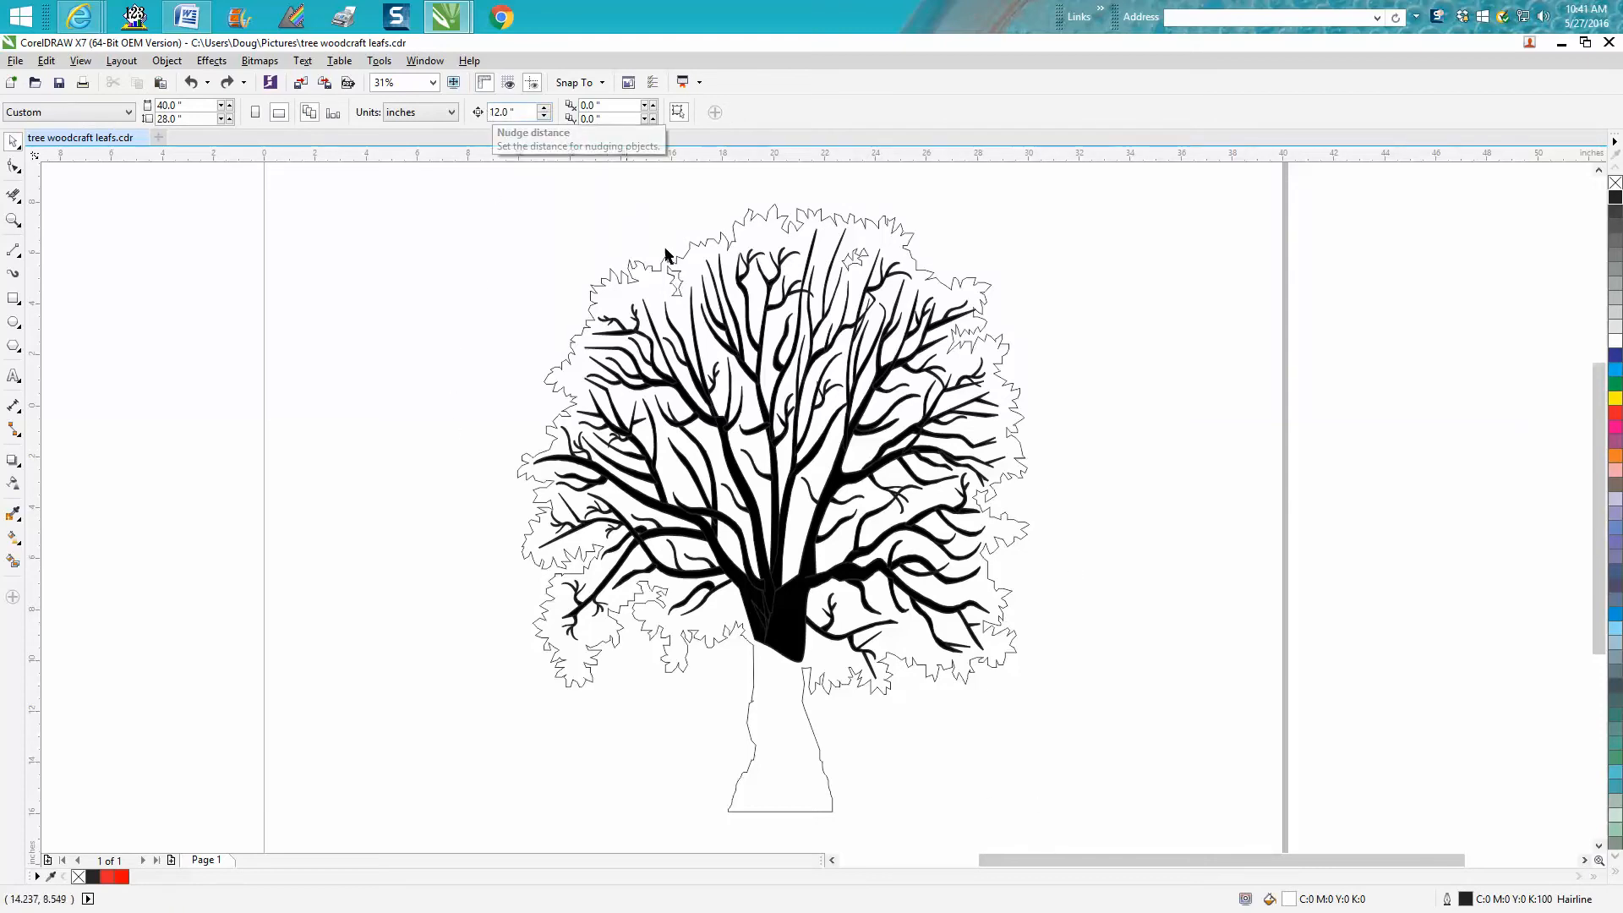
mouse_move(443, 264)
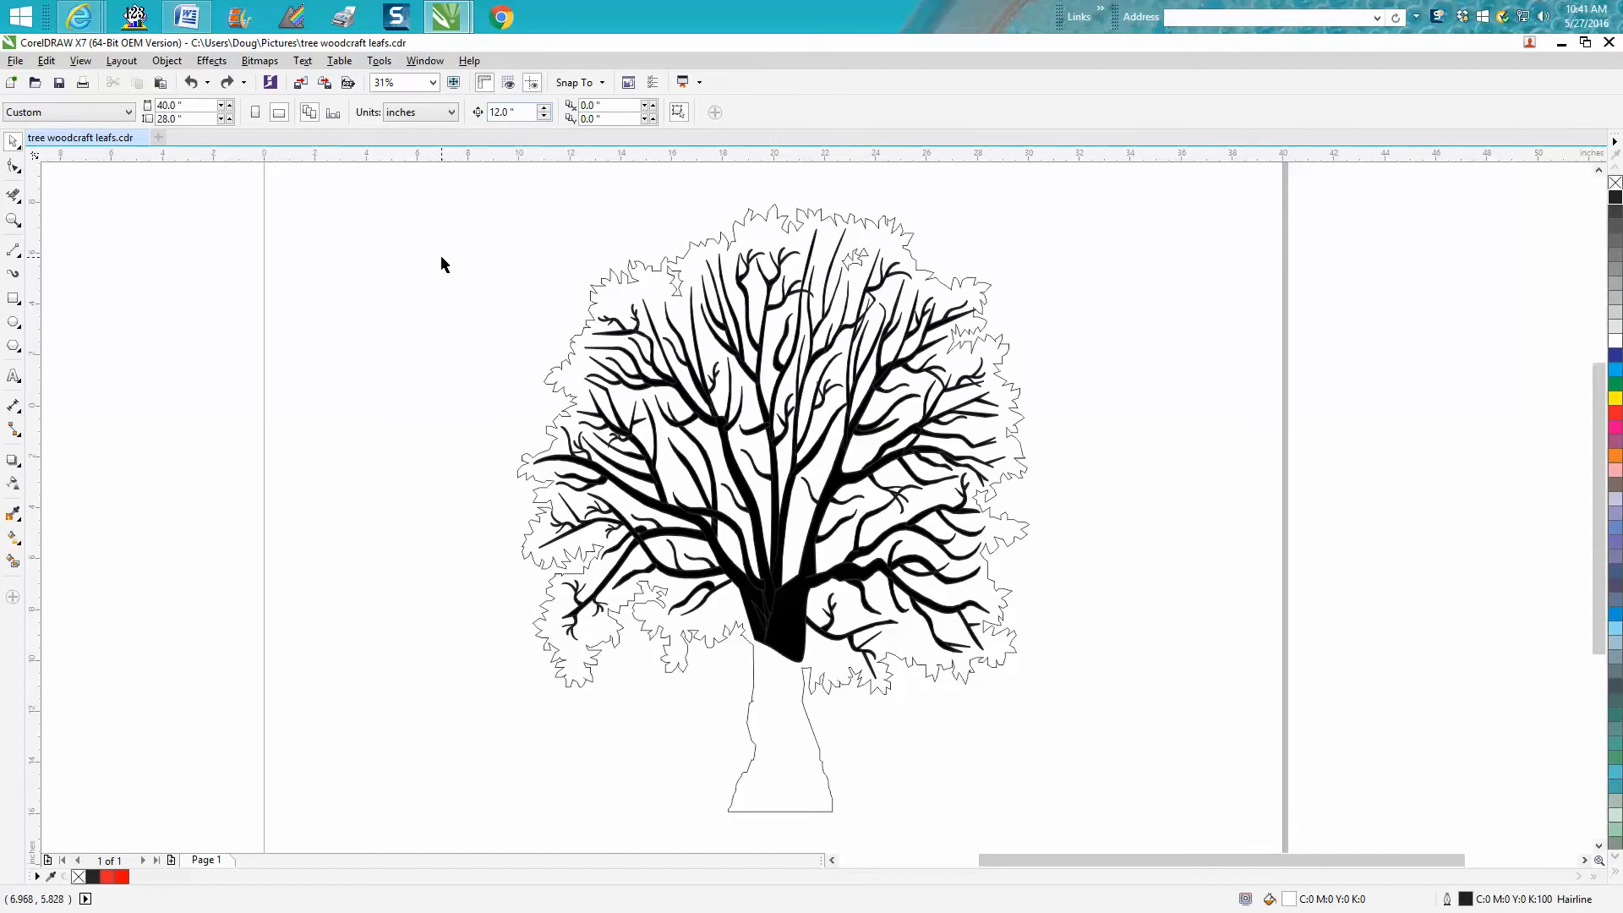
mouse_move(713, 414)
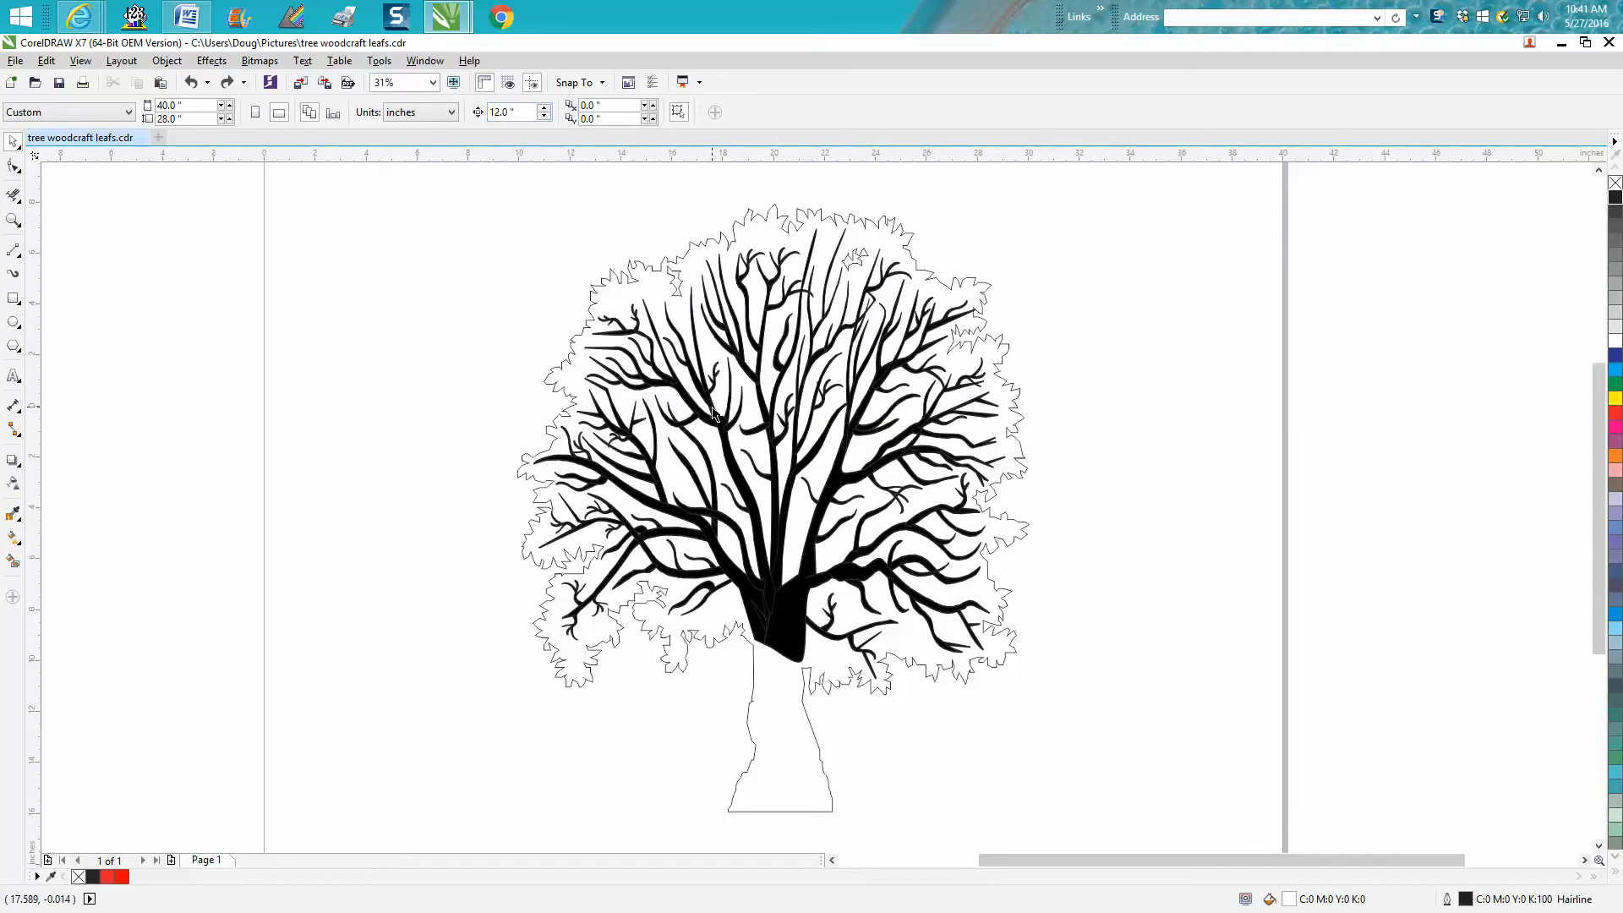
mouse_move(548, 429)
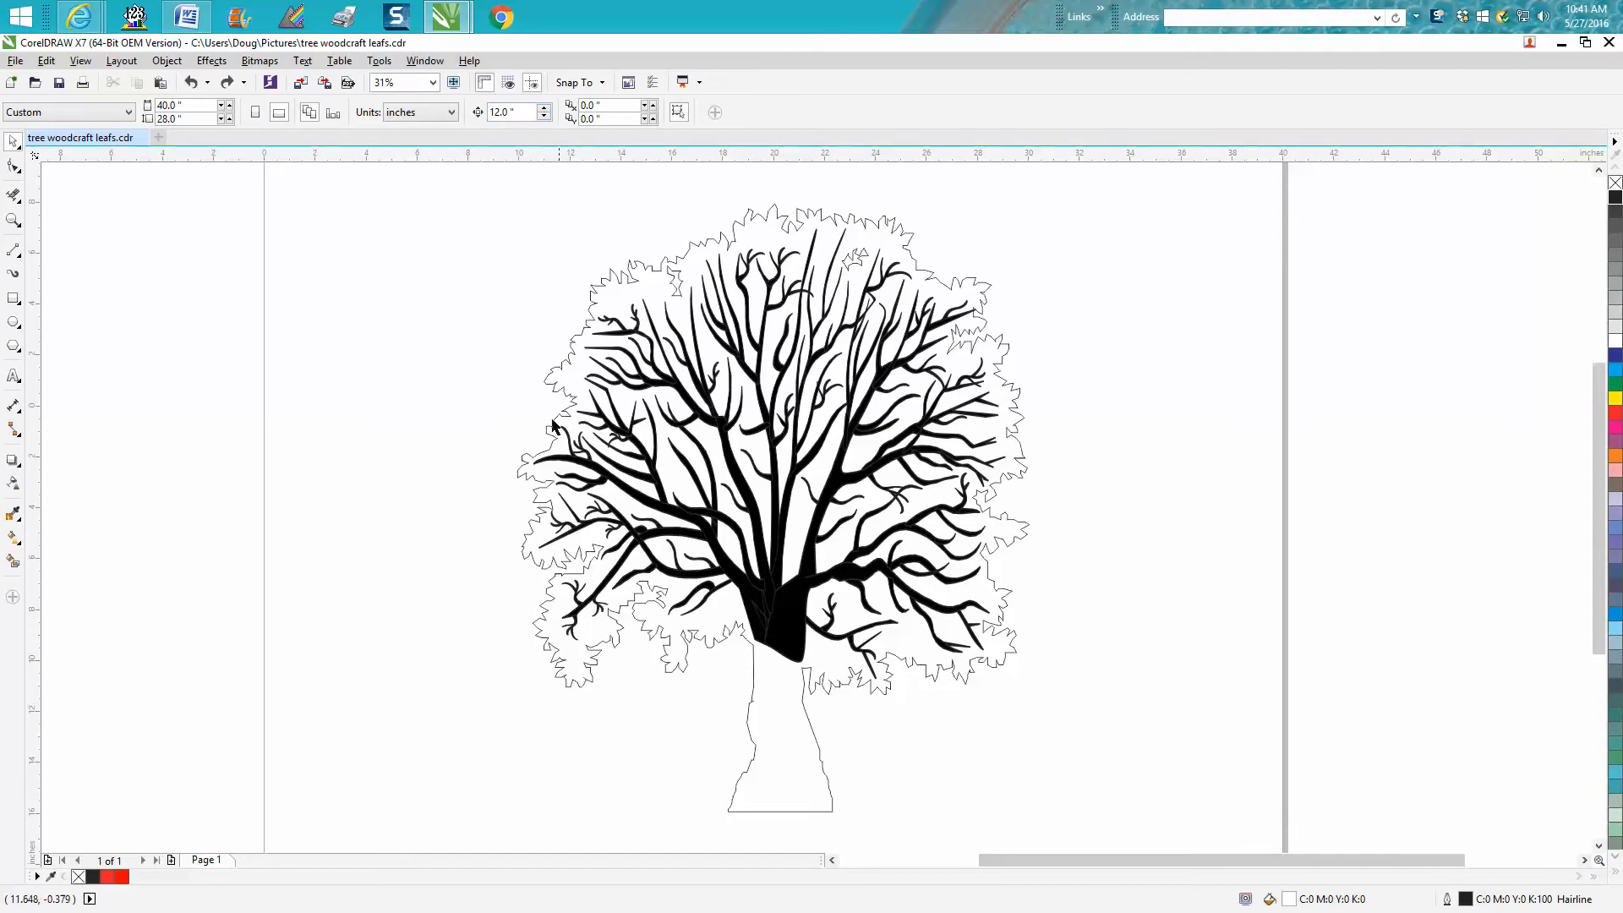
mouse_move(700, 639)
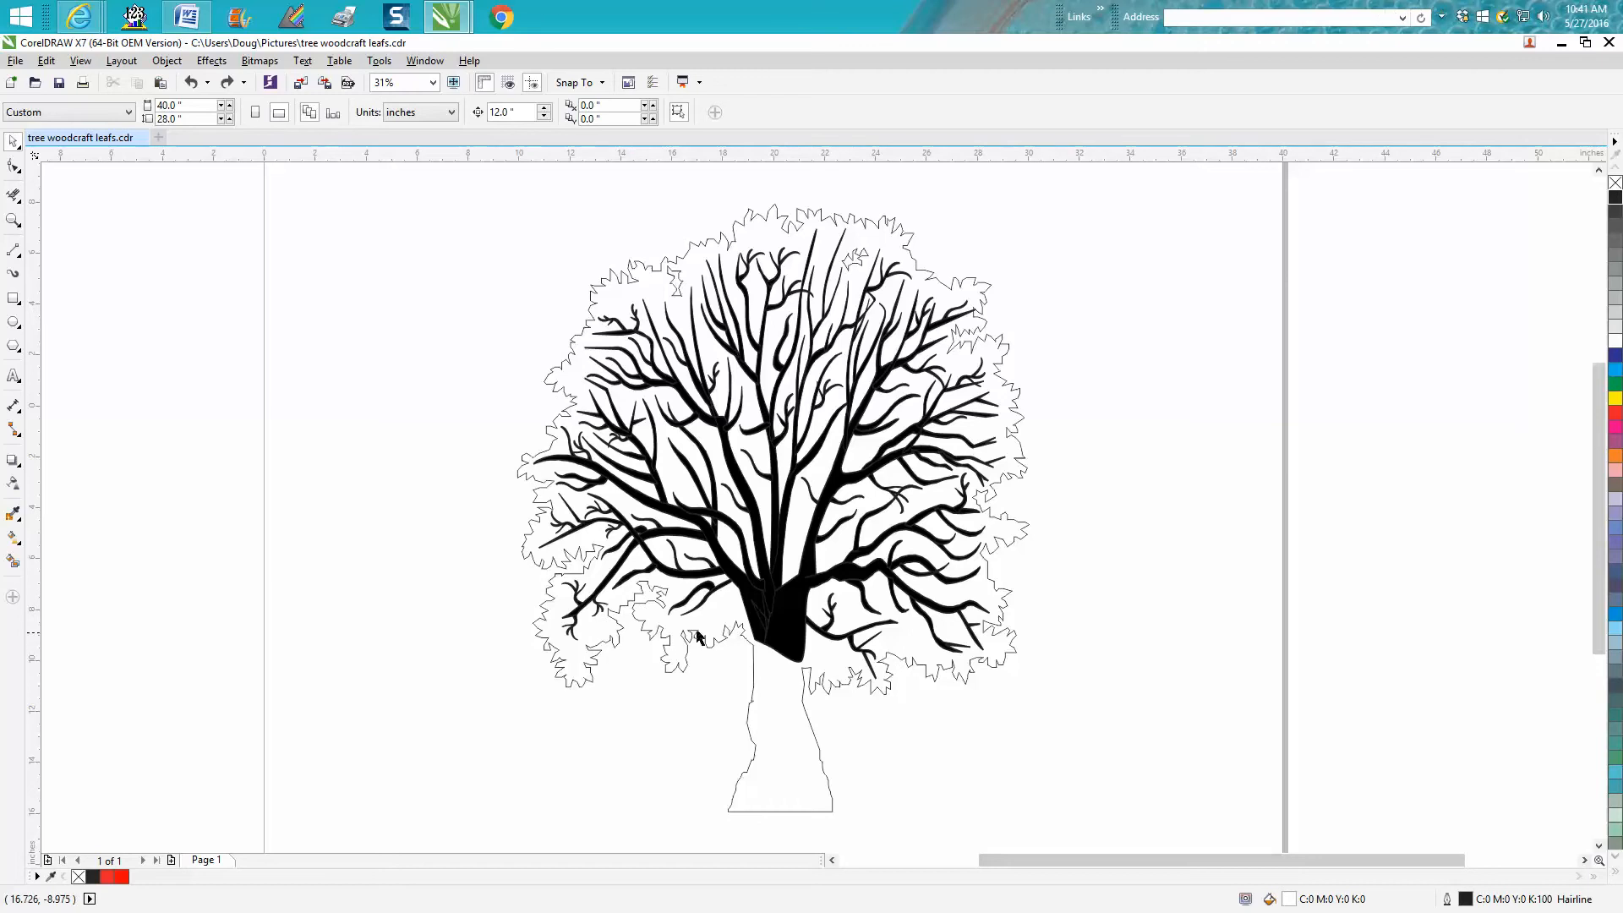
mouse_move(798, 688)
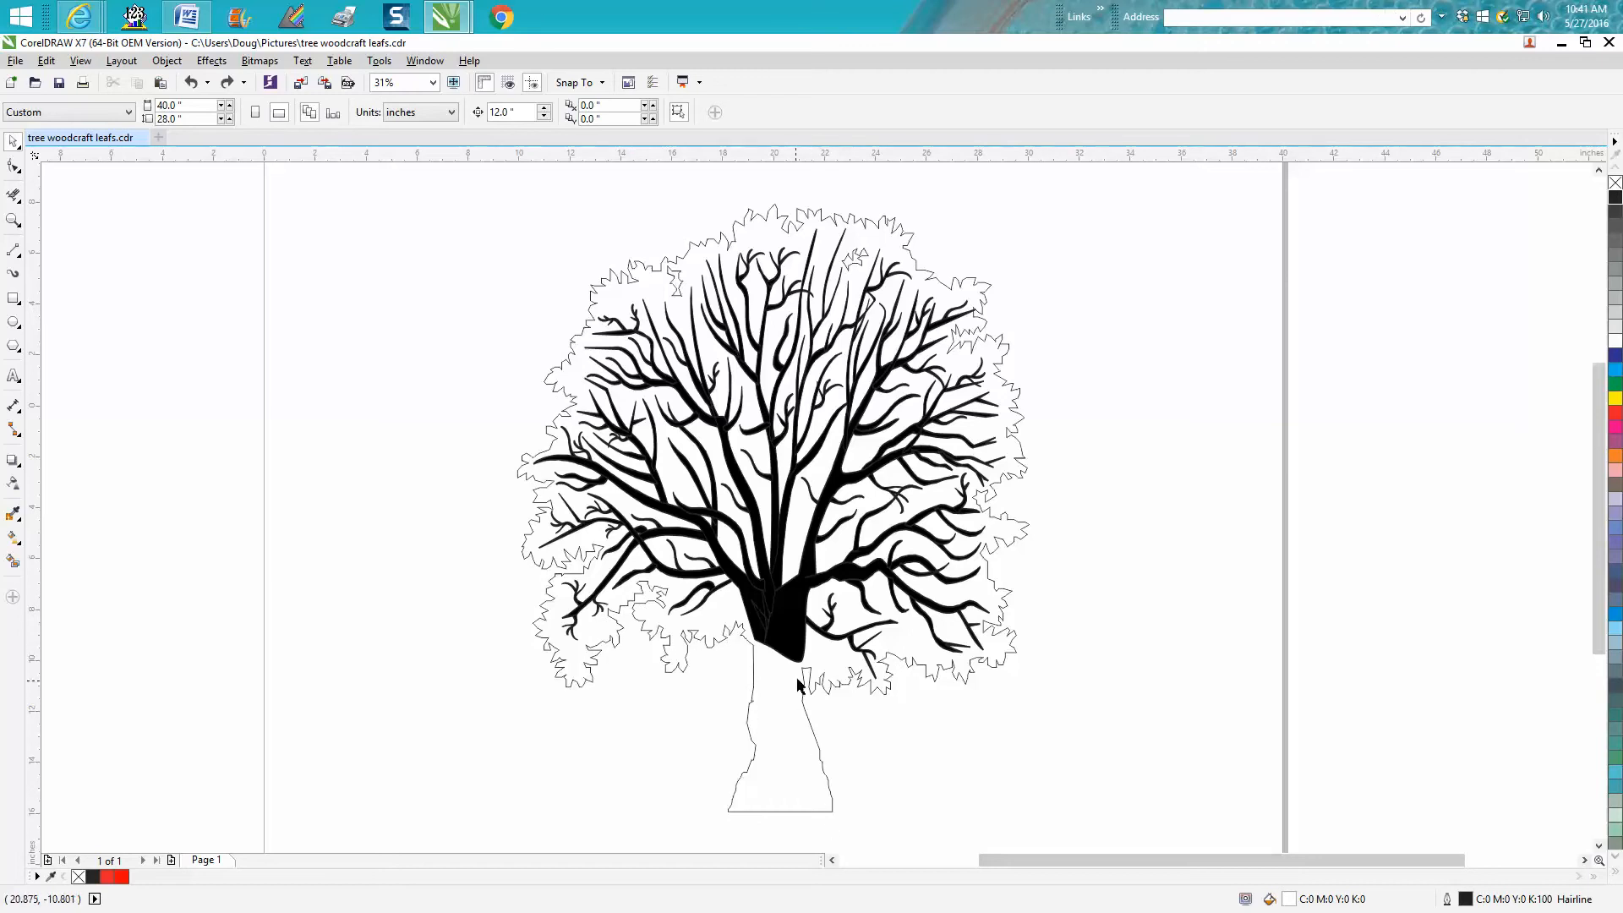
mouse_move(833, 681)
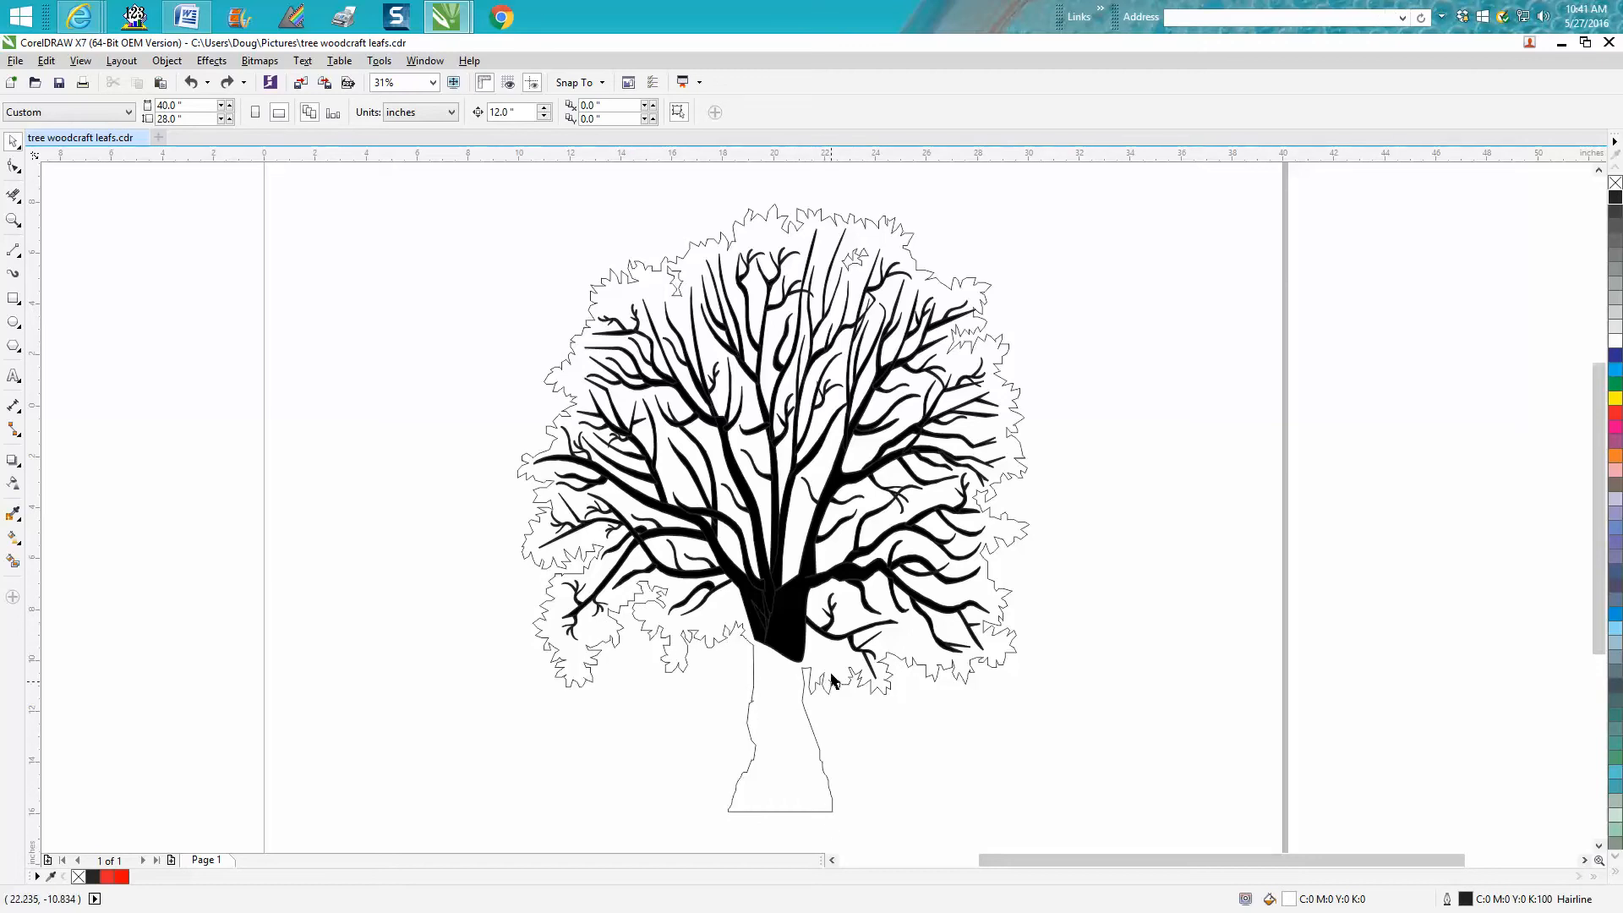
mouse_move(796, 609)
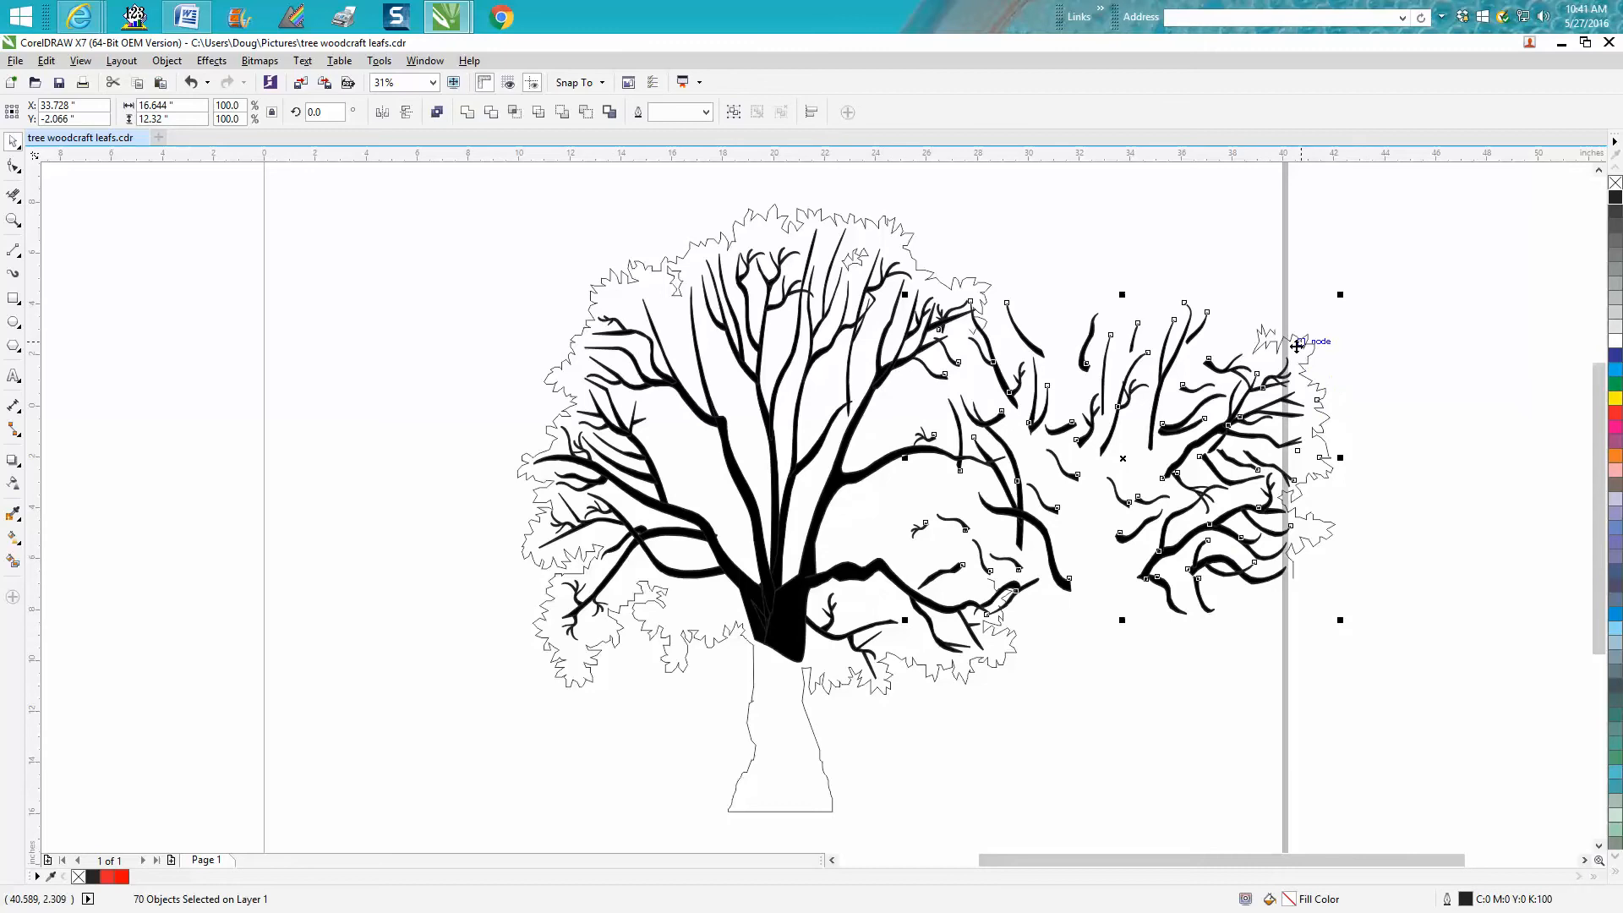
mouse_move(1307, 355)
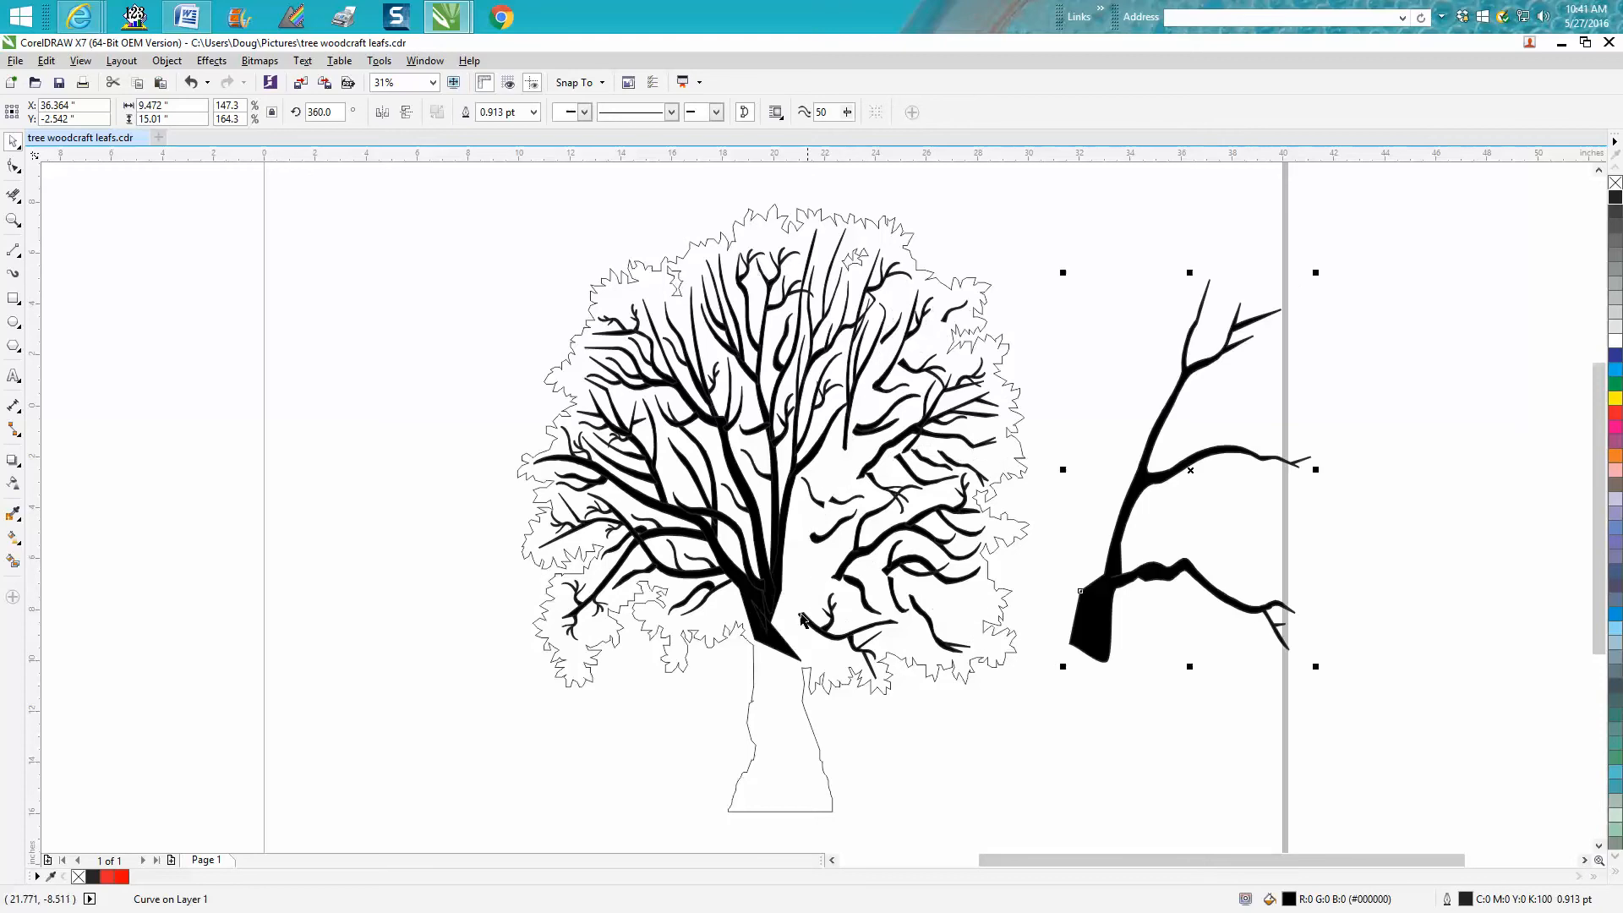
Step: Drag a central branch limb out to the right of the tree outline
drag(1188, 469, 796, 517)
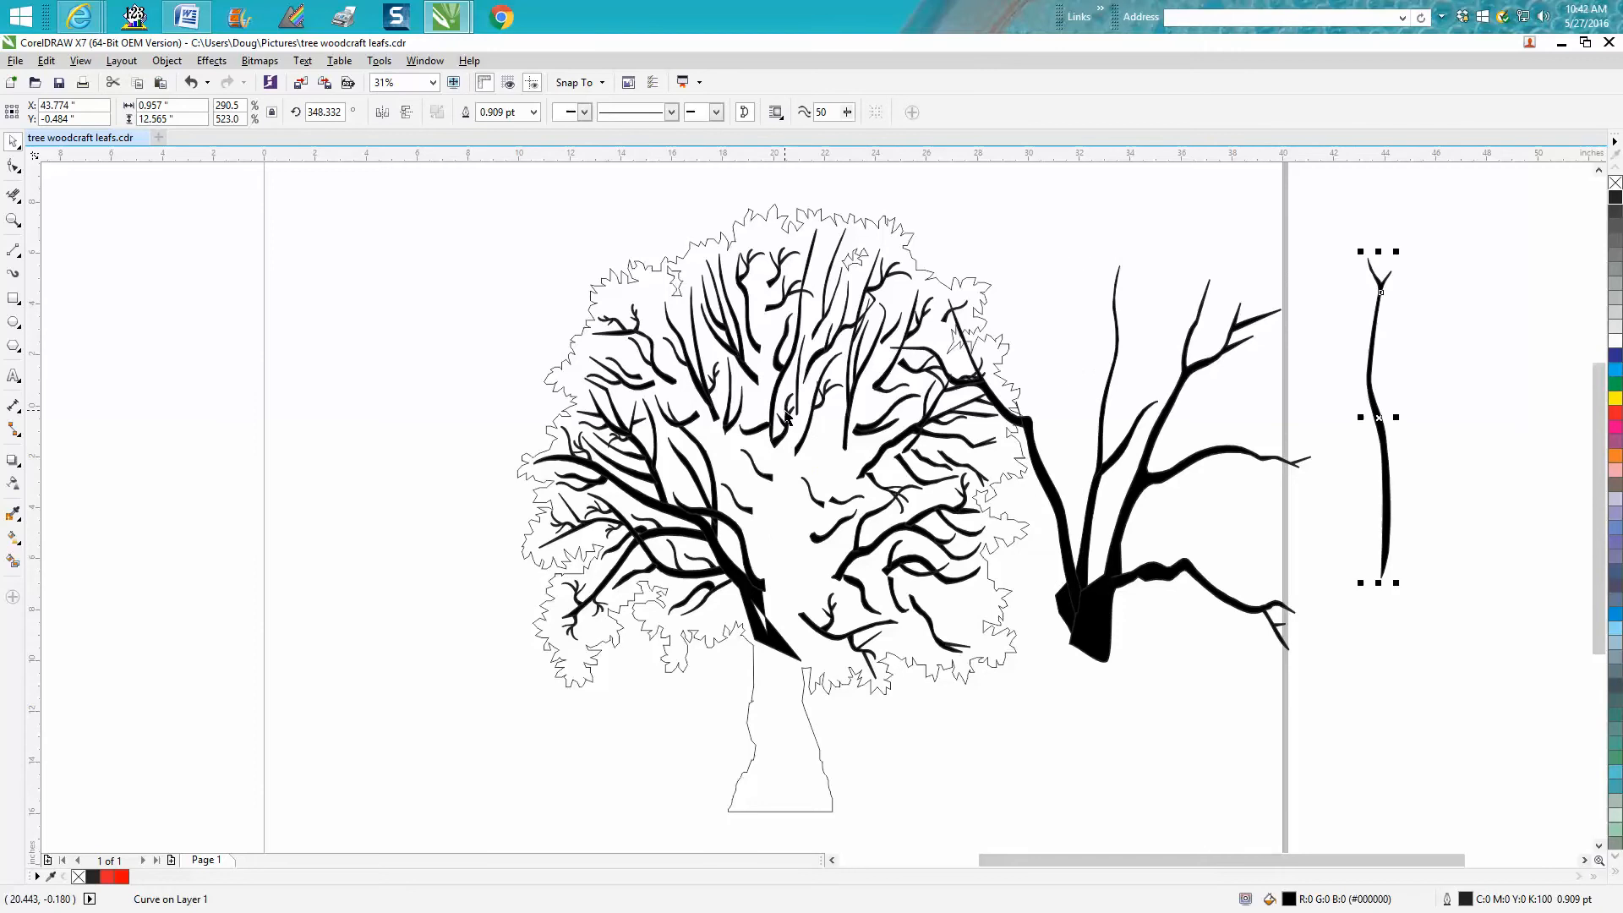
mouse_move(1119, 531)
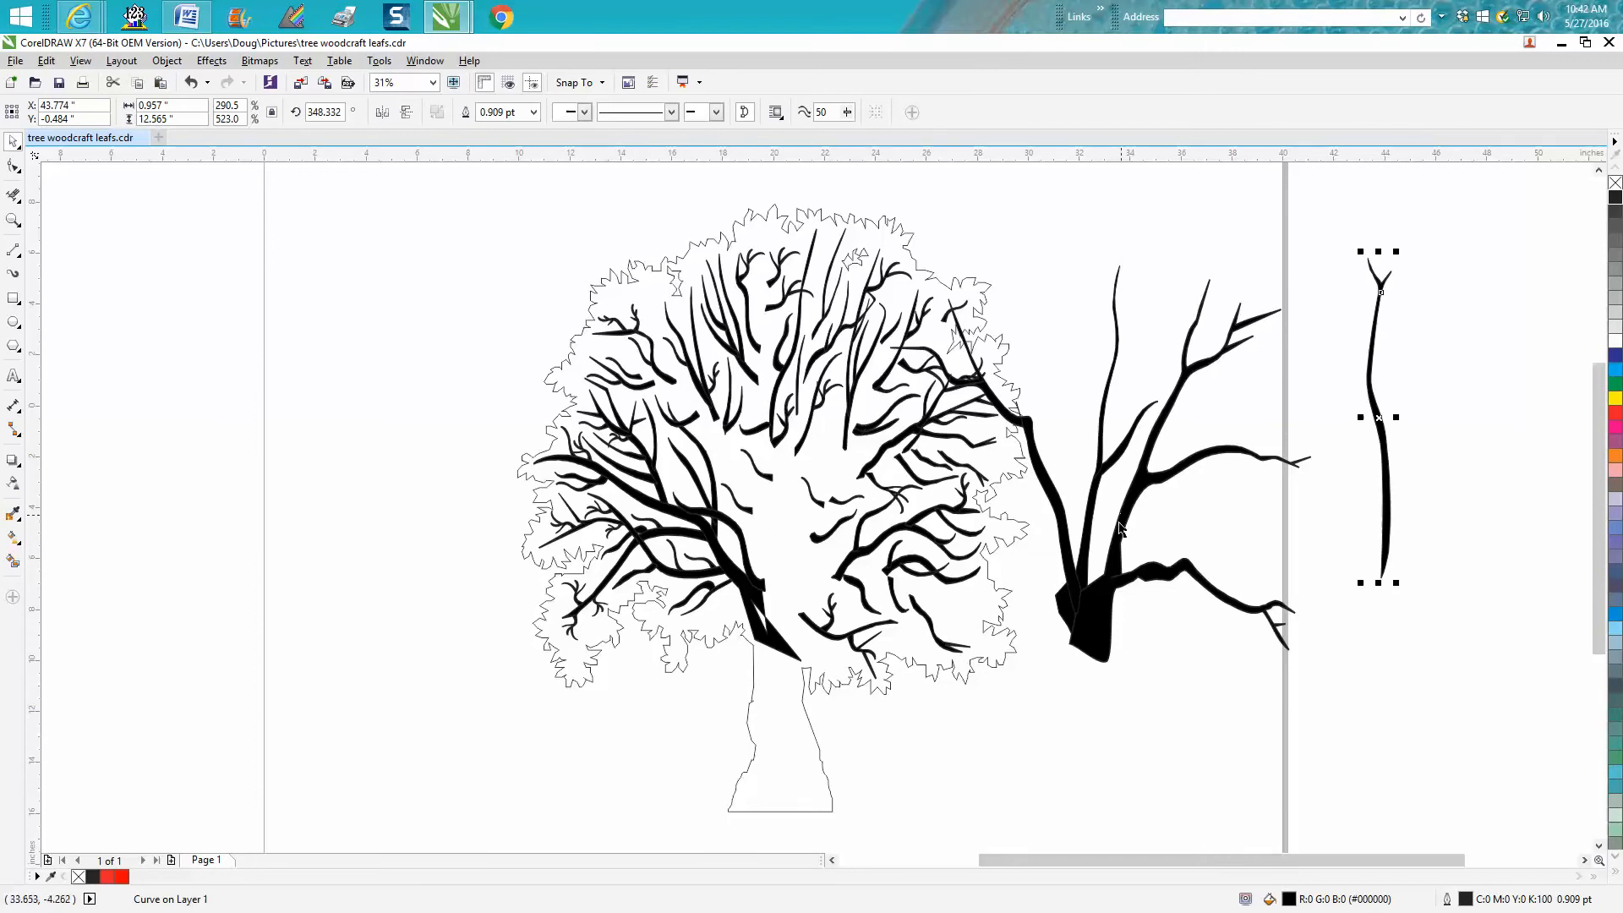
mouse_move(1061, 551)
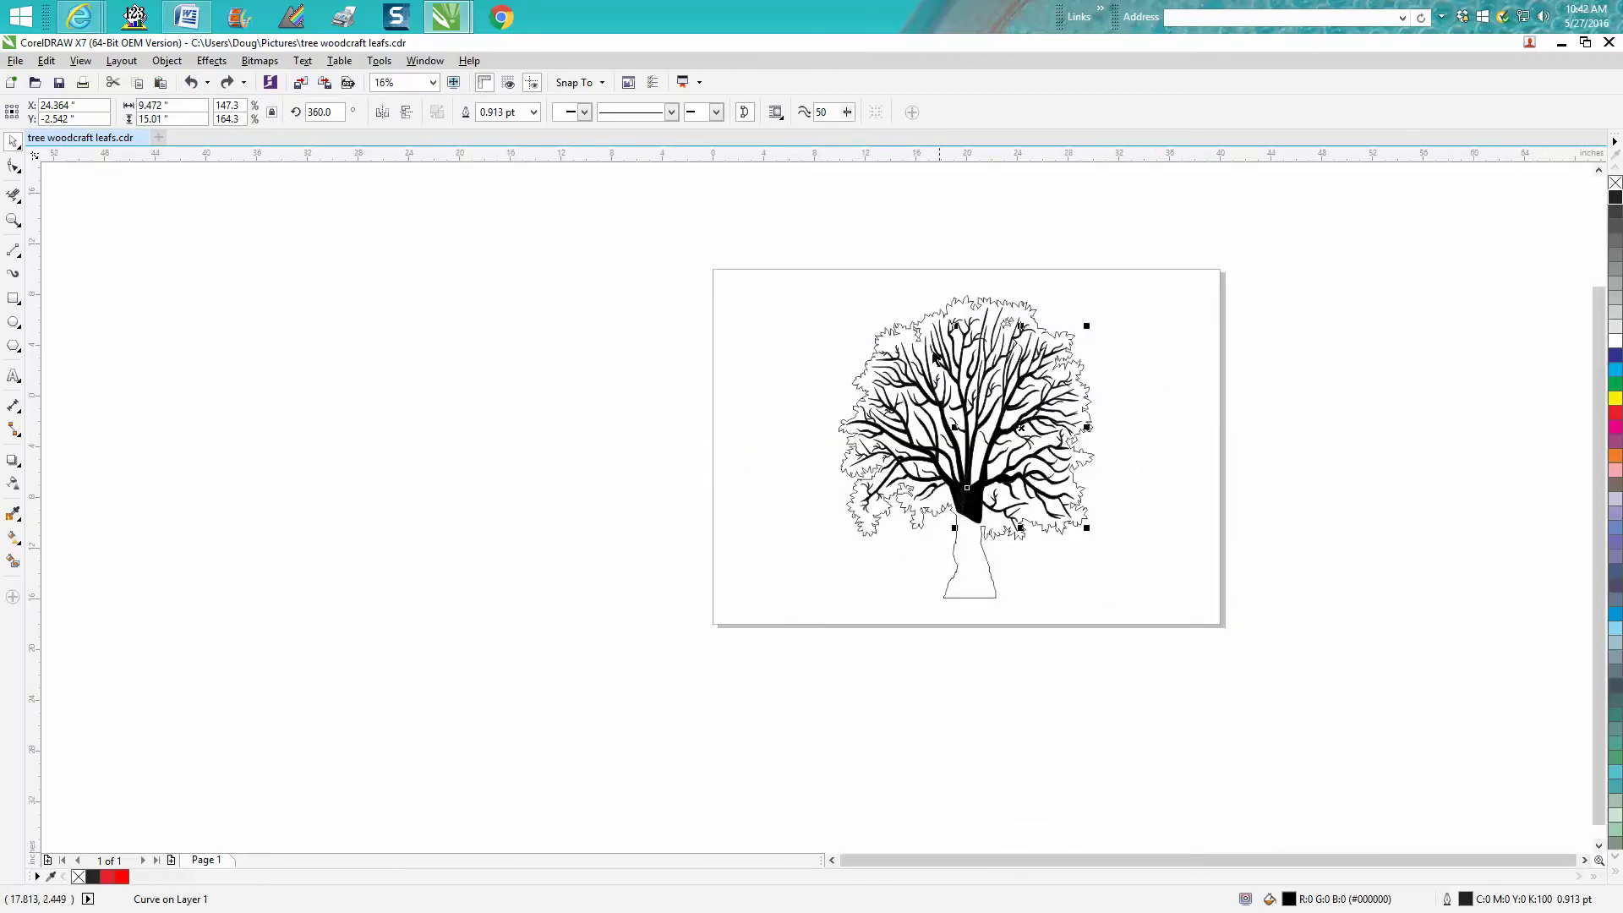
mouse_move(162, 194)
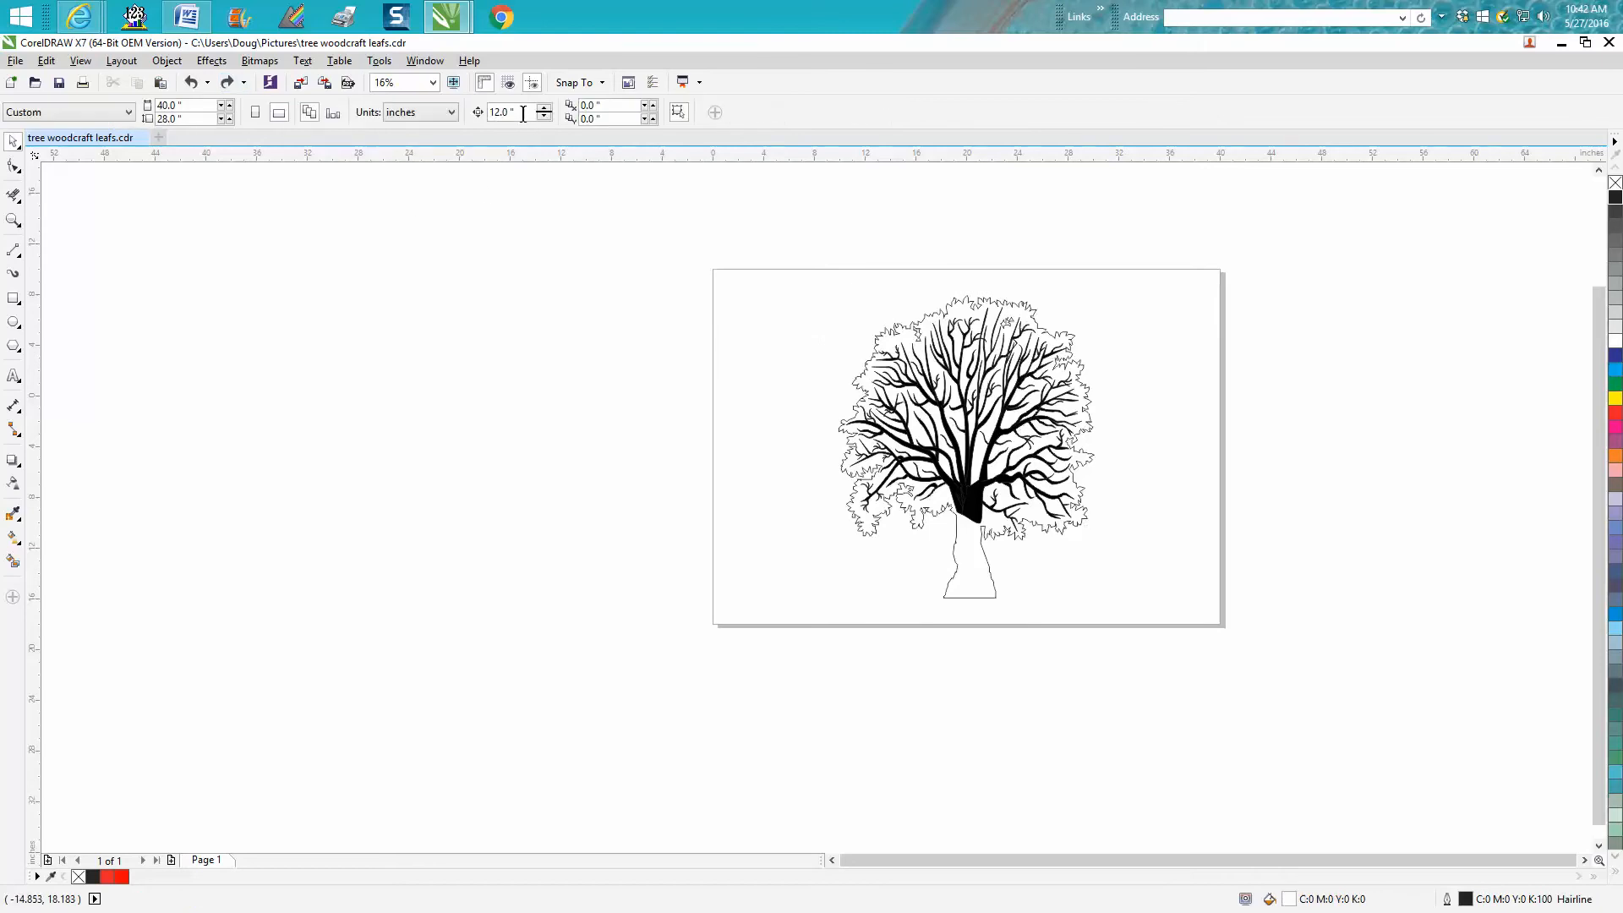
Step: Set the nudge distance to 20 inches on the property bar
text(20)
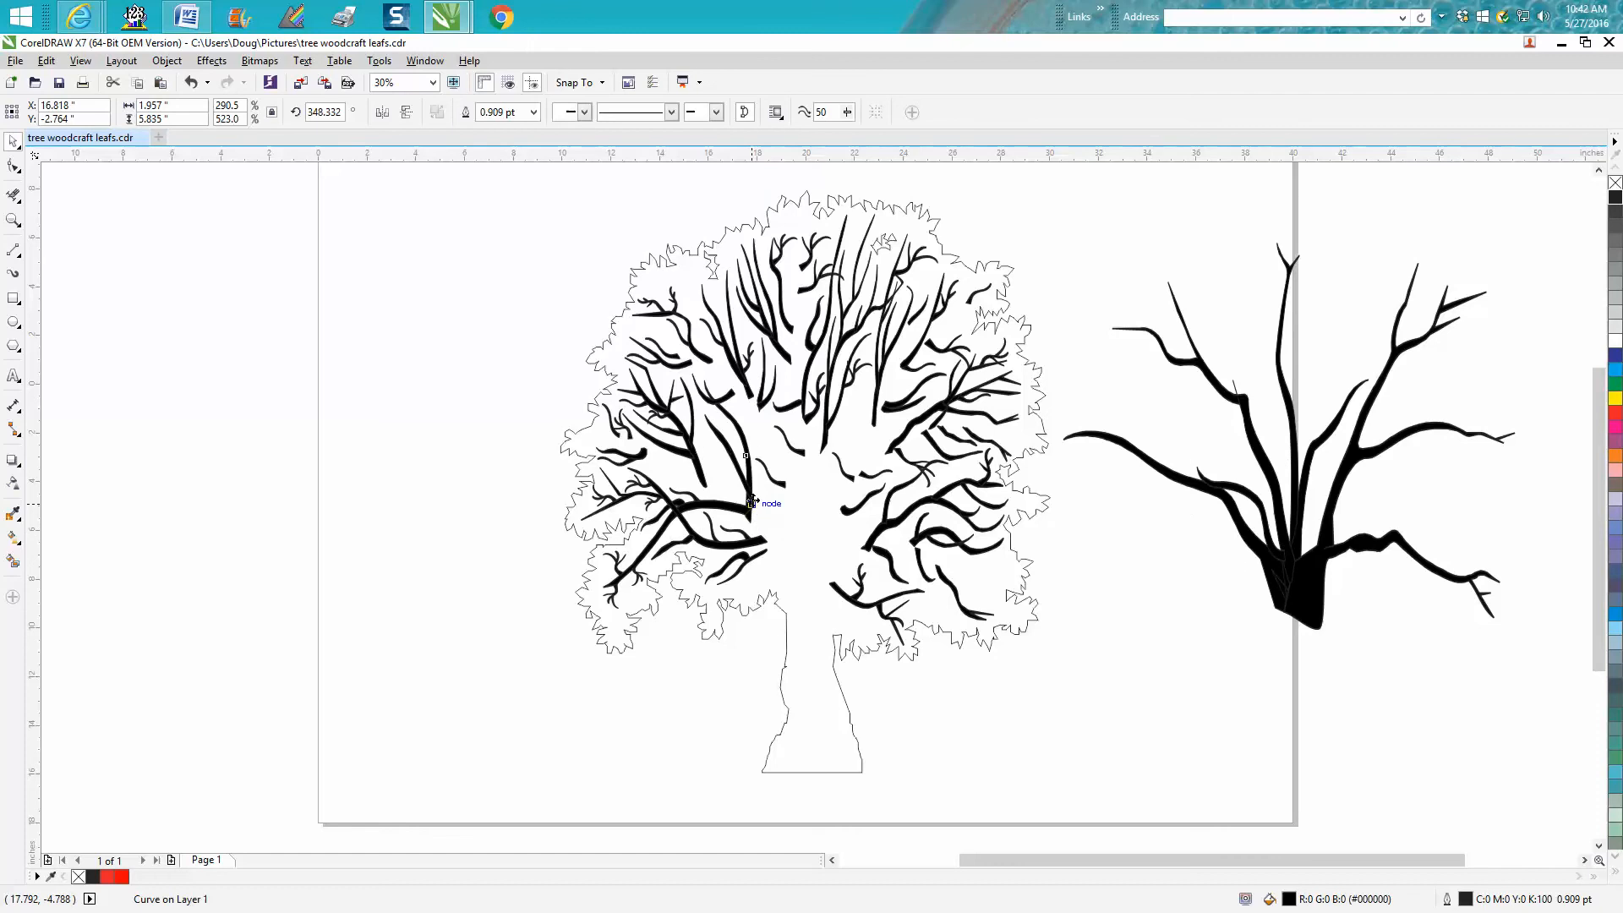
Step: Move the first branch pieces from the canopy onto the bare tree at the right
click(1328, 471)
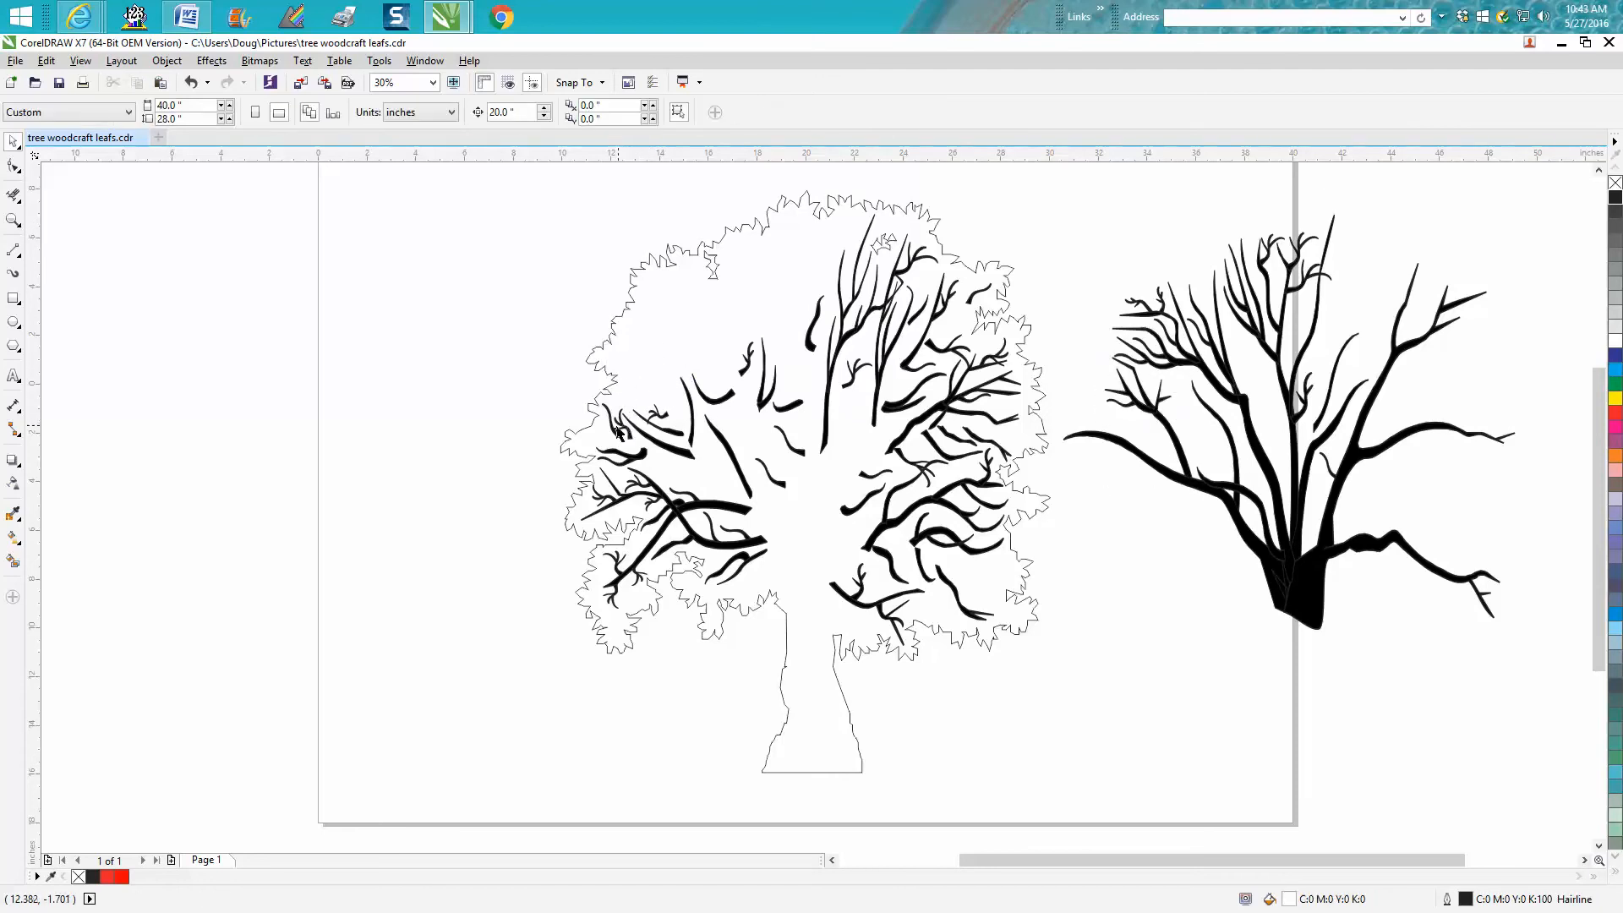
click(1105, 433)
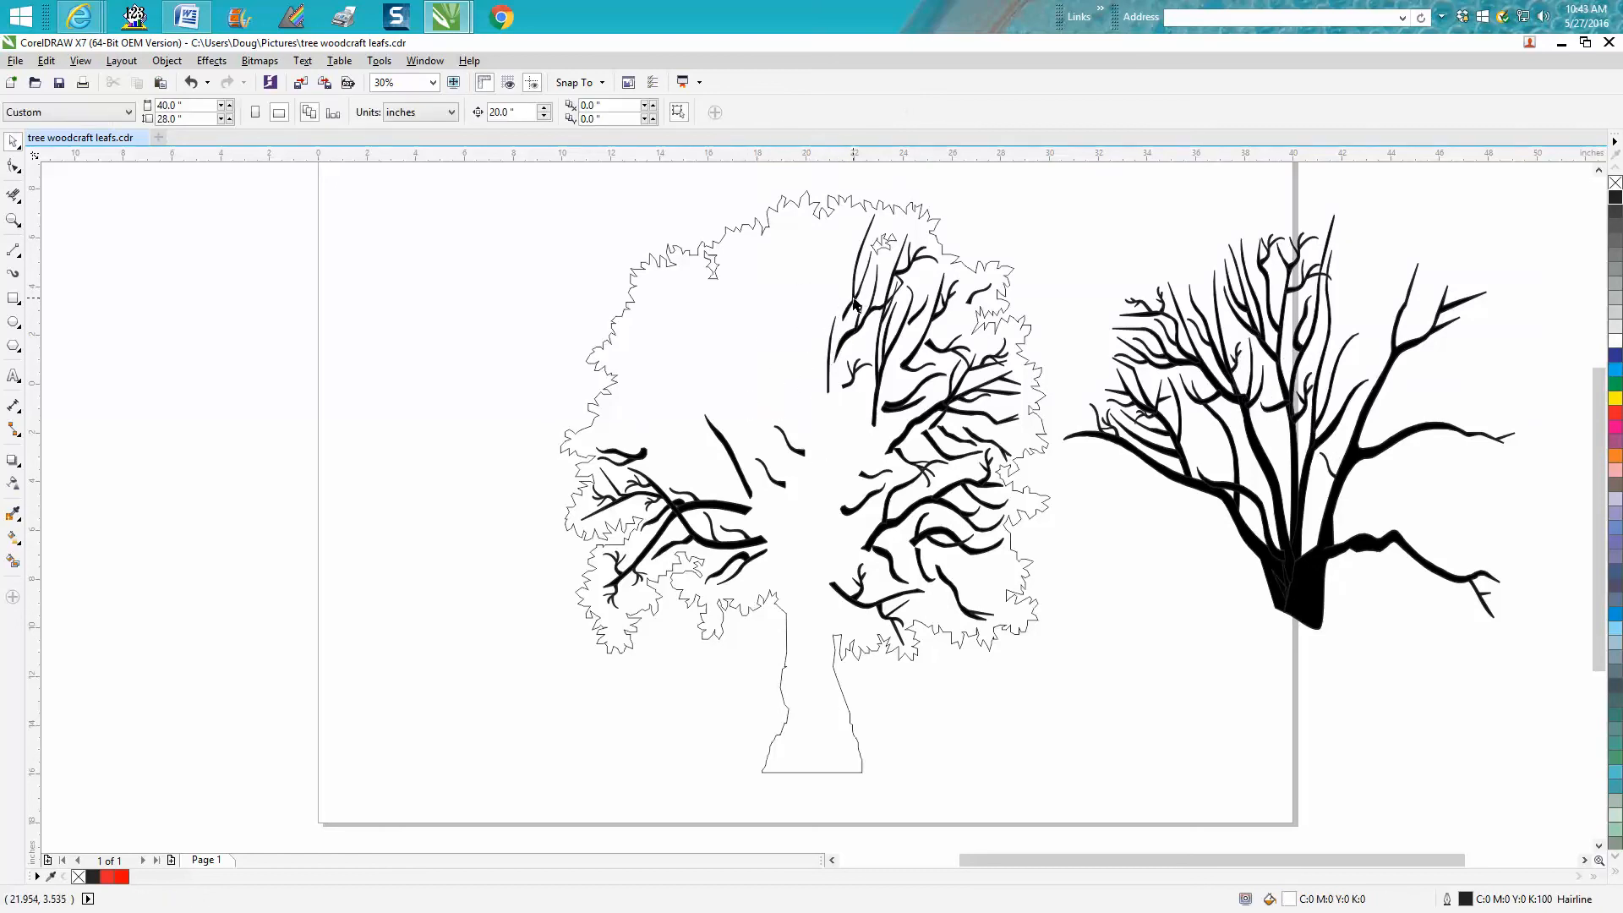
click(1348, 257)
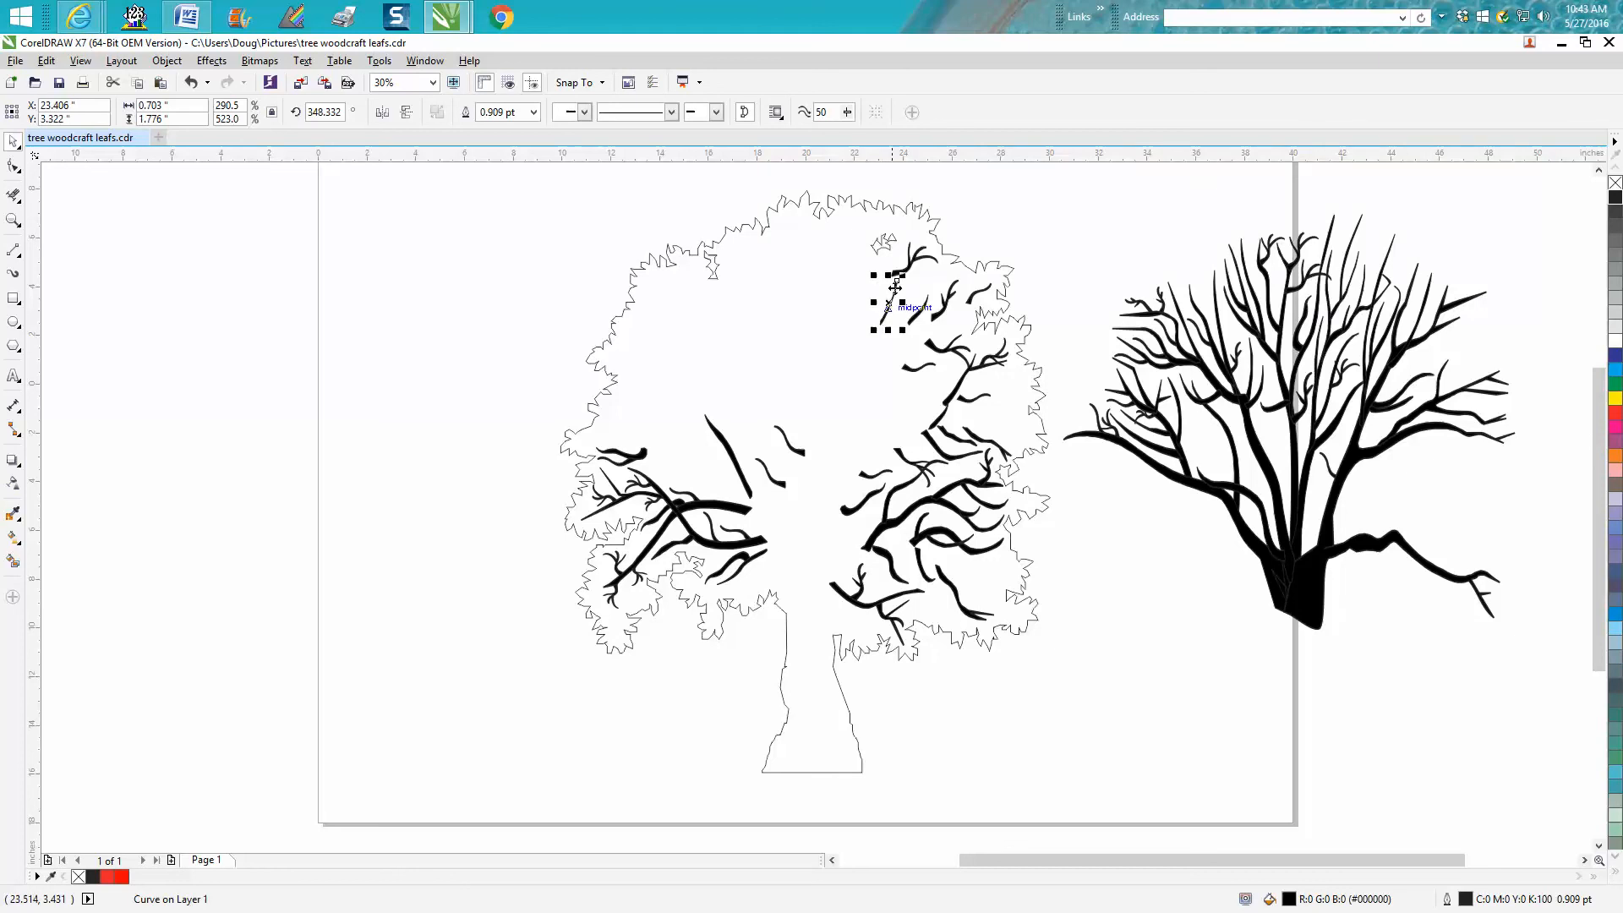
drag(887, 301, 1403, 306)
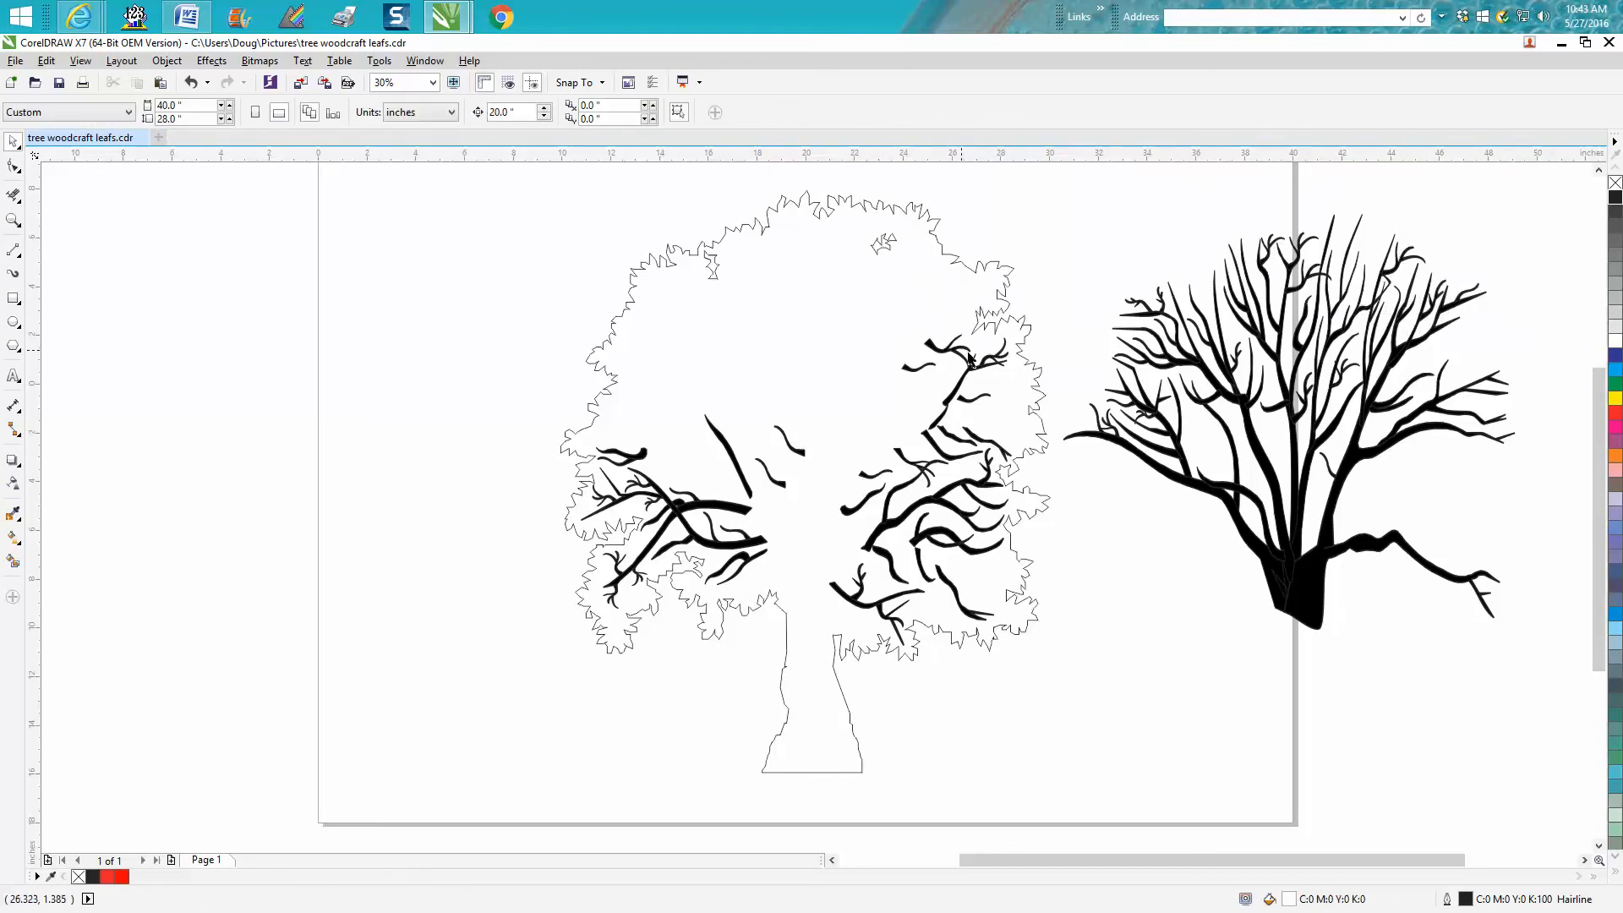
Step: Relocate the remaining branch pieces so the right-hand tree holds nearly every branch
click(990, 362)
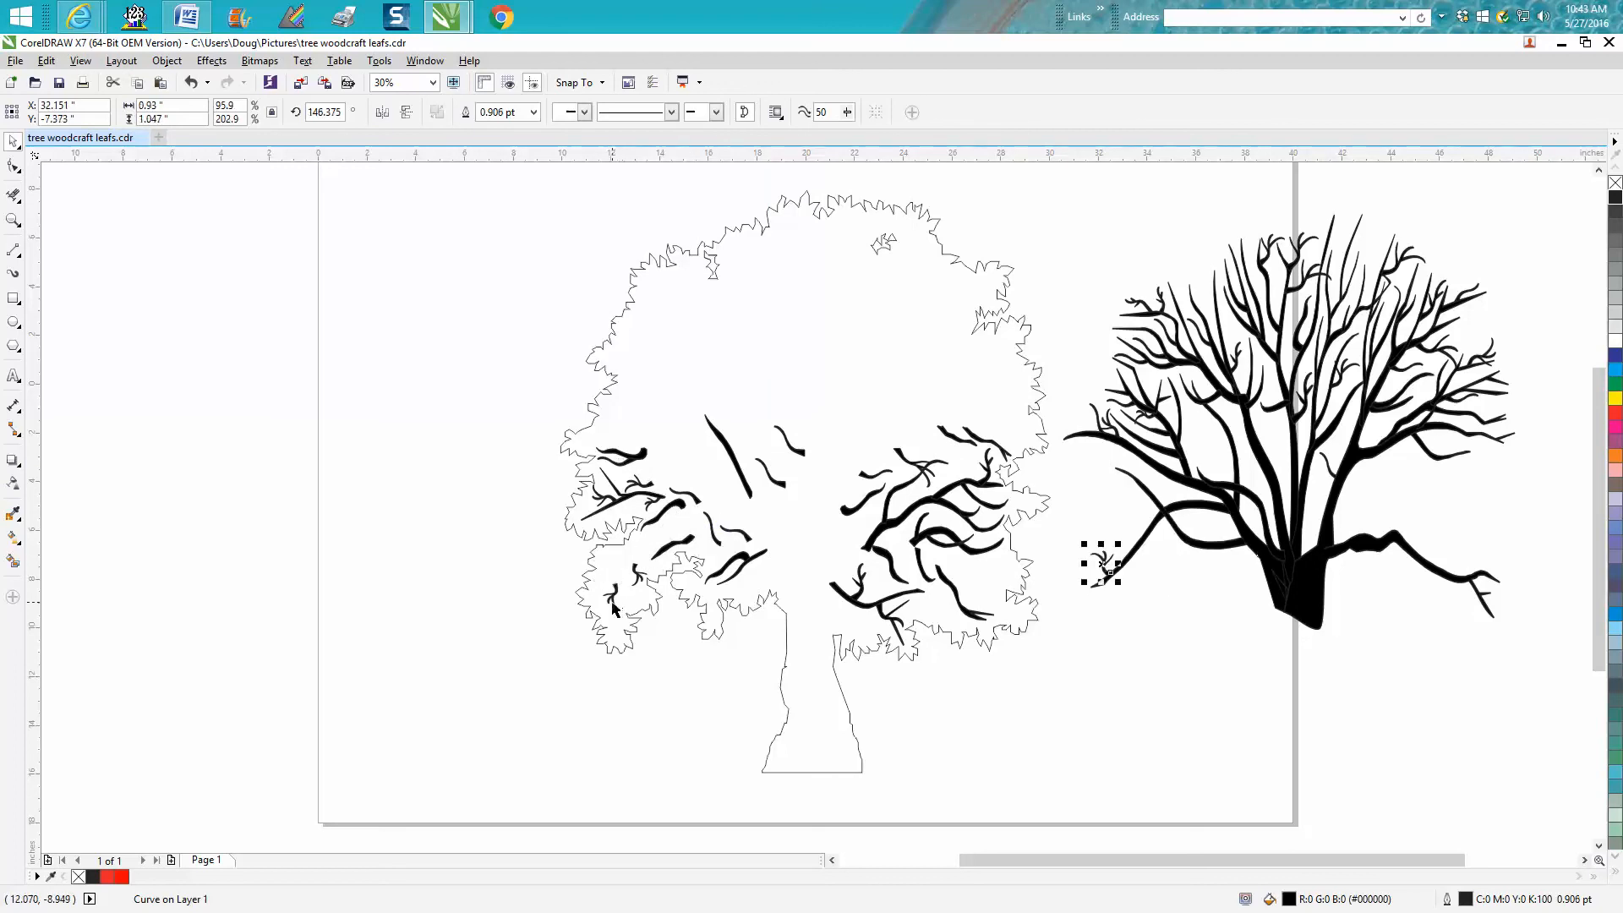
drag(1102, 564, 667, 512)
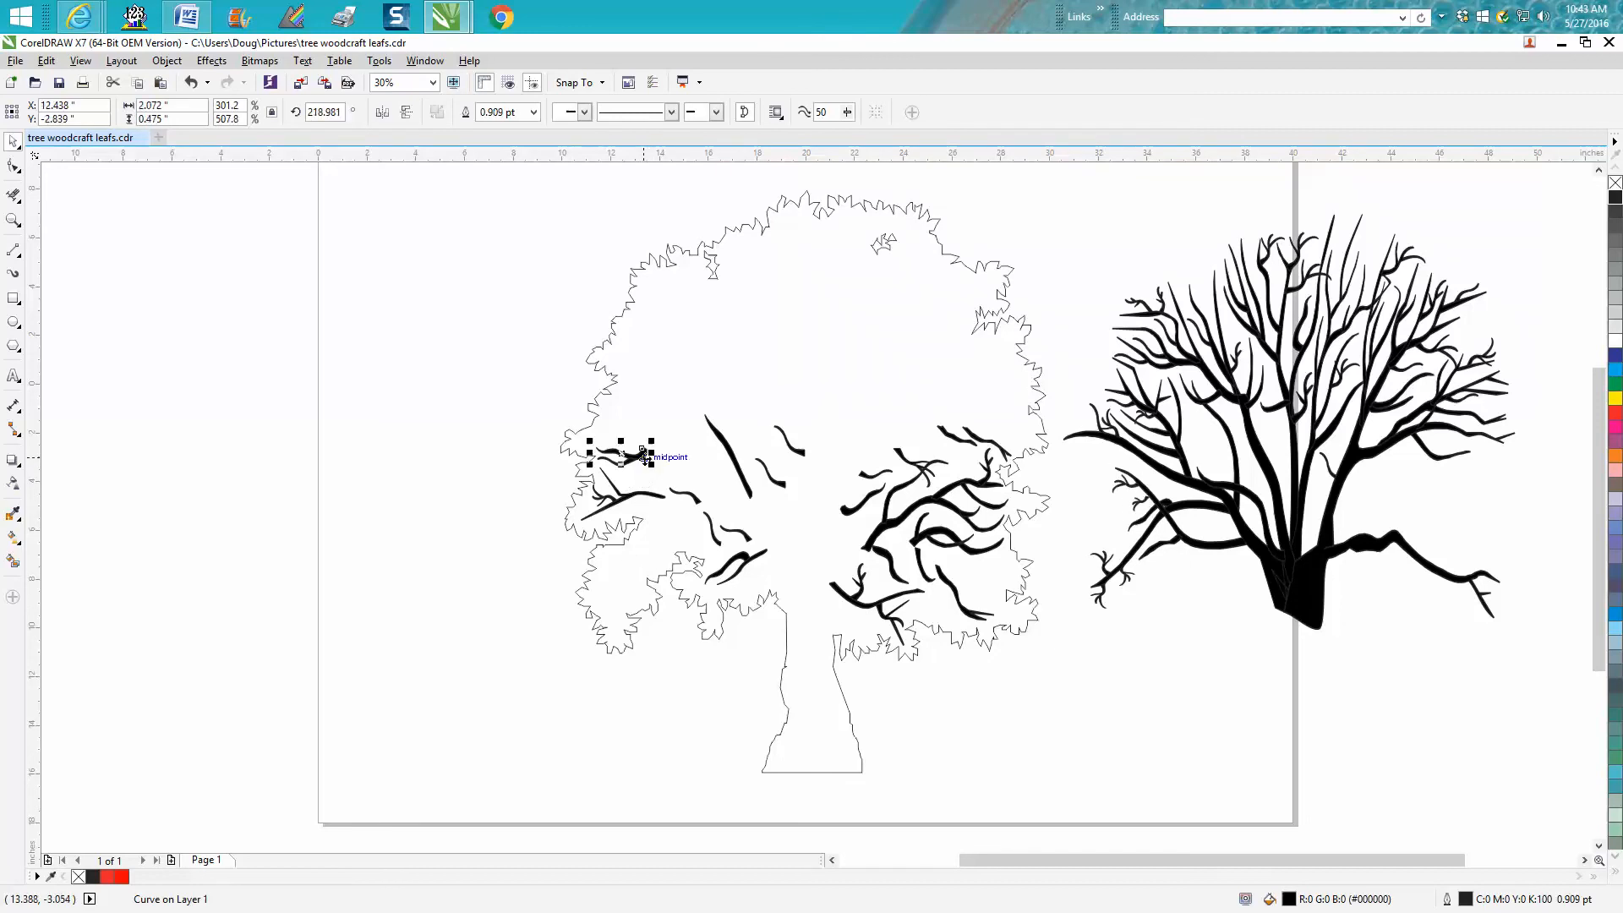
drag(621, 455, 1107, 493)
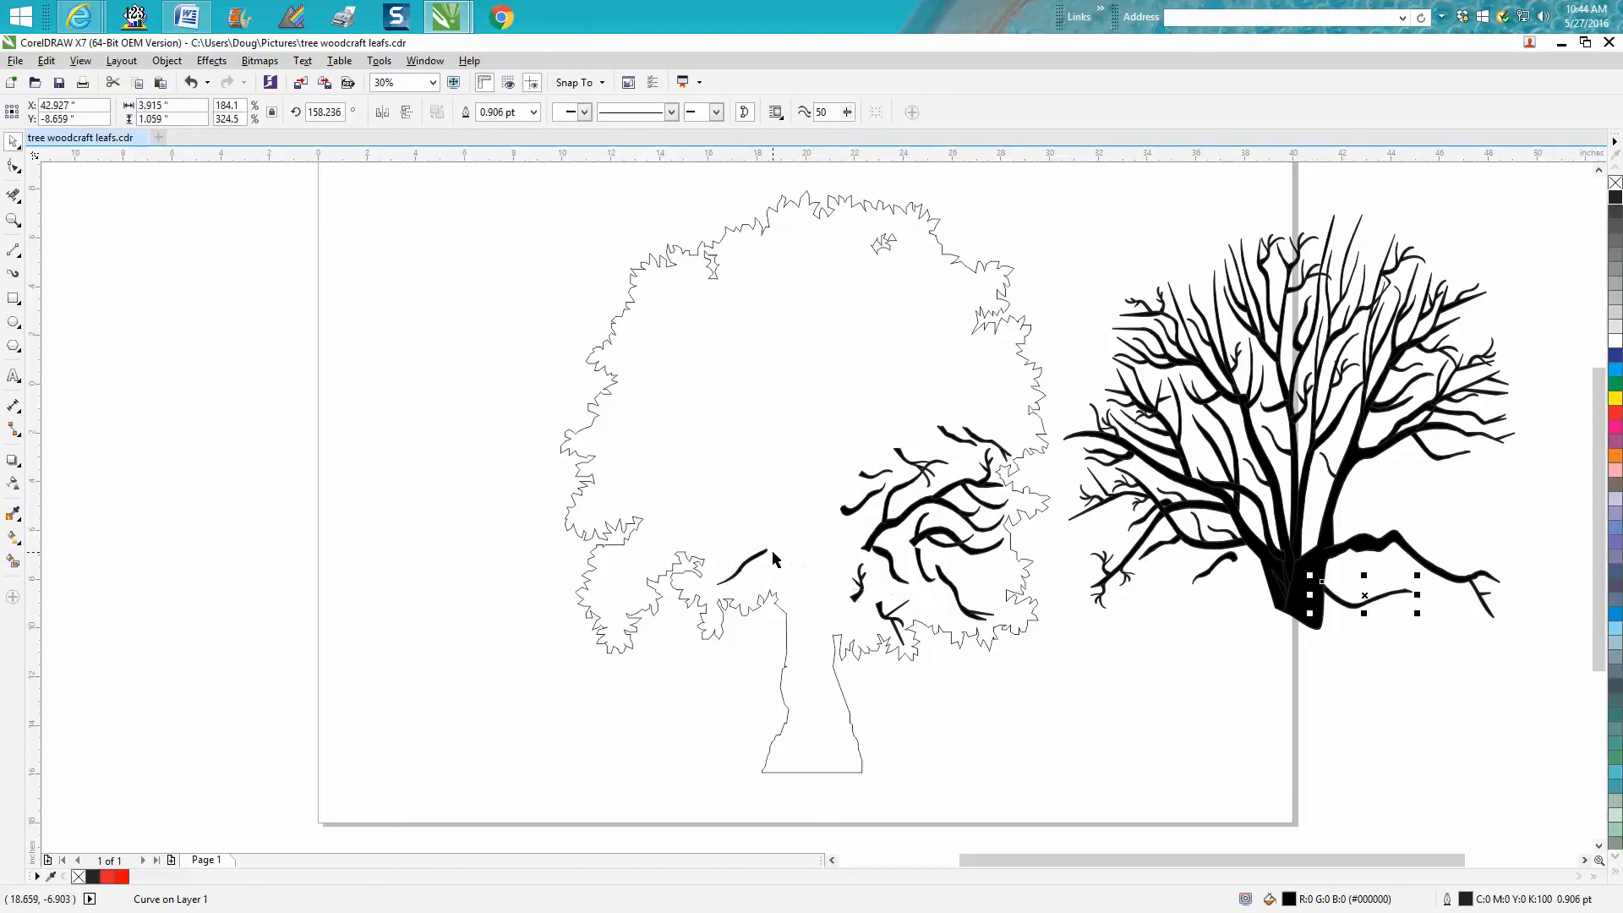
drag(1362, 596, 929, 519)
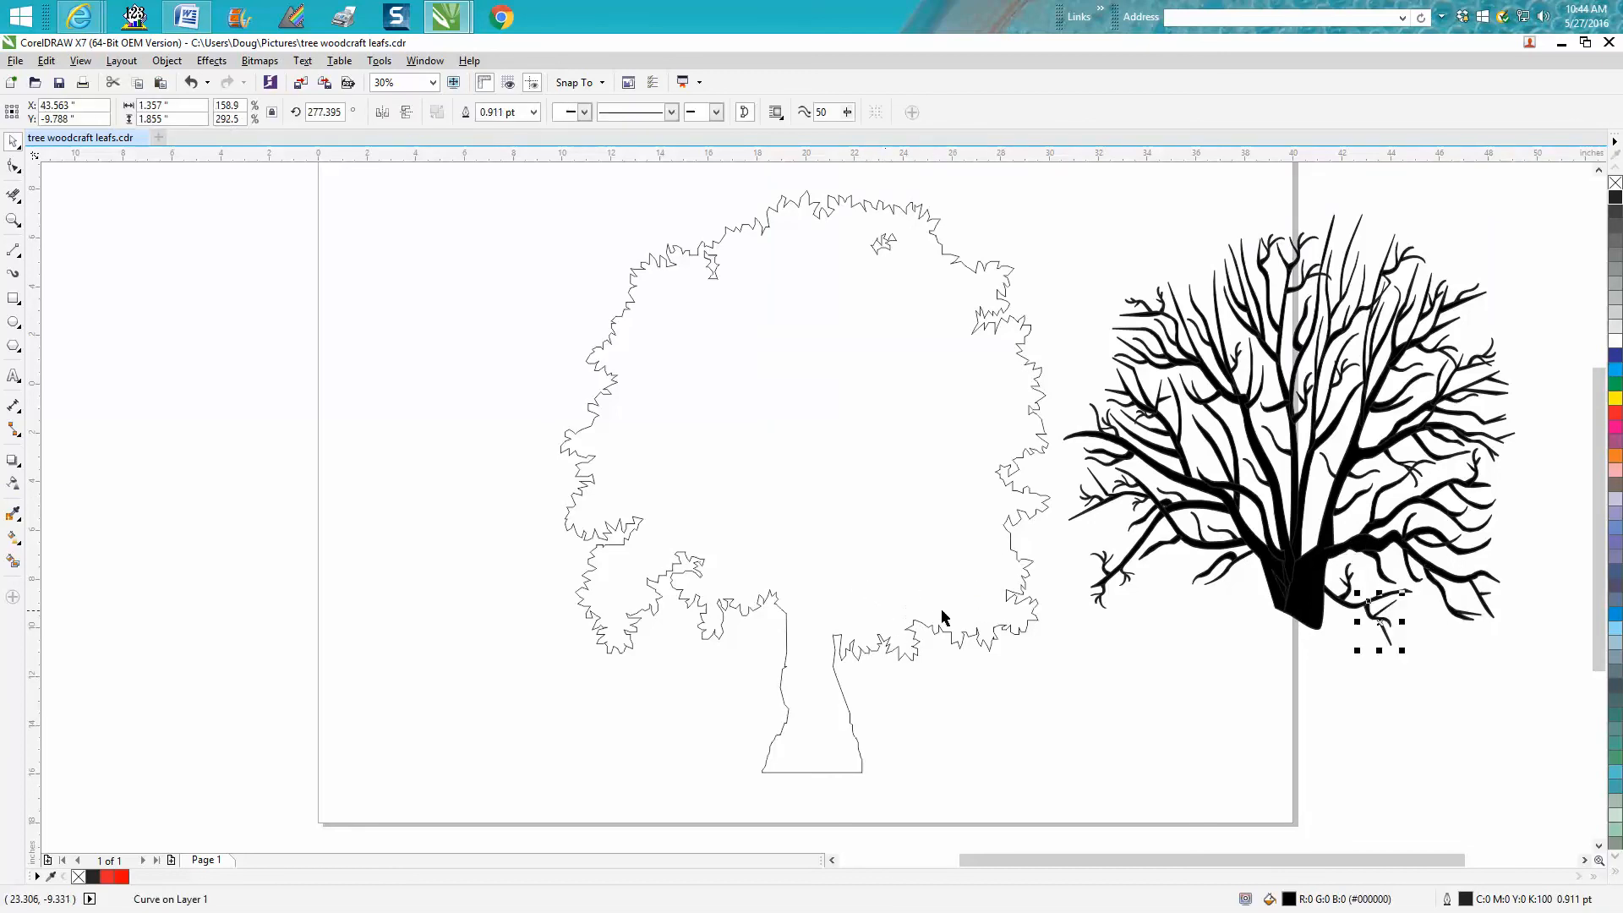
mouse_move(1050, 182)
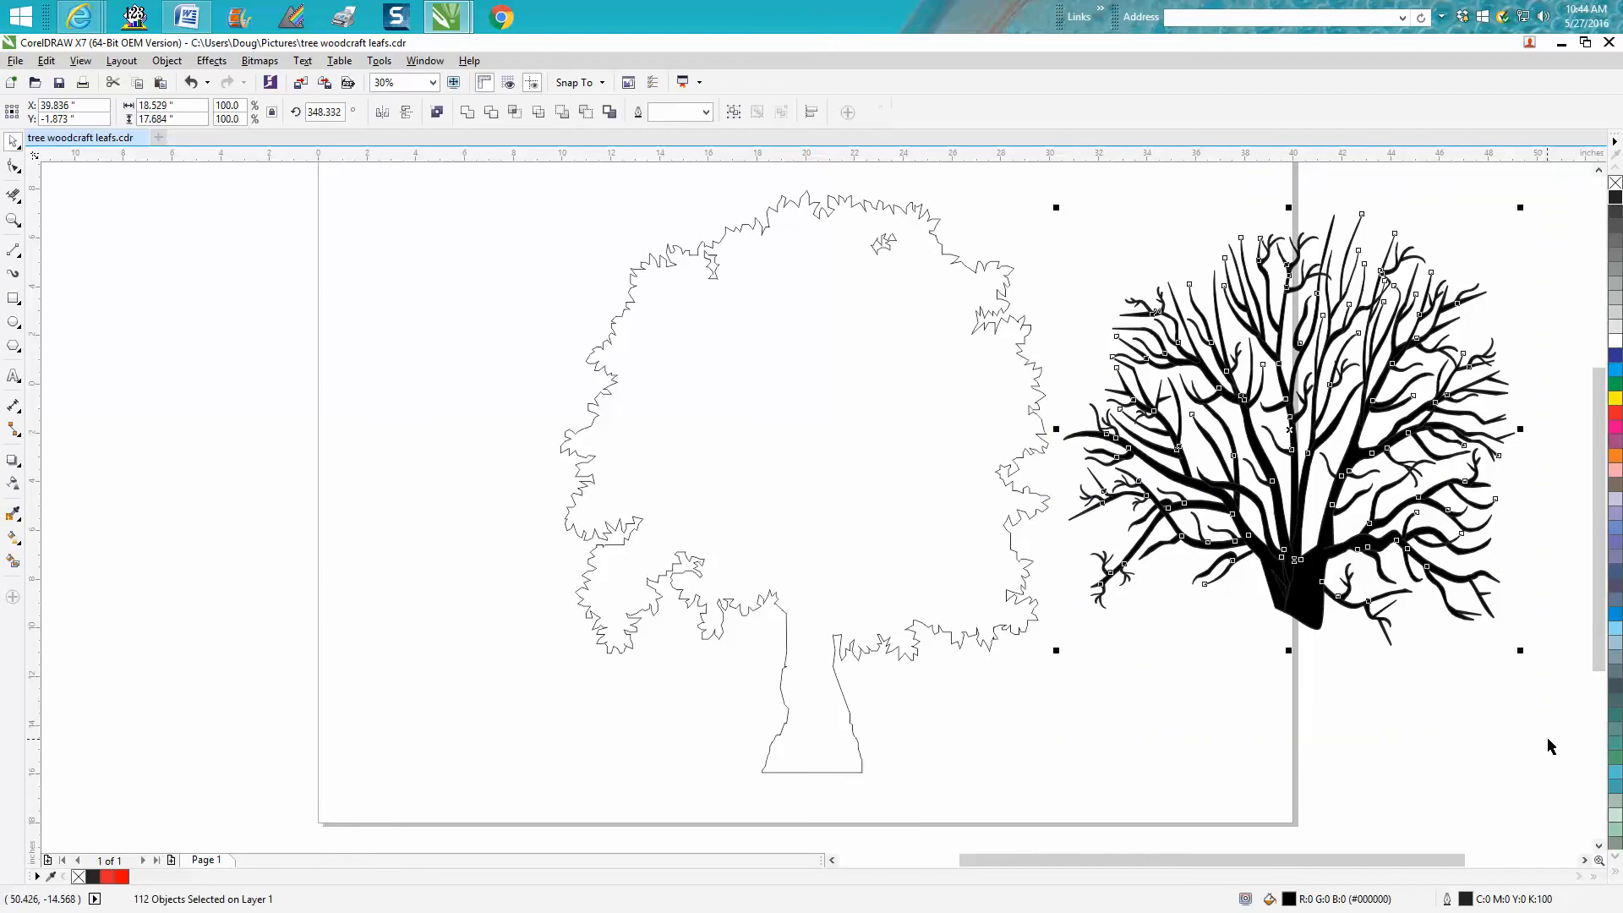
Step: Group the 112 selected branch pieces into one object via Object > Group
click(165, 60)
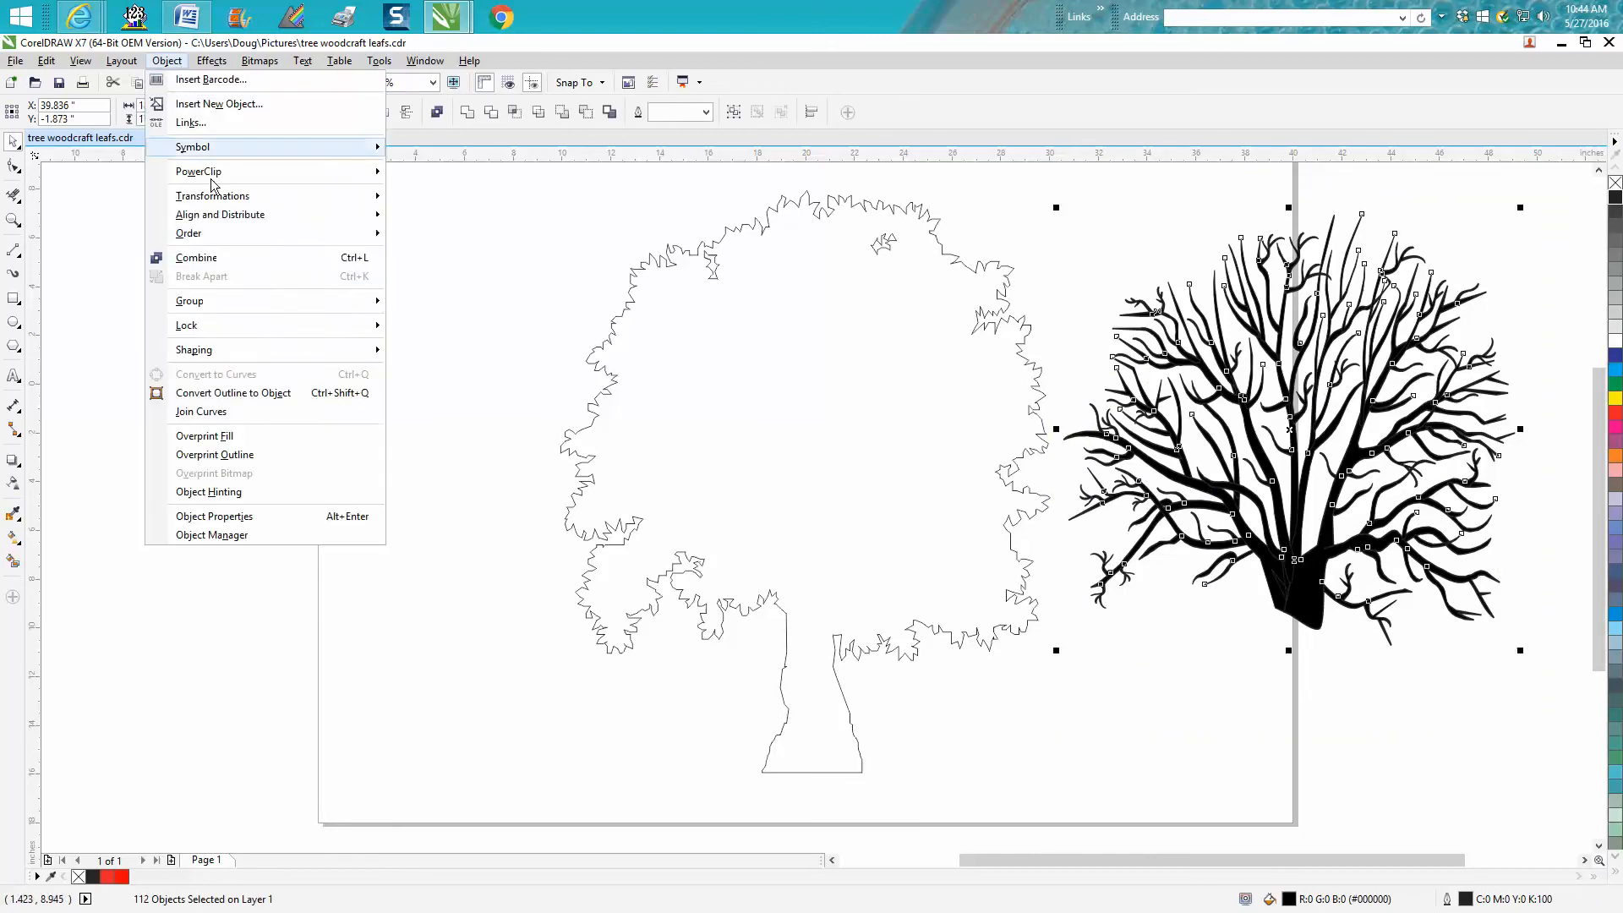
mouse_move(189, 301)
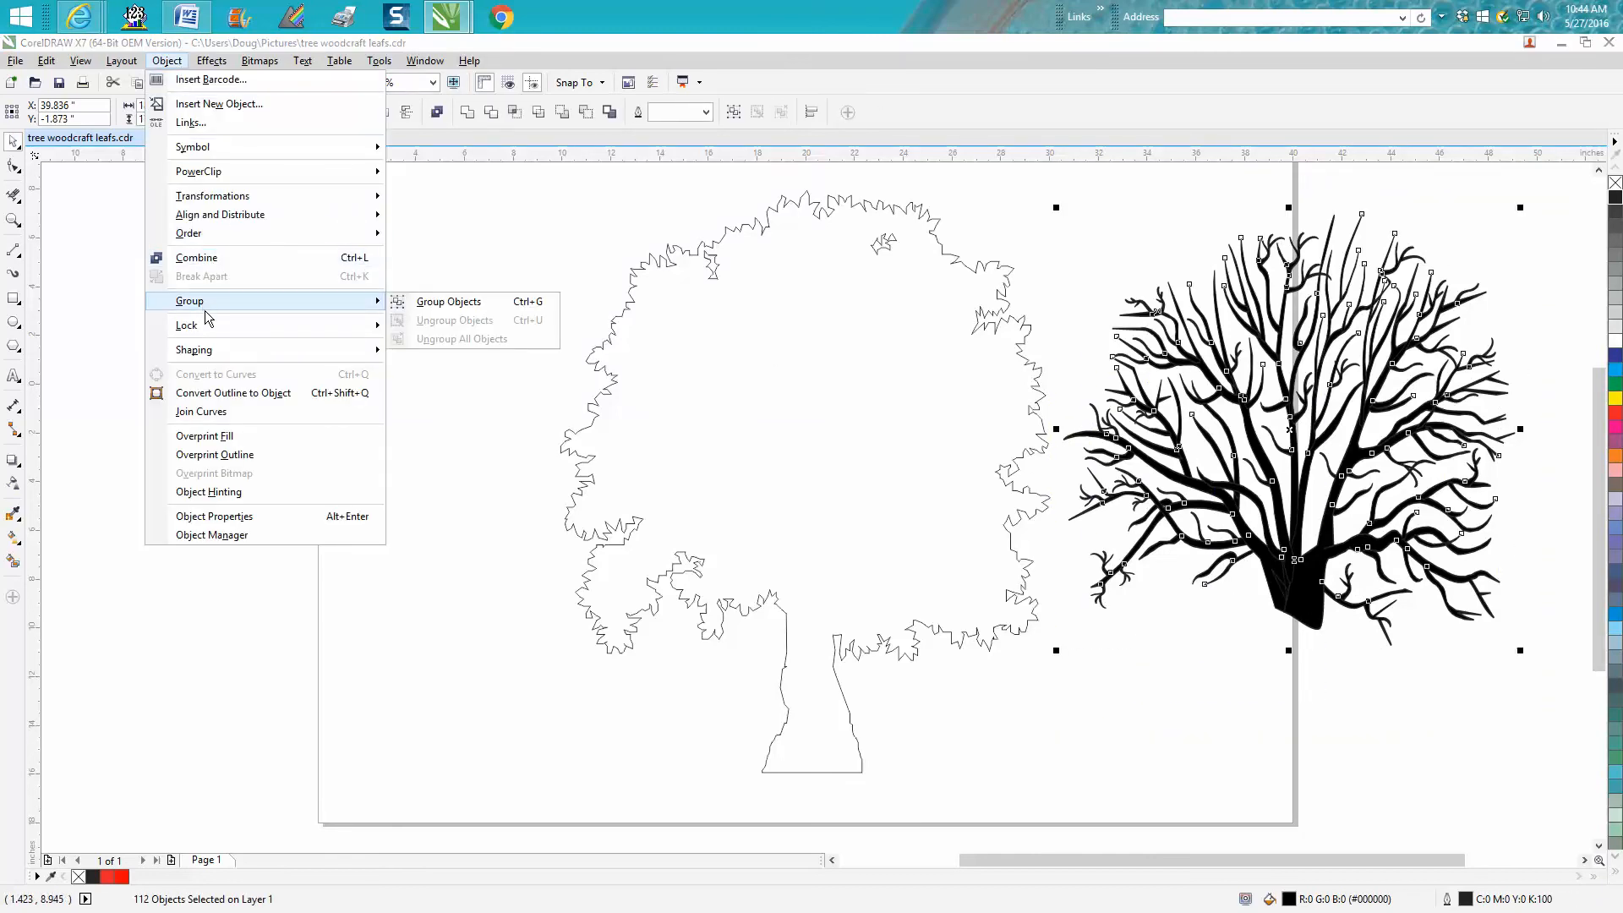
click(448, 301)
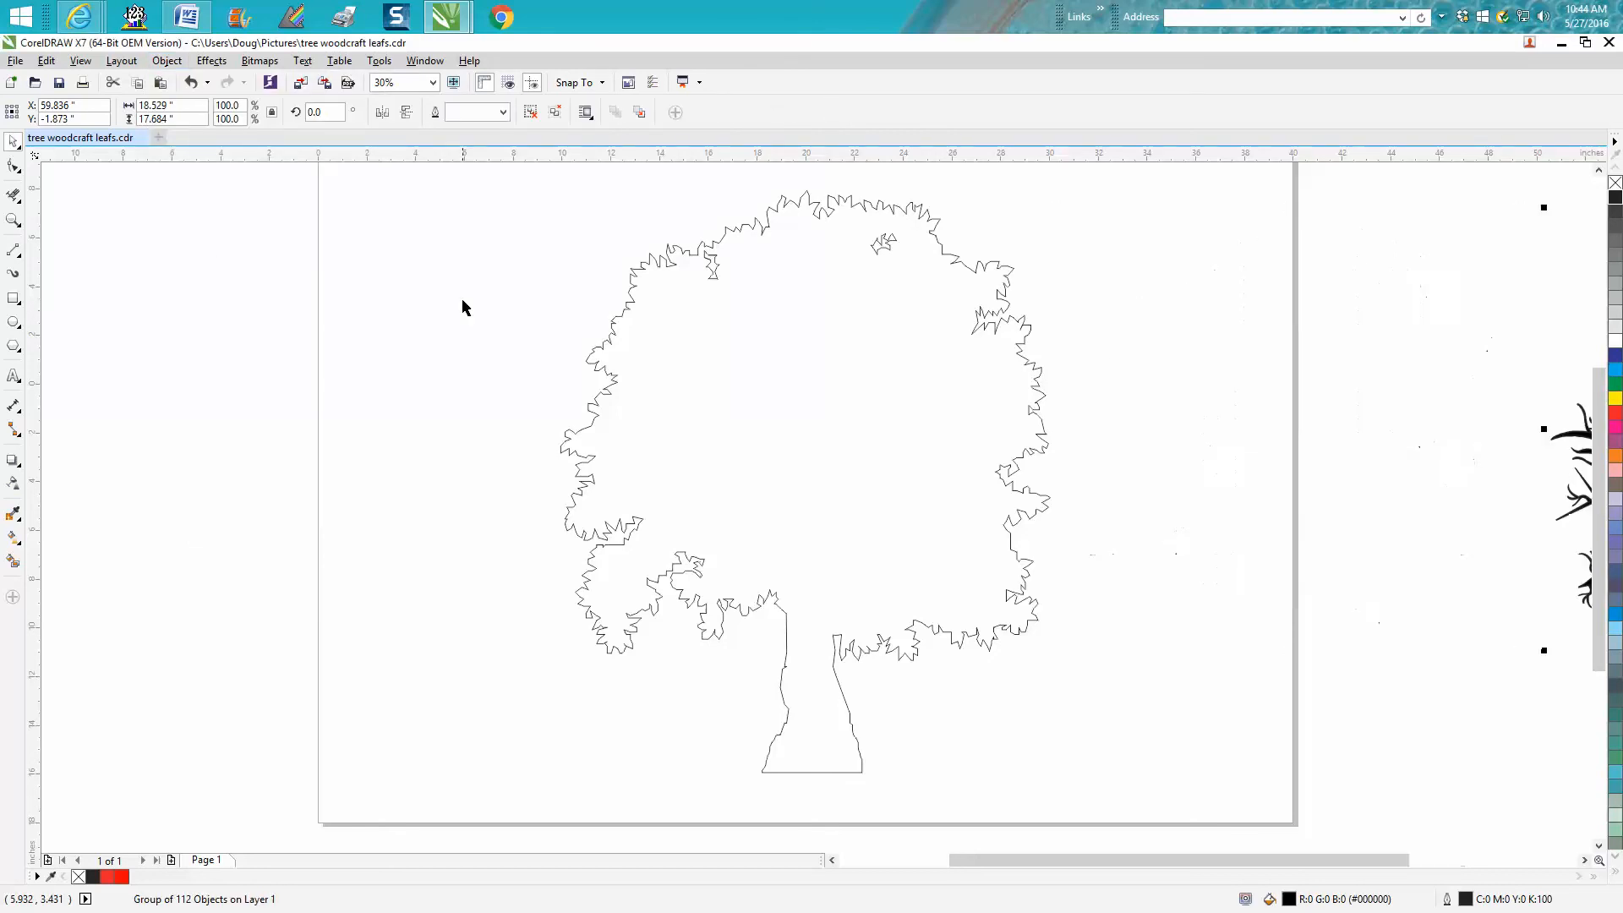
mouse_move(505, 199)
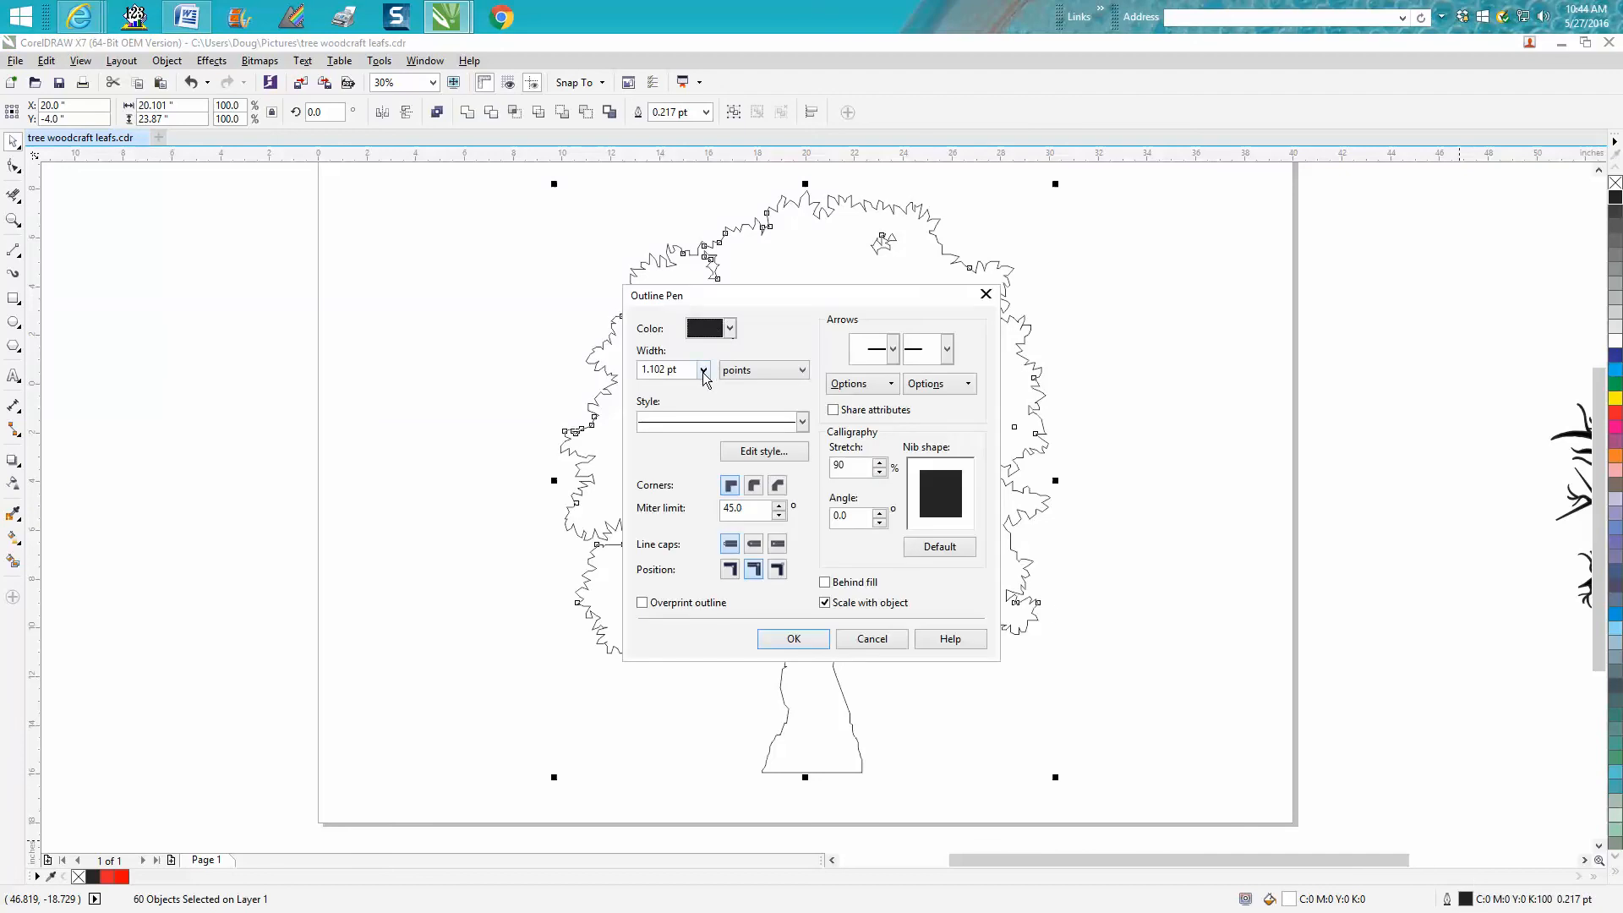
Step: Give the outline's 60 pieces a red hairline stroke and start combining them into one curve
click(730, 328)
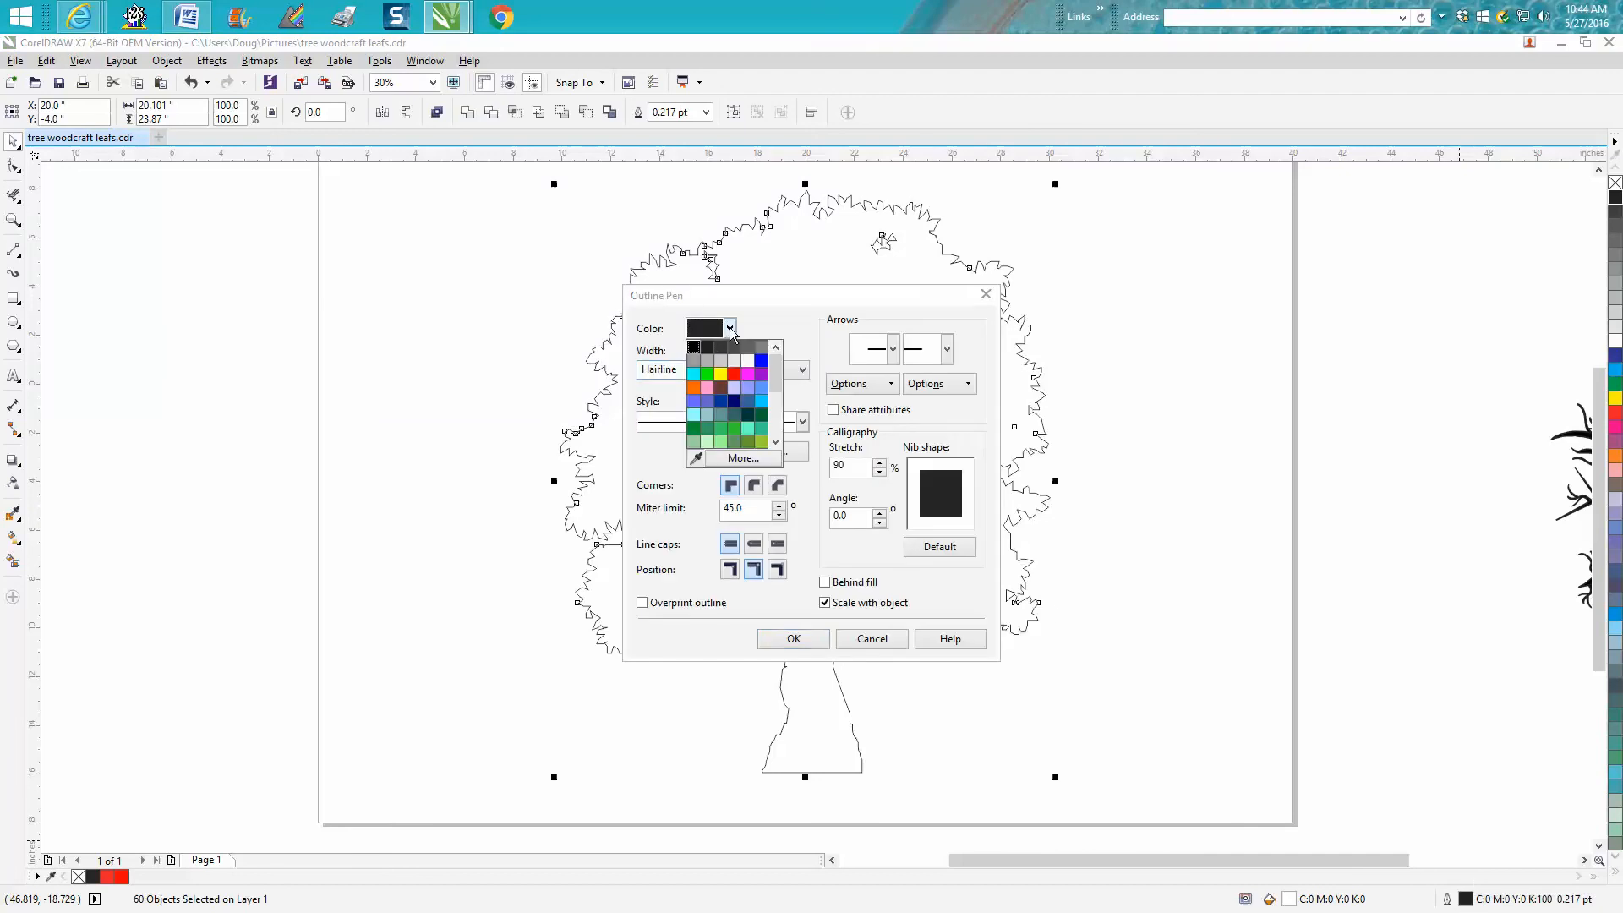
click(793, 639)
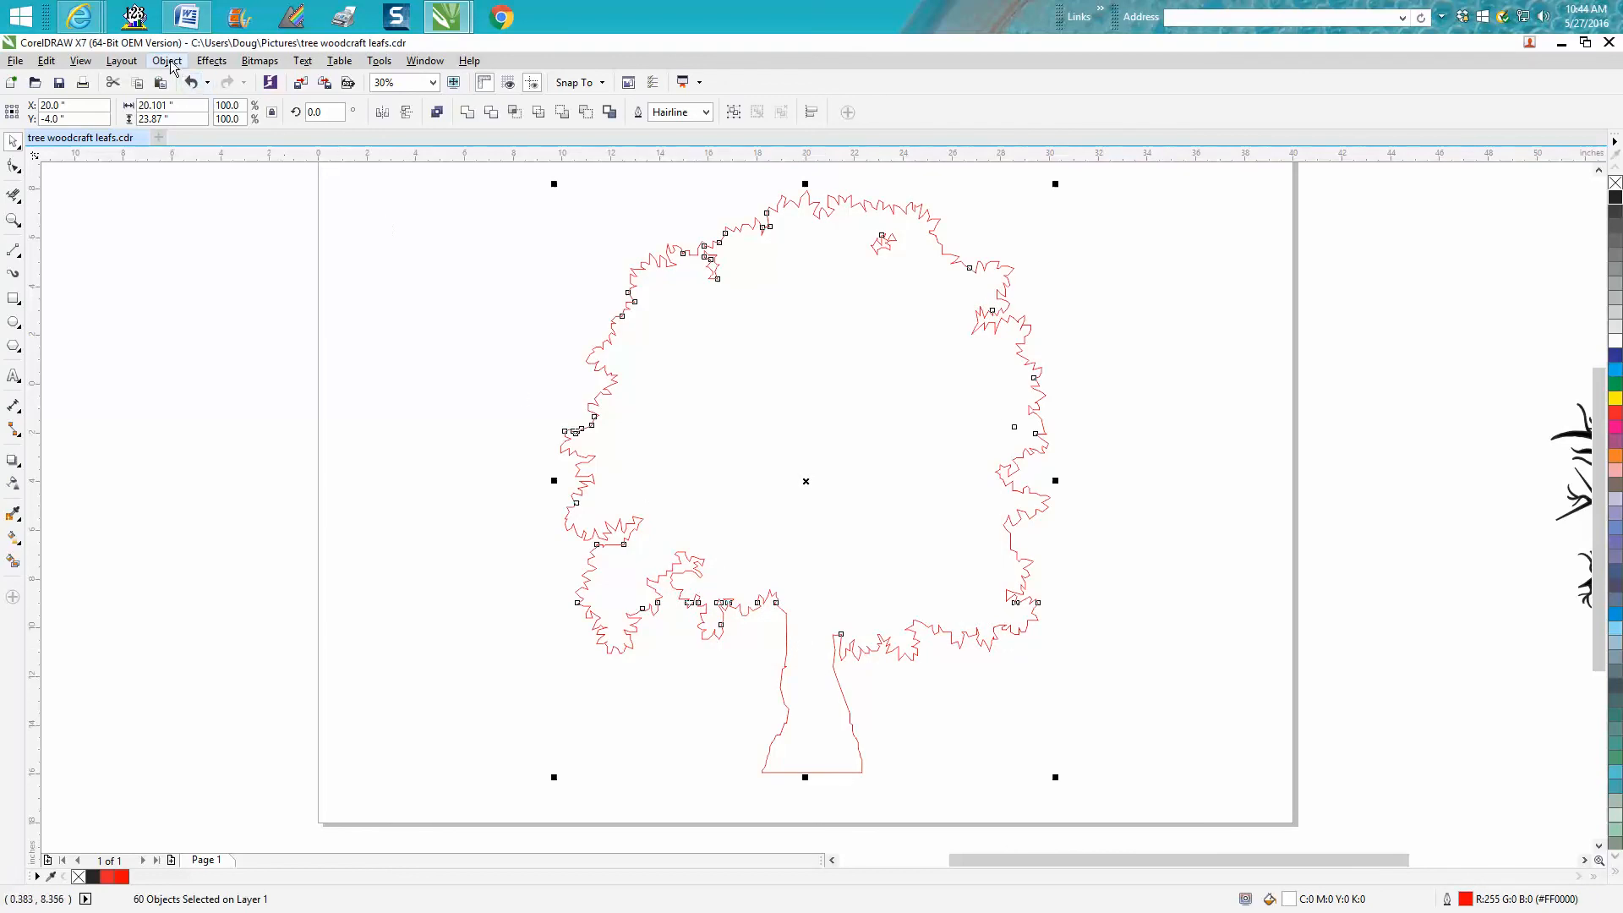
click(166, 61)
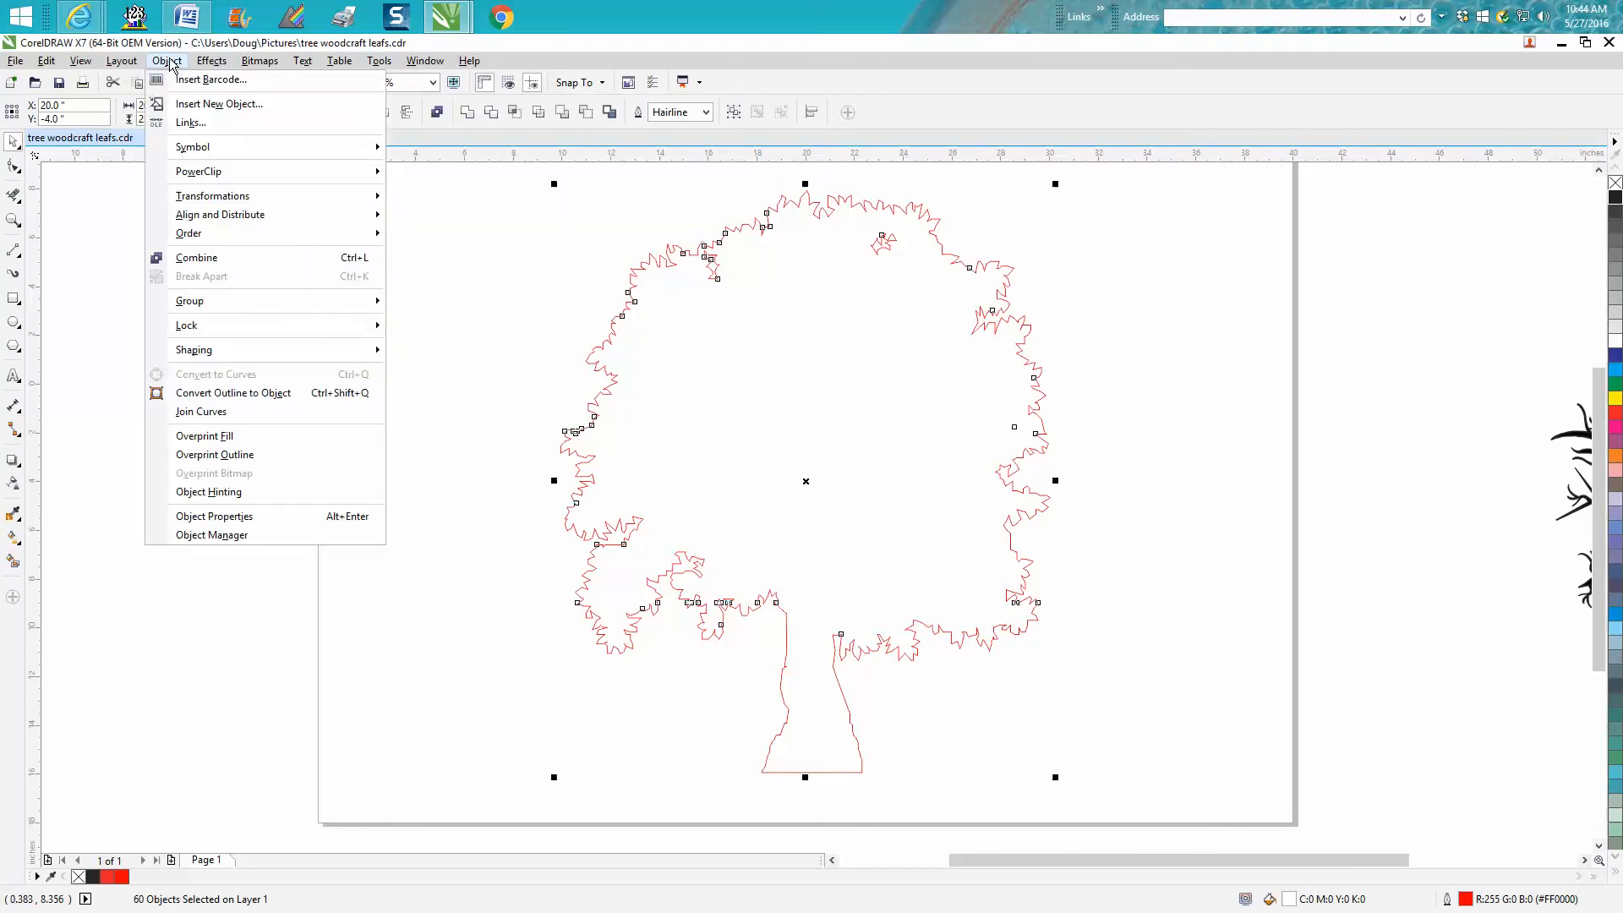
mouse_move(198, 291)
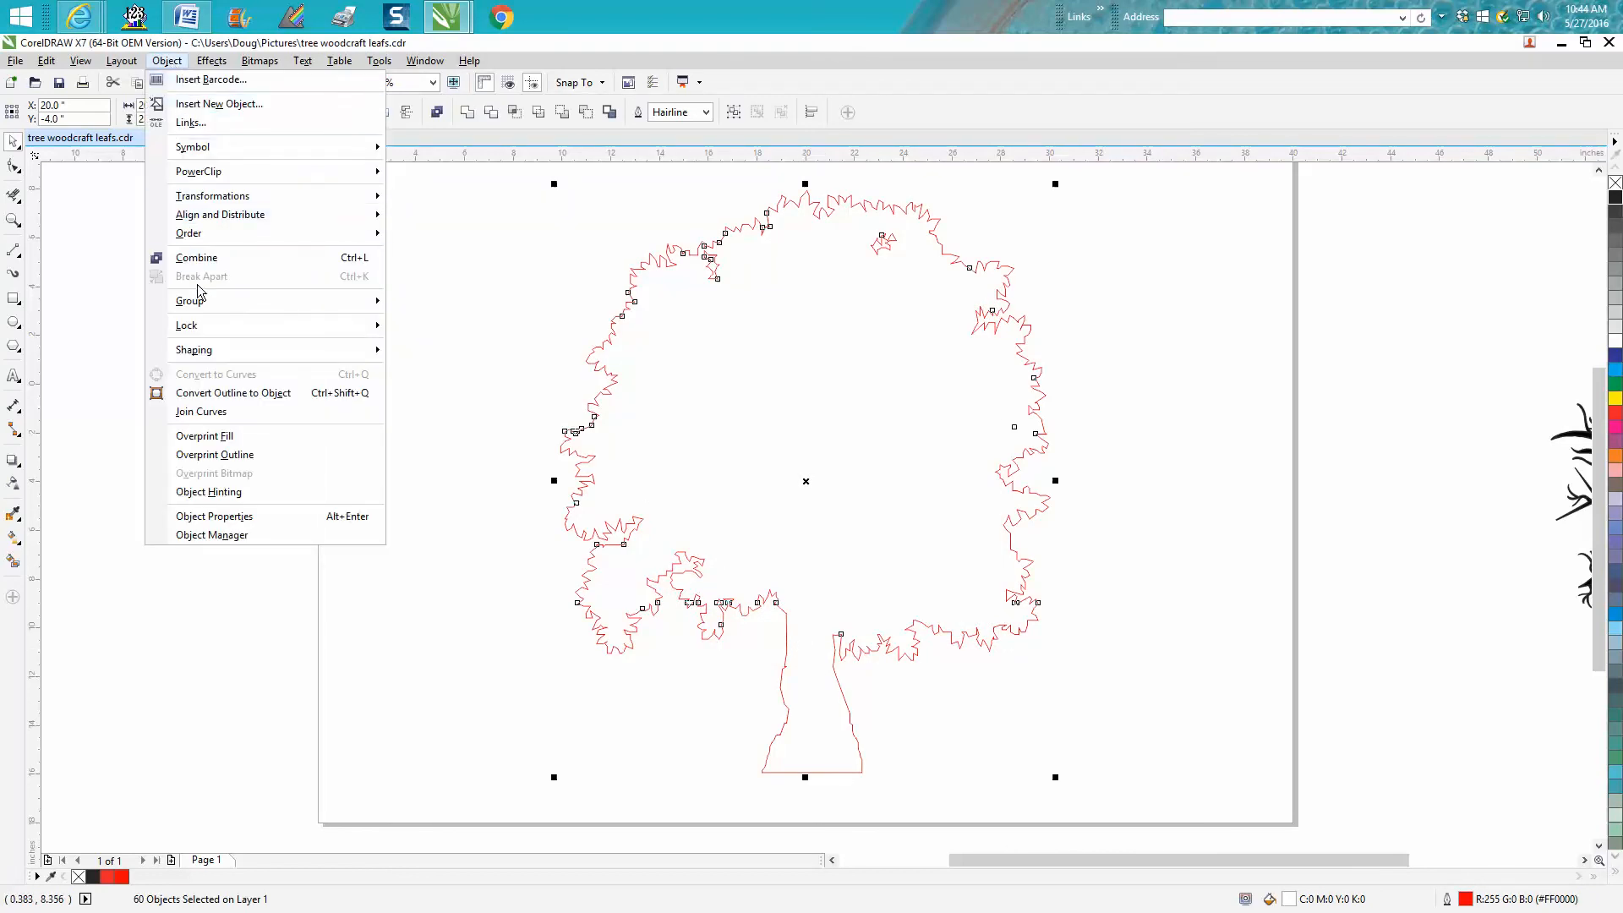
mouse_move(189, 301)
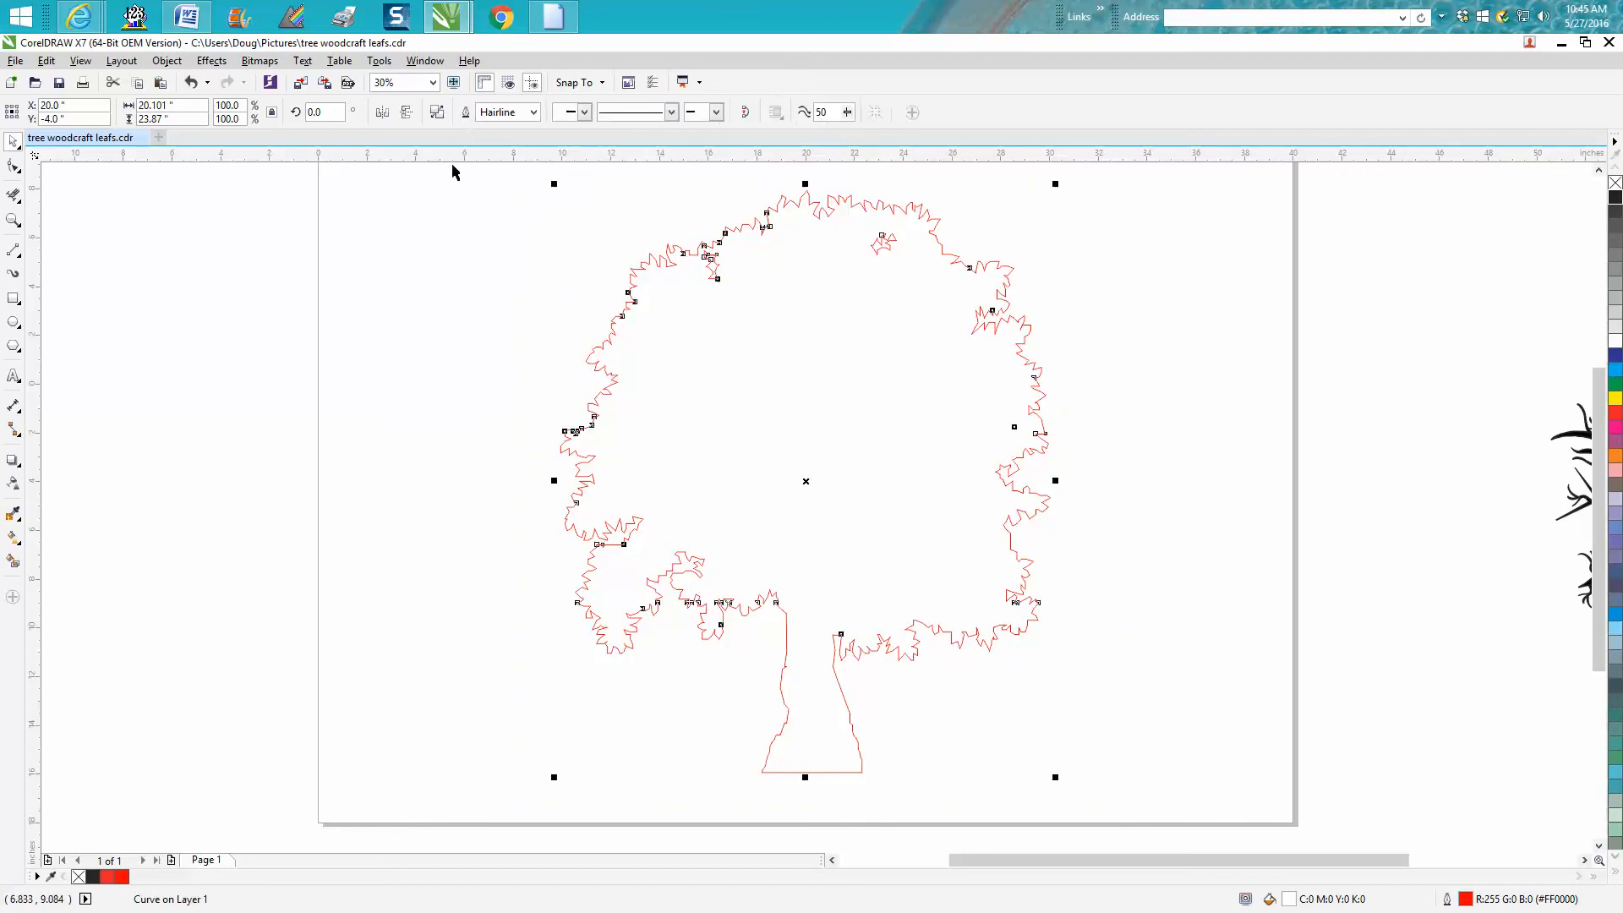
mouse_move(766, 226)
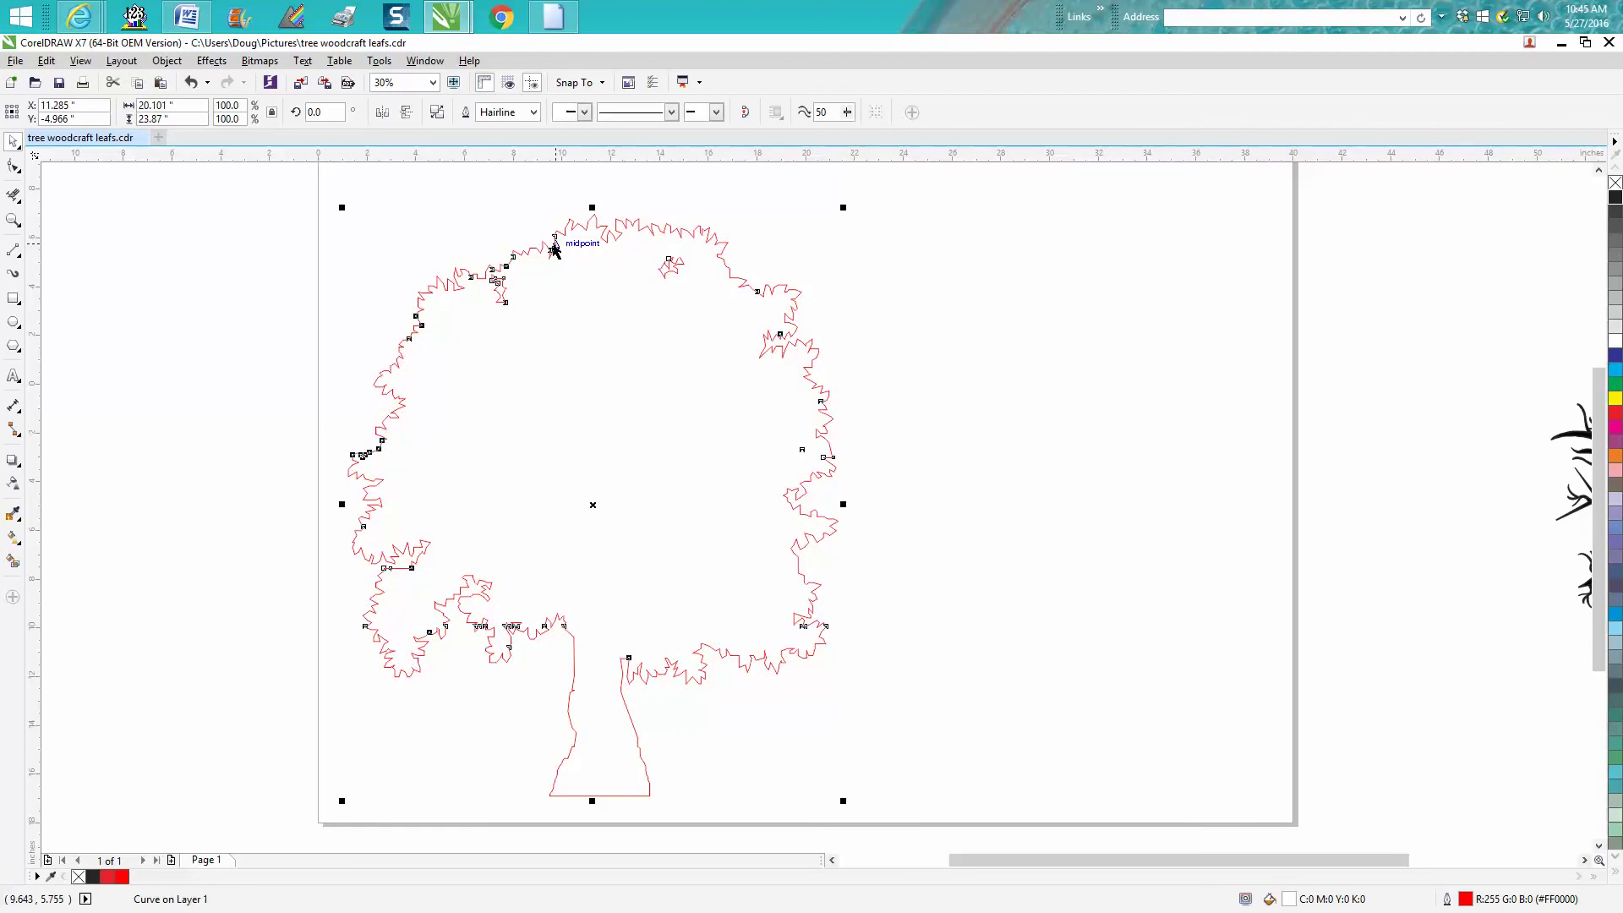
Step: Drag the grouped black branches back inside the combined red outline
click(193, 81)
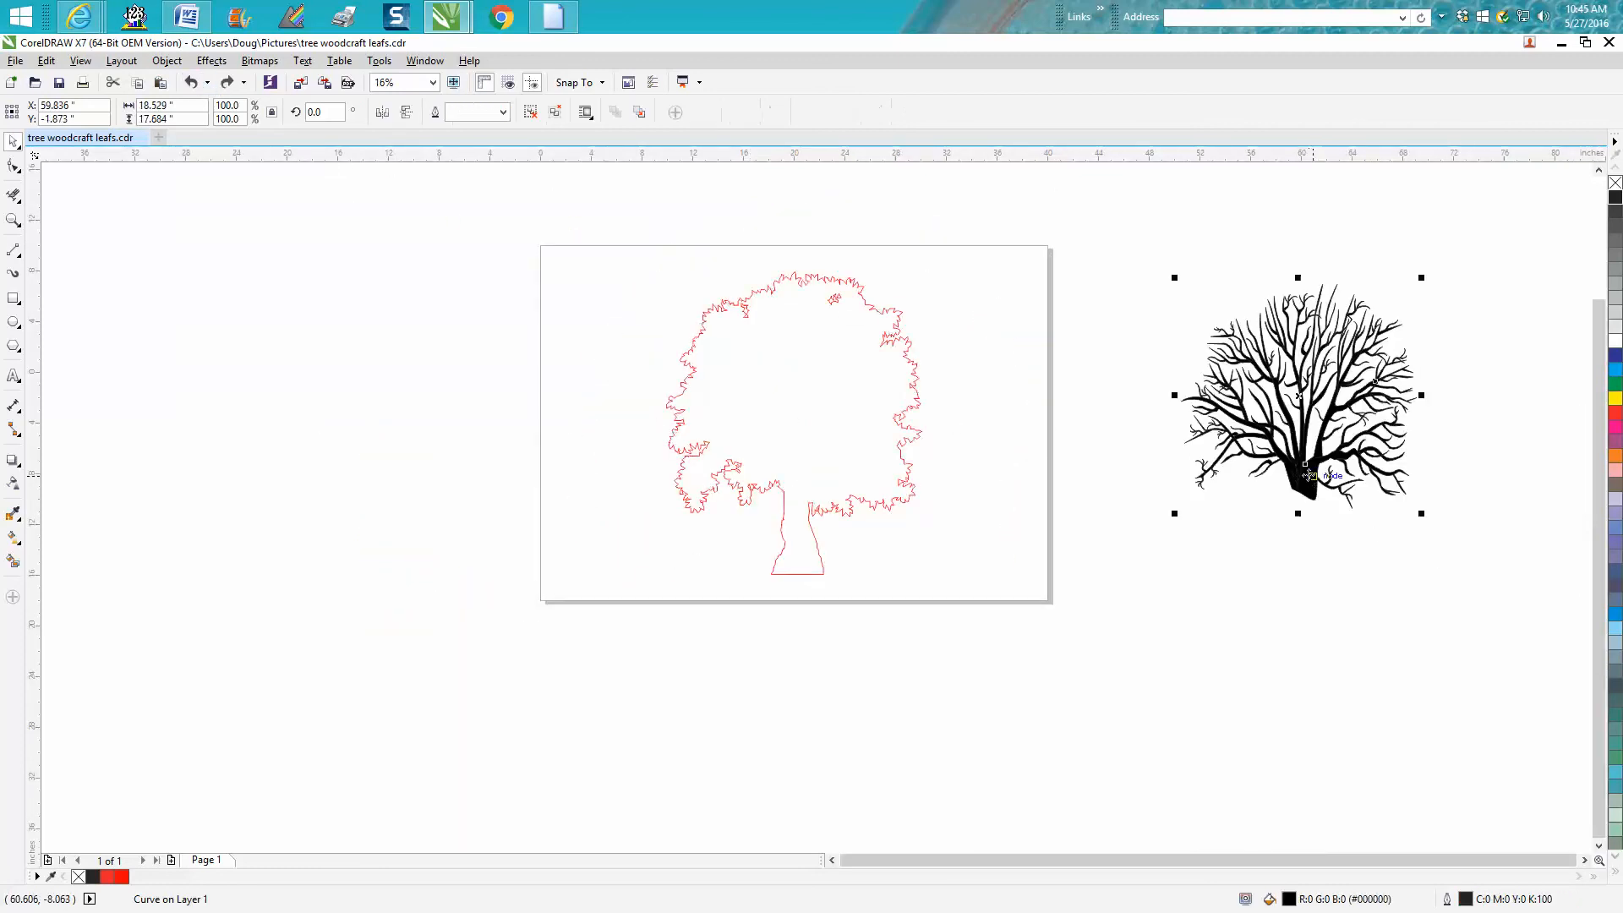
drag(1297, 394, 791, 394)
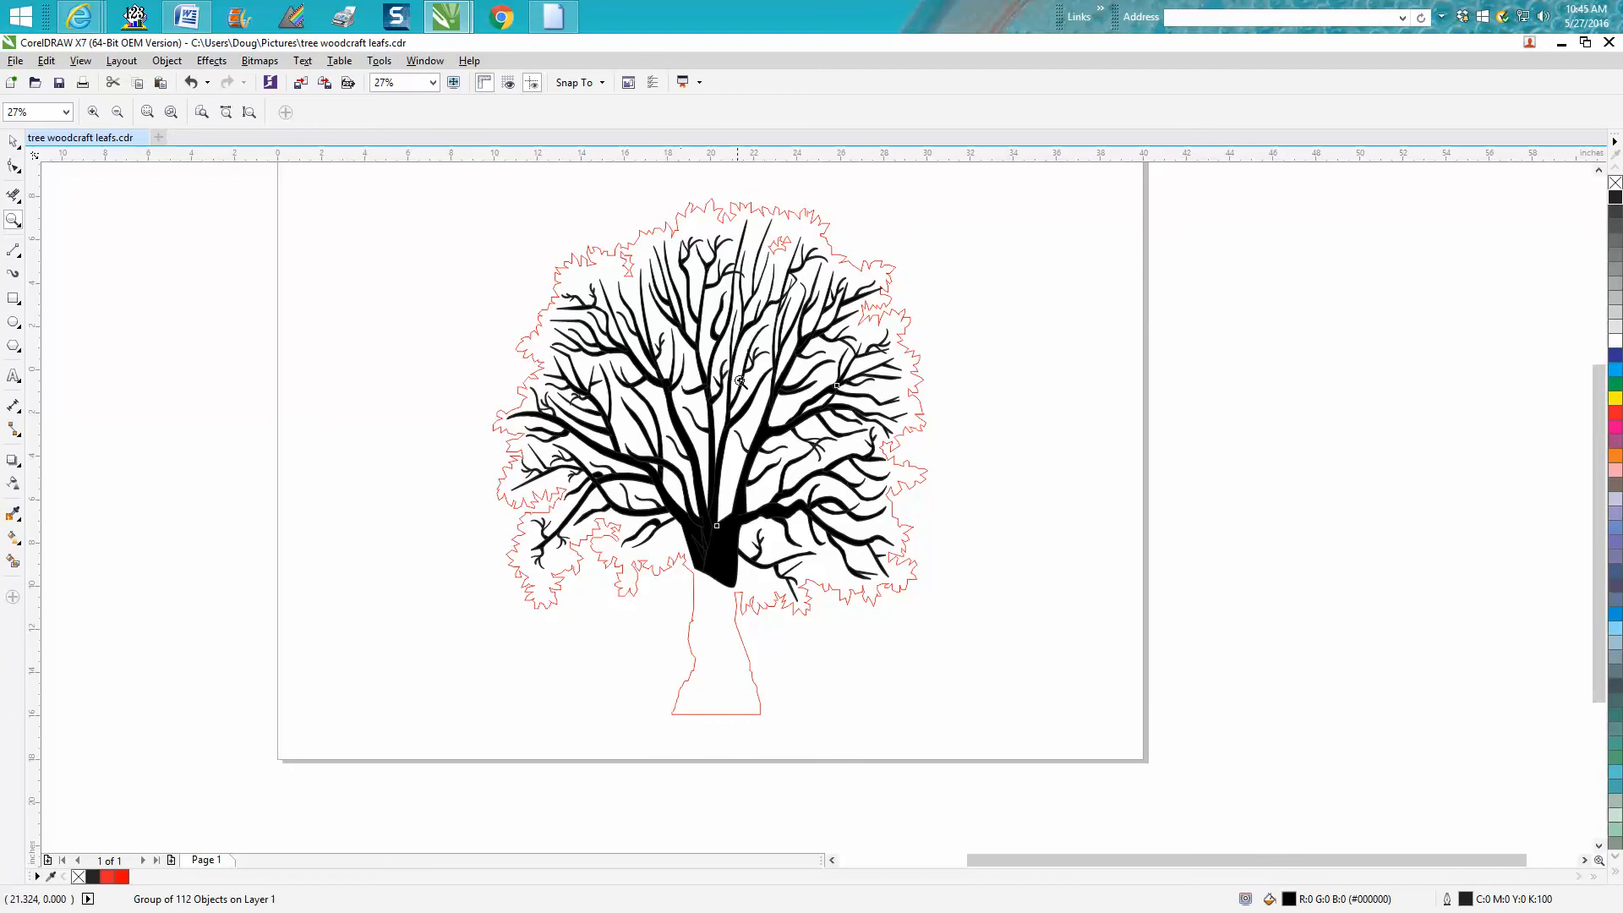
mouse_move(786, 402)
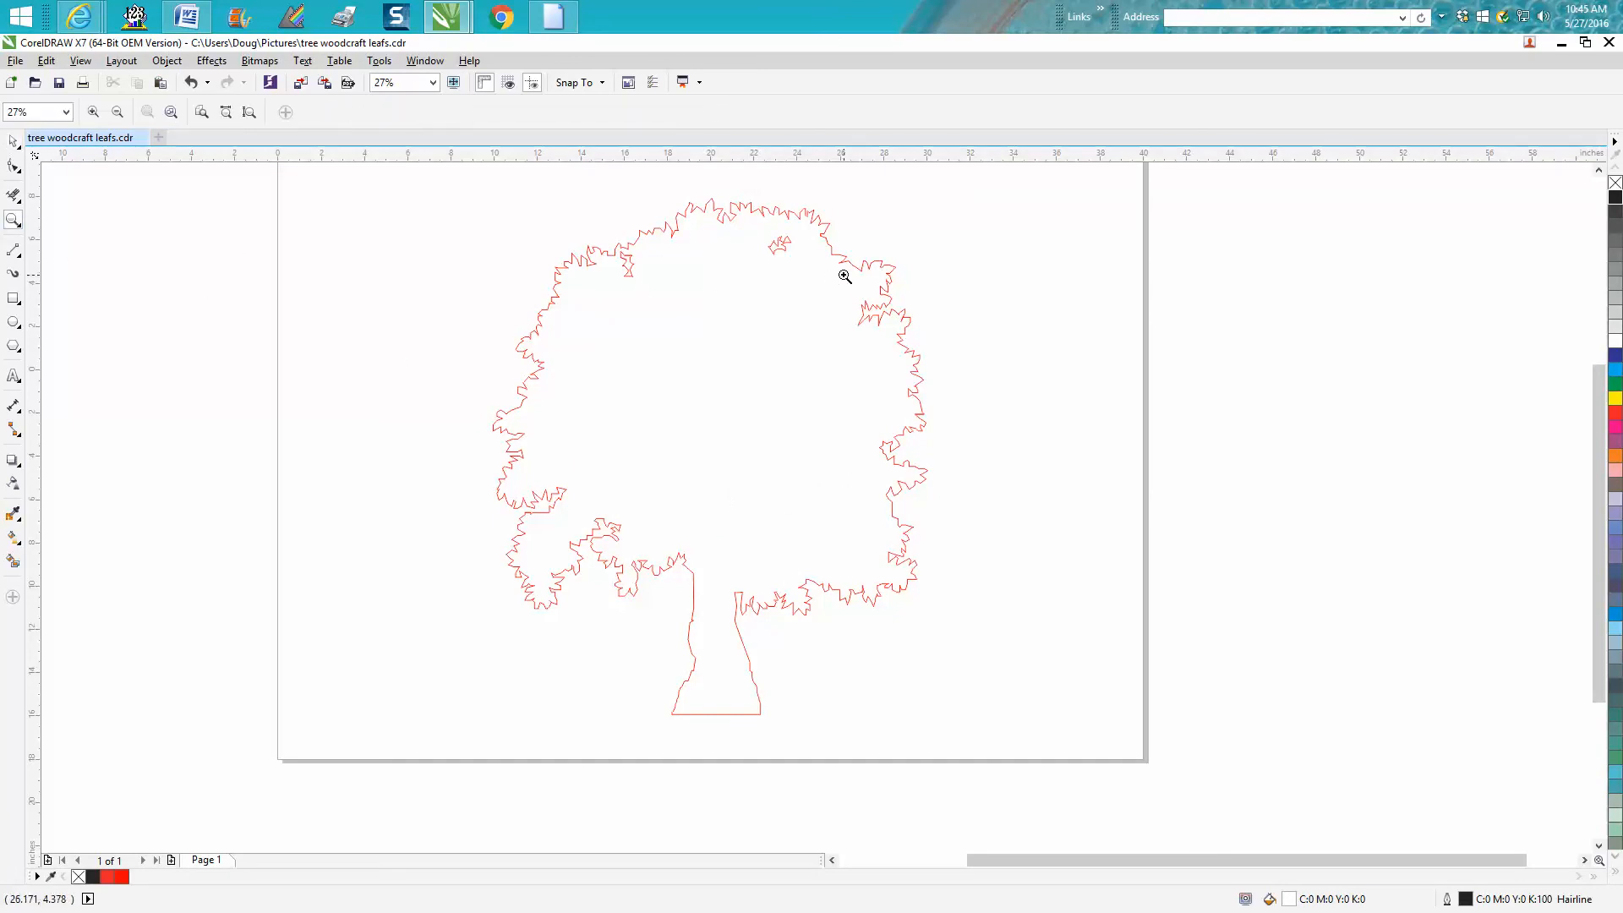
Step: Zoom to 200% on the red outline's jagged leaf edge
click(845, 277)
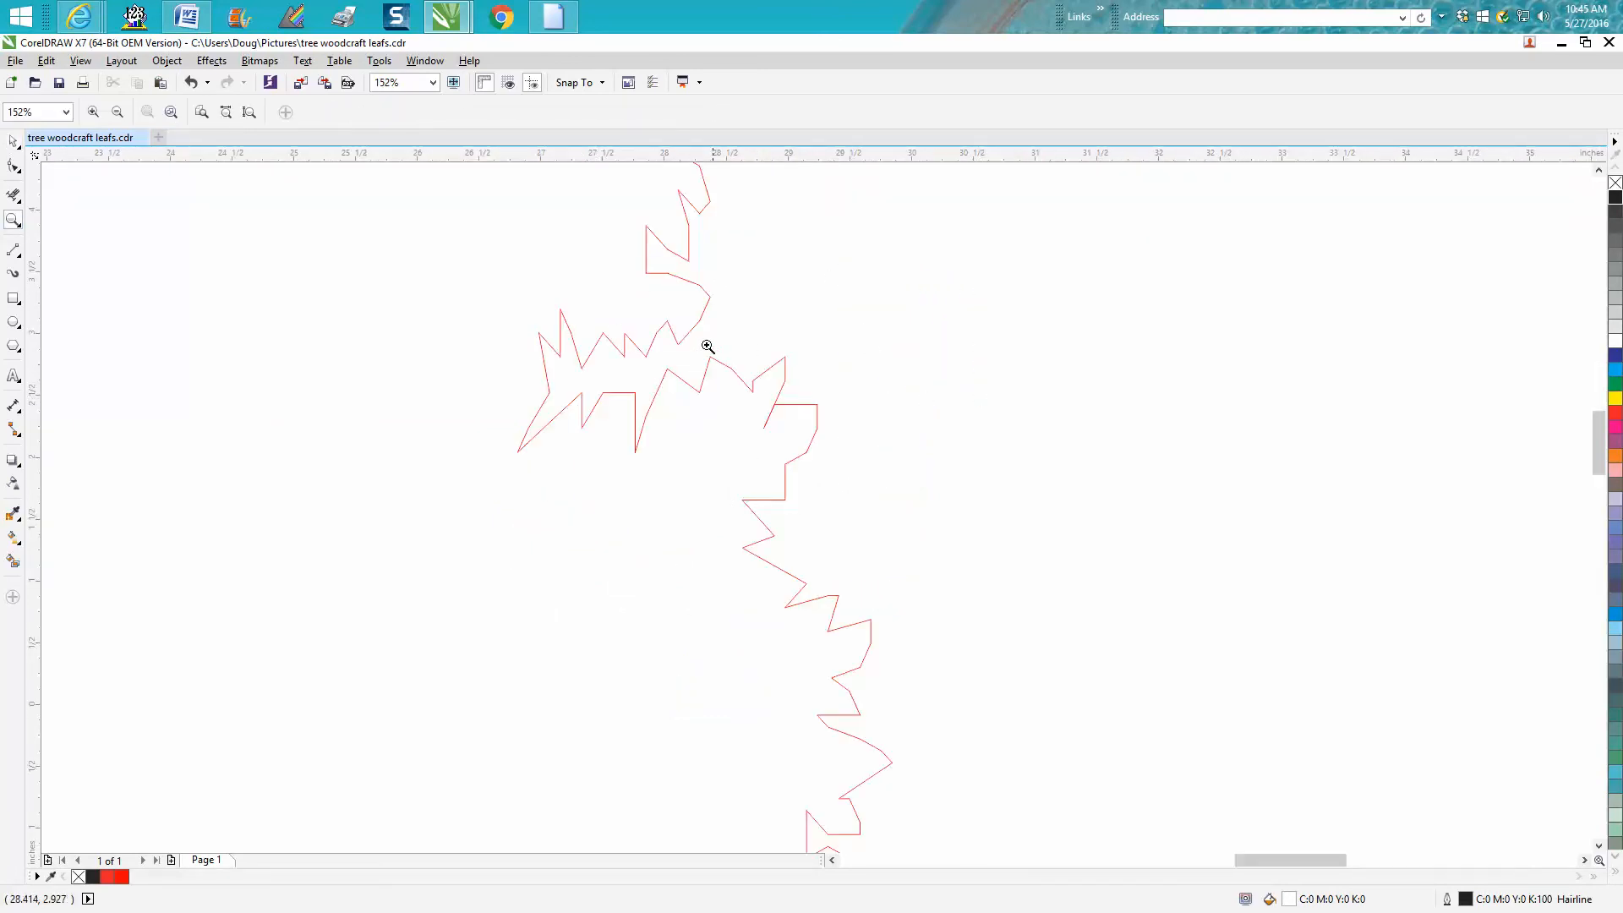
click(708, 345)
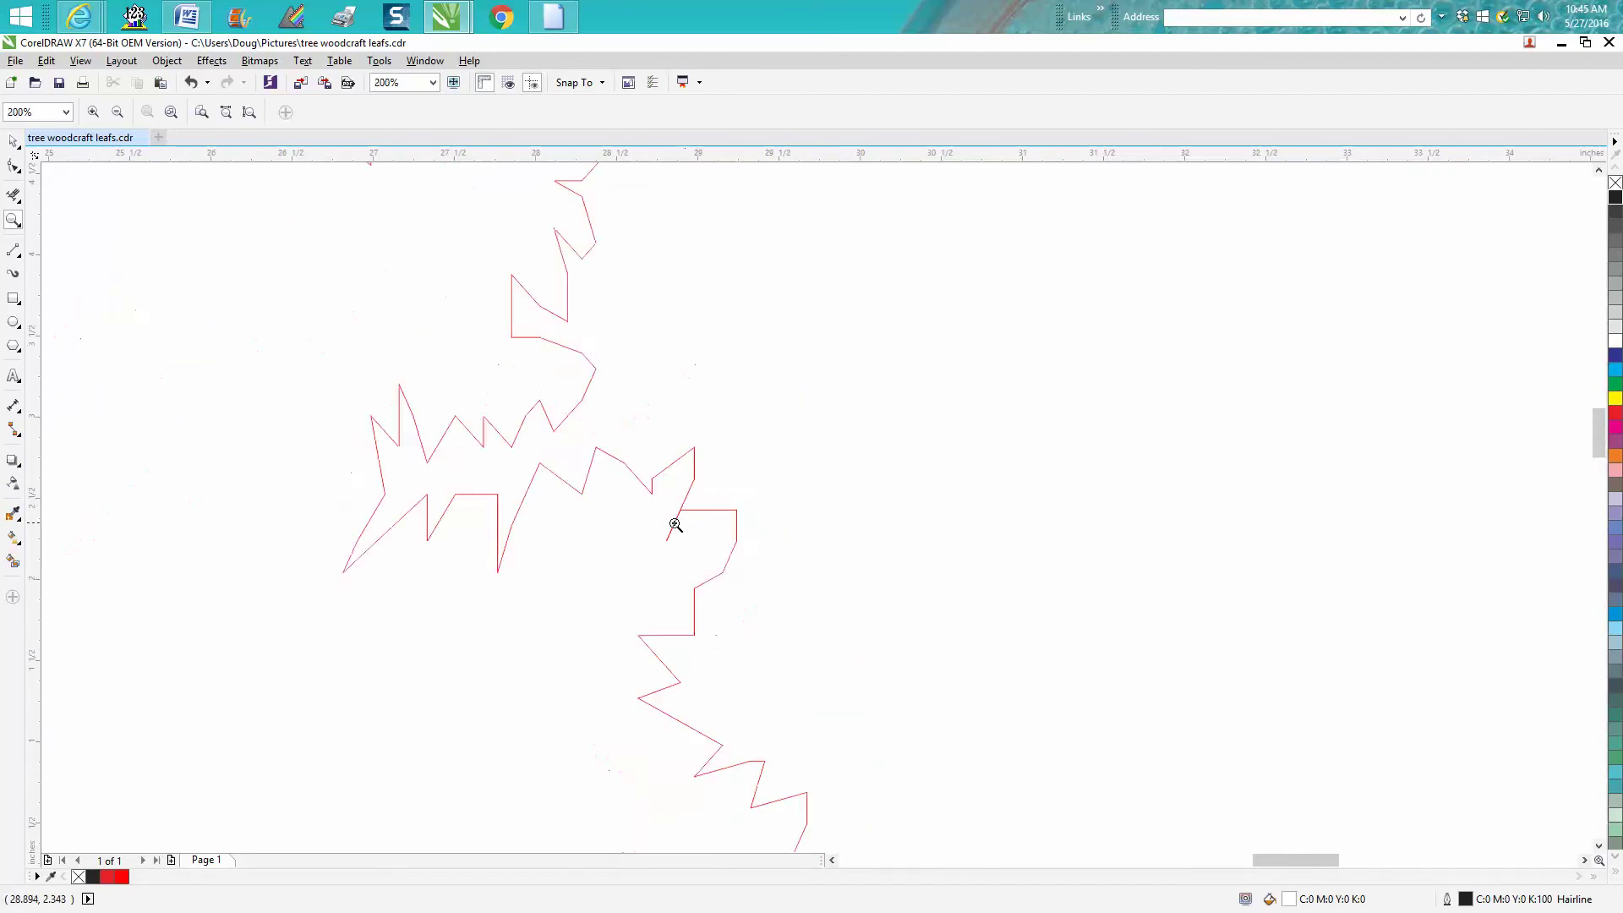
mouse_move(659, 551)
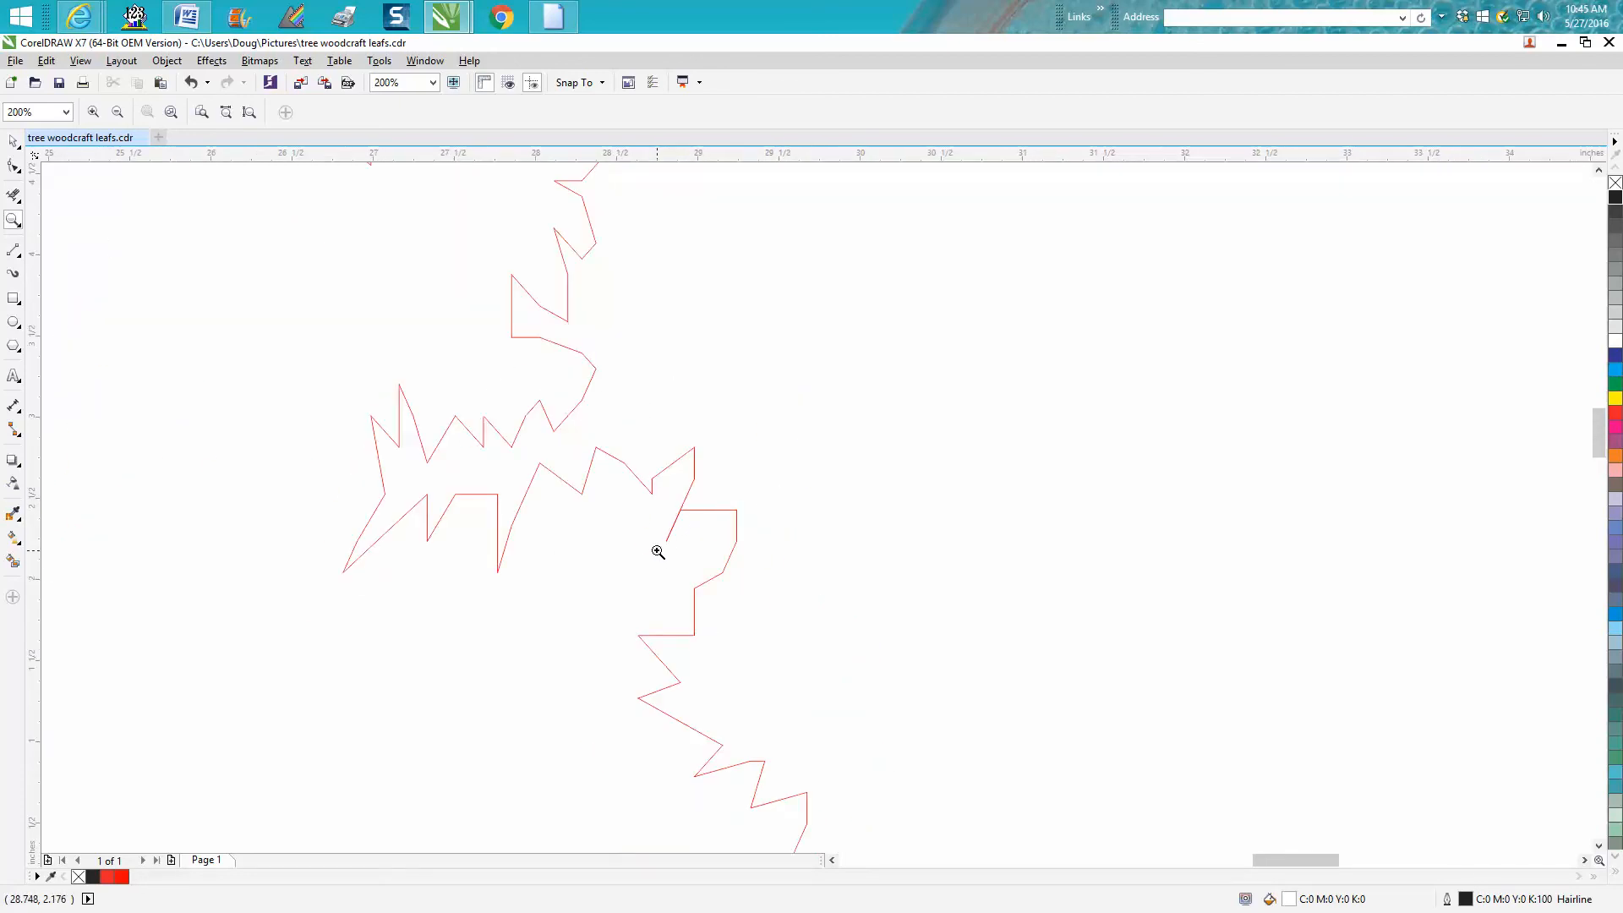